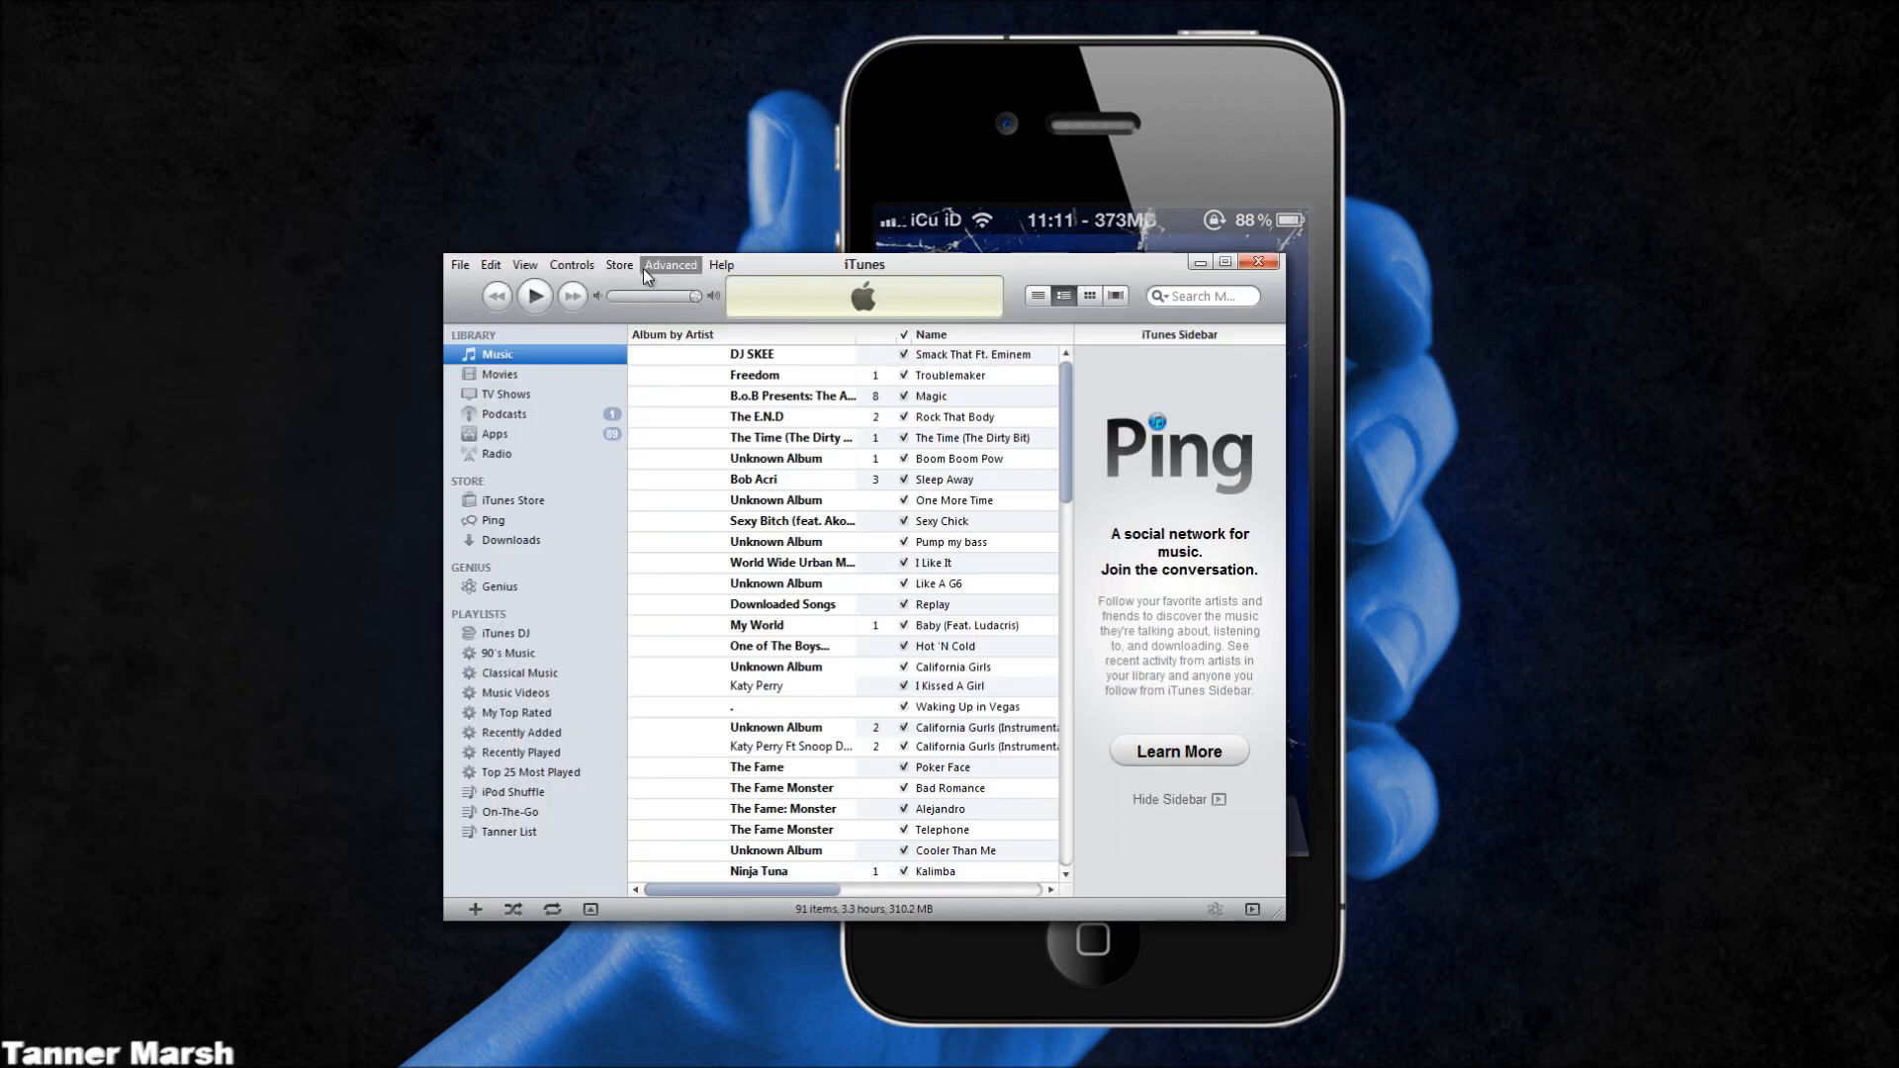
Open About iTunes from the Help menu to view the installed iTunes version
{"action": "left_click", "coordinate": [721, 265]}
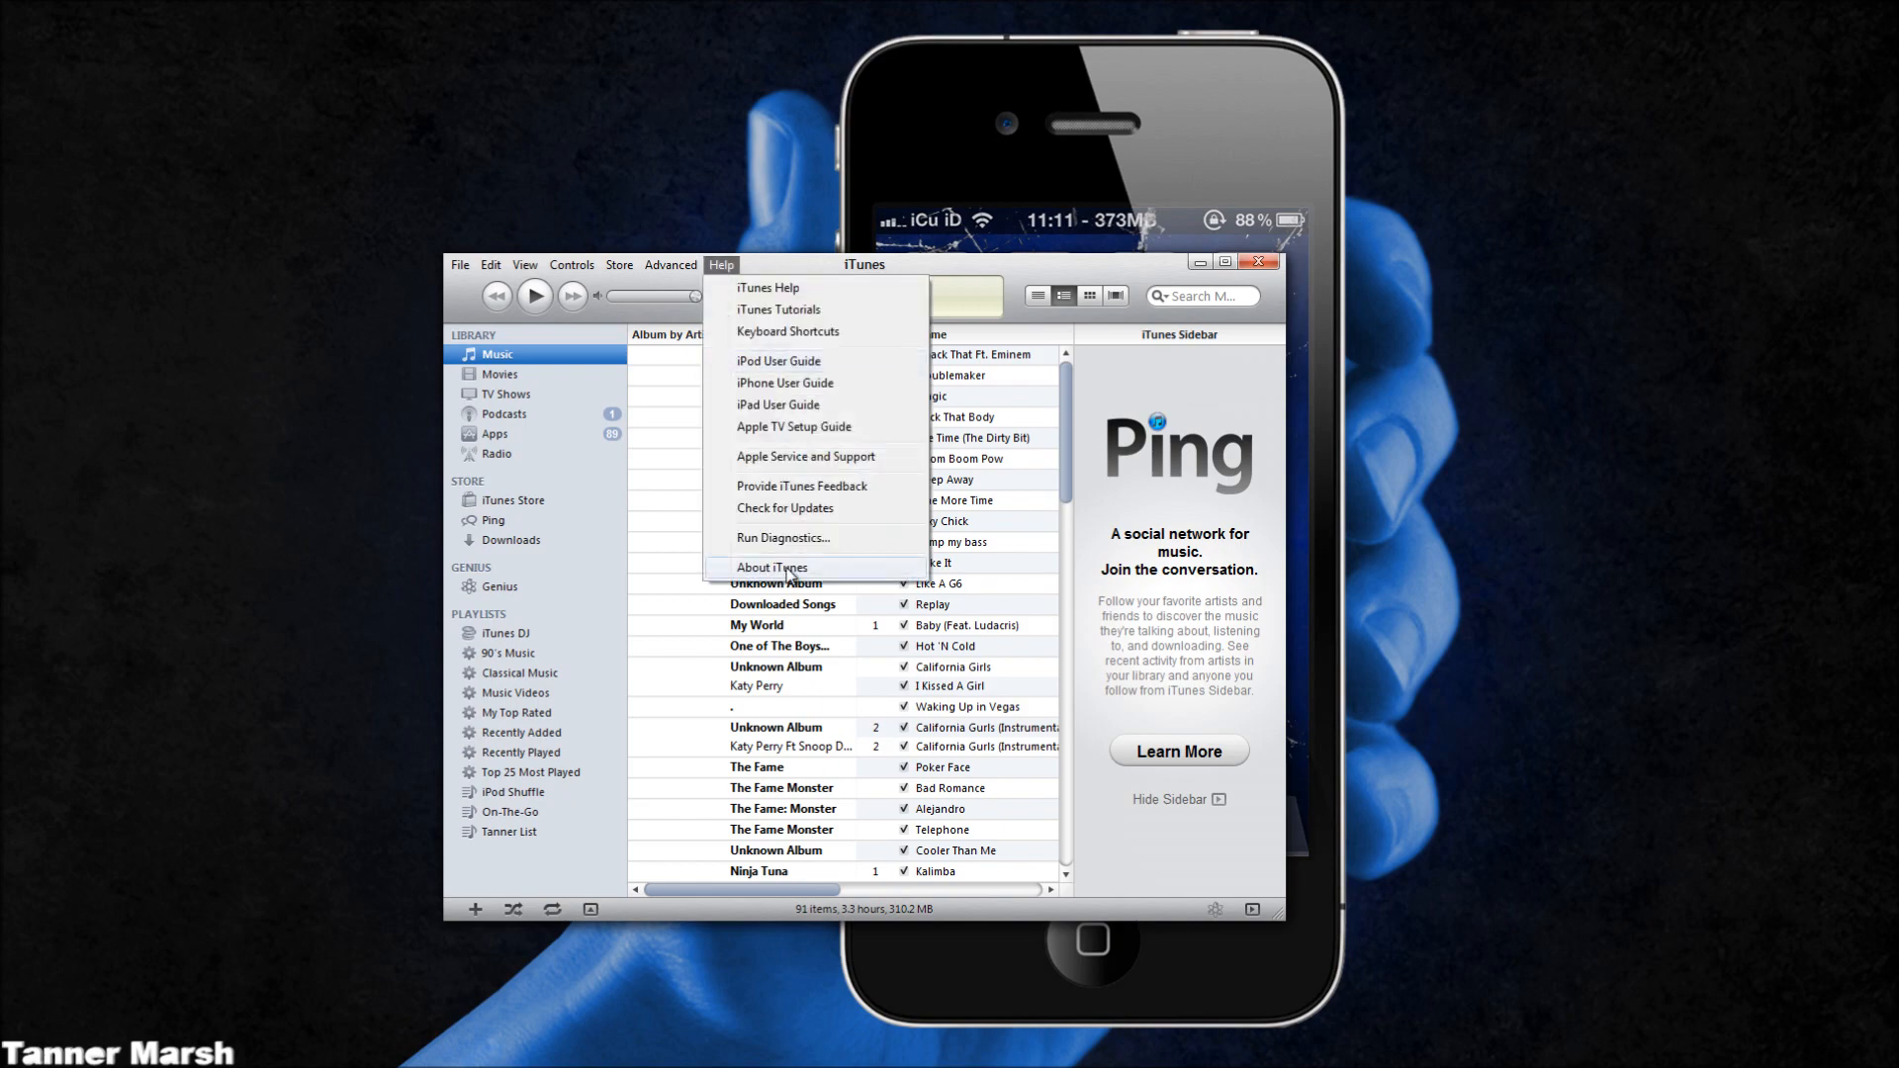
{"action": "left_click", "coordinate": [771, 567]}
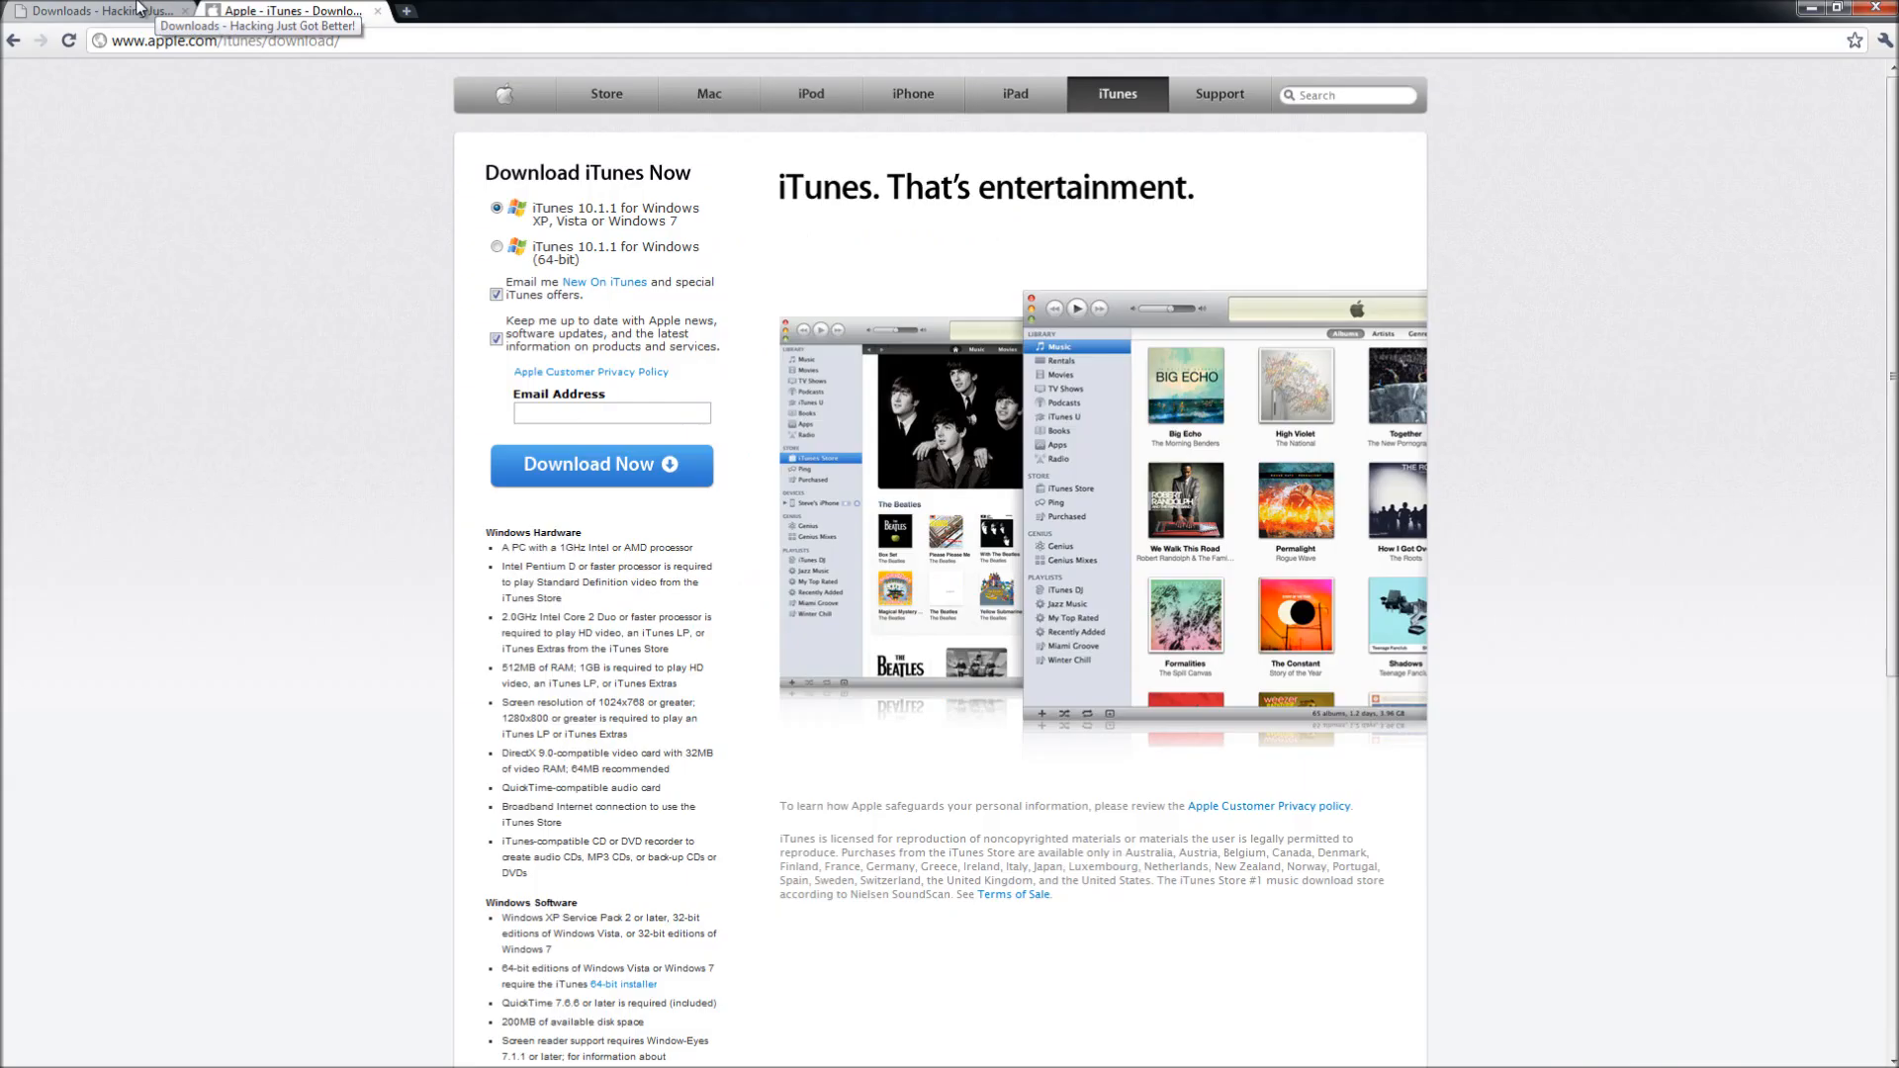
Open the RedSn0w link on the Downloads tab to reach the Redsn0w 0.9.6rc7b.rar MediaFire page
{"action": "left_click", "coordinate": [103, 11]}
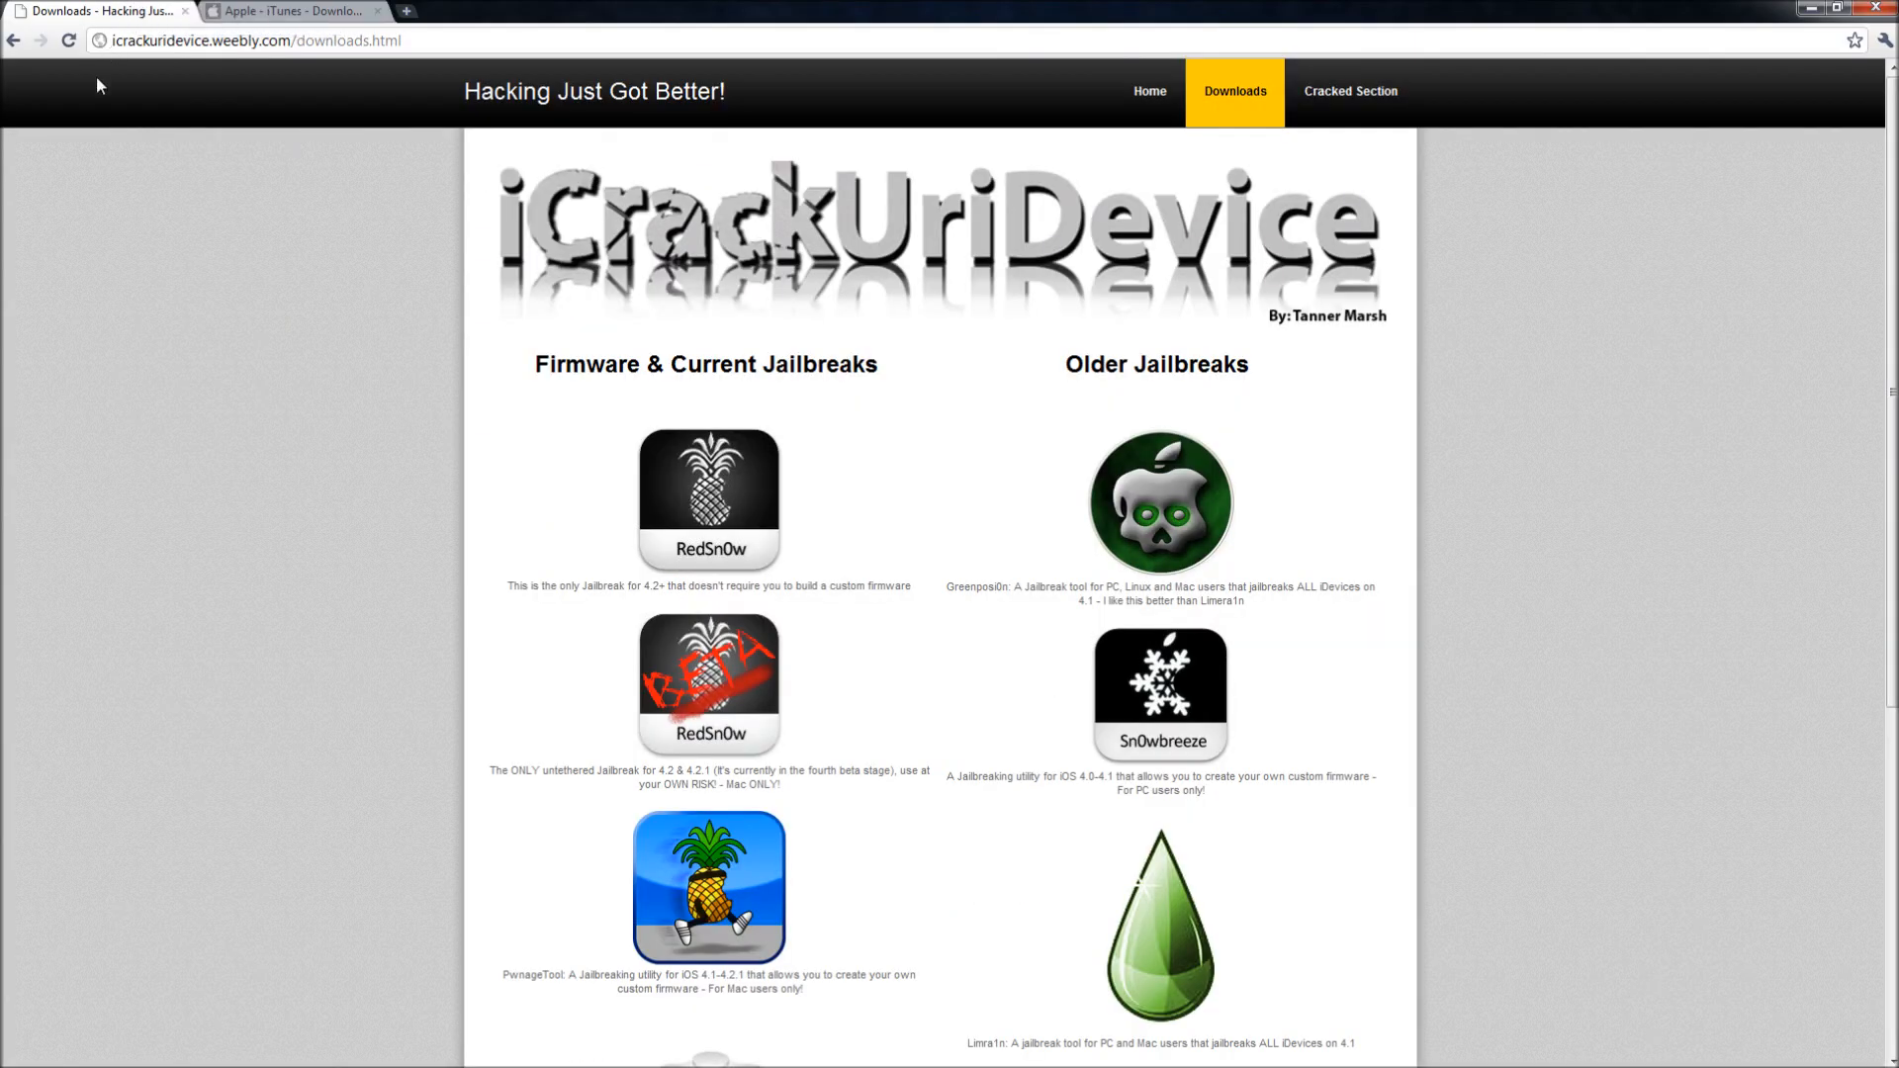
{"action": "mouse_move", "coordinate": [493, 317]}
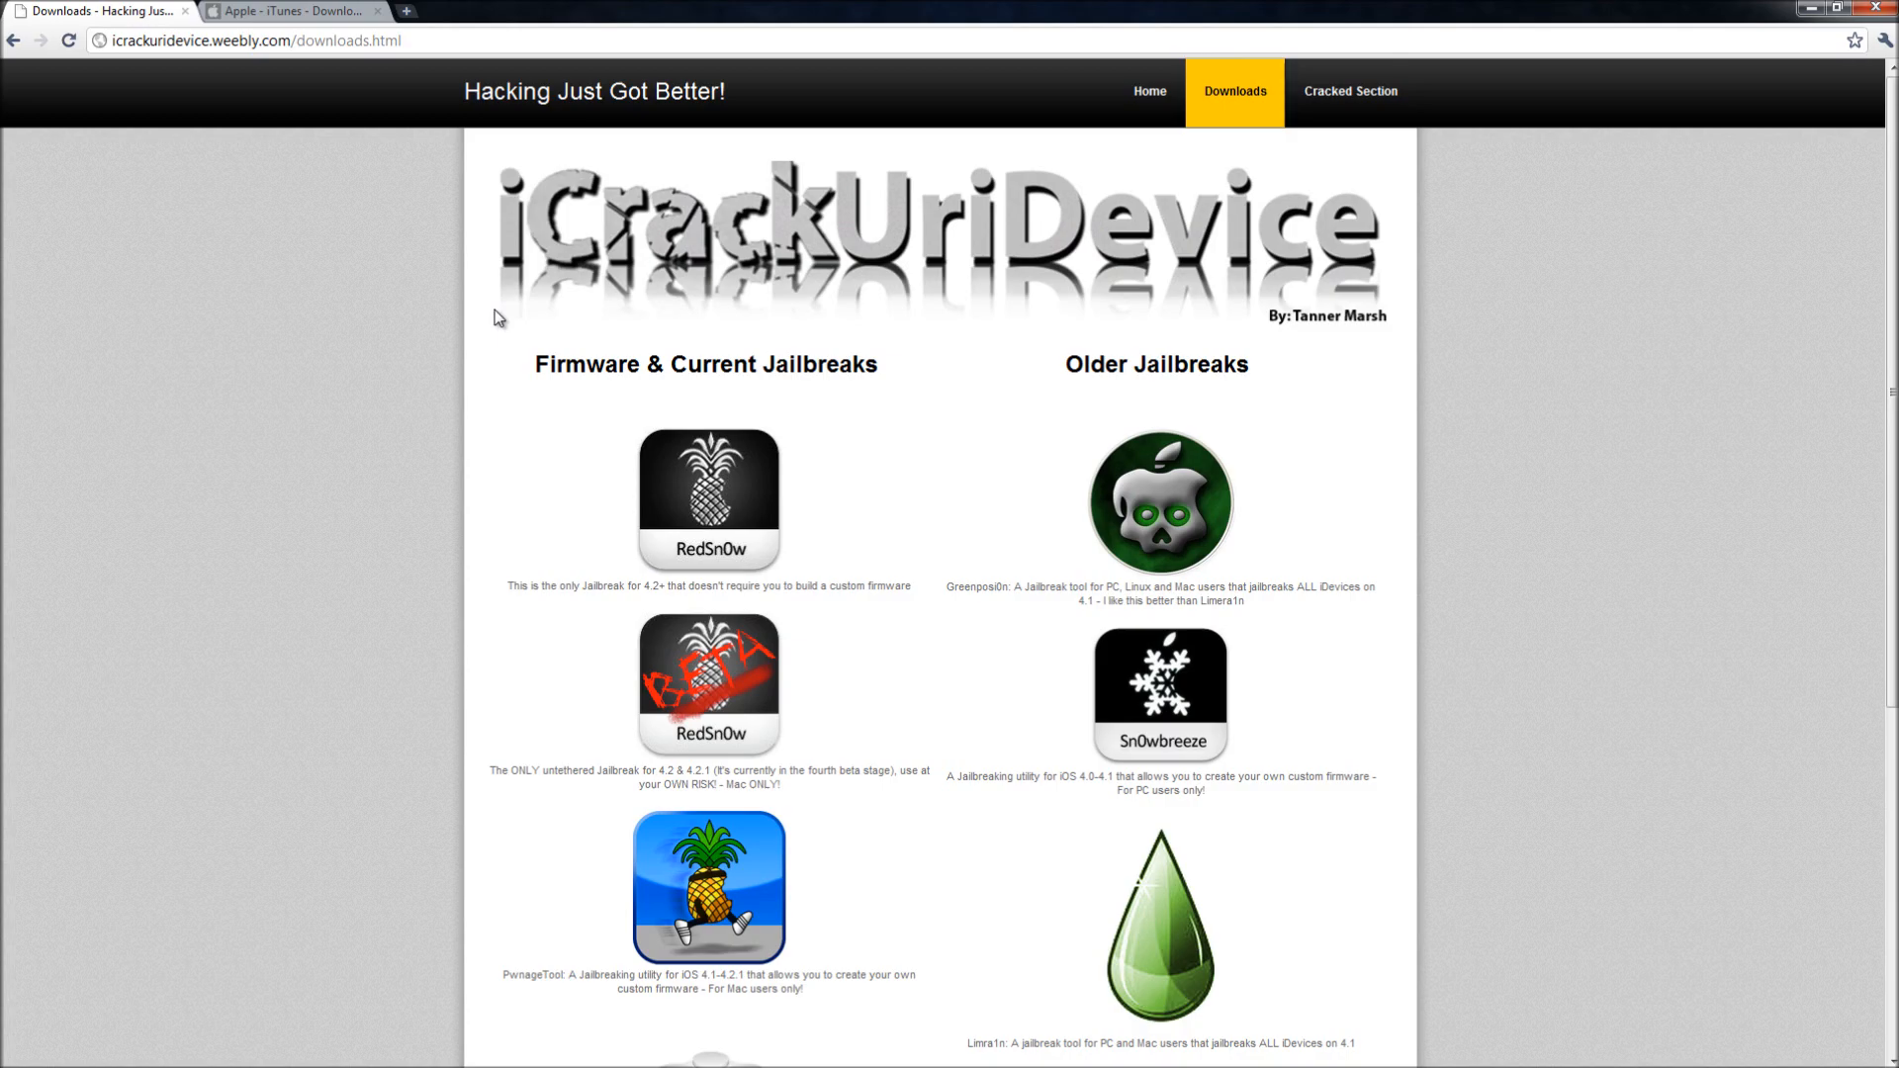
{"action": "mouse_move", "coordinate": [747, 514]}
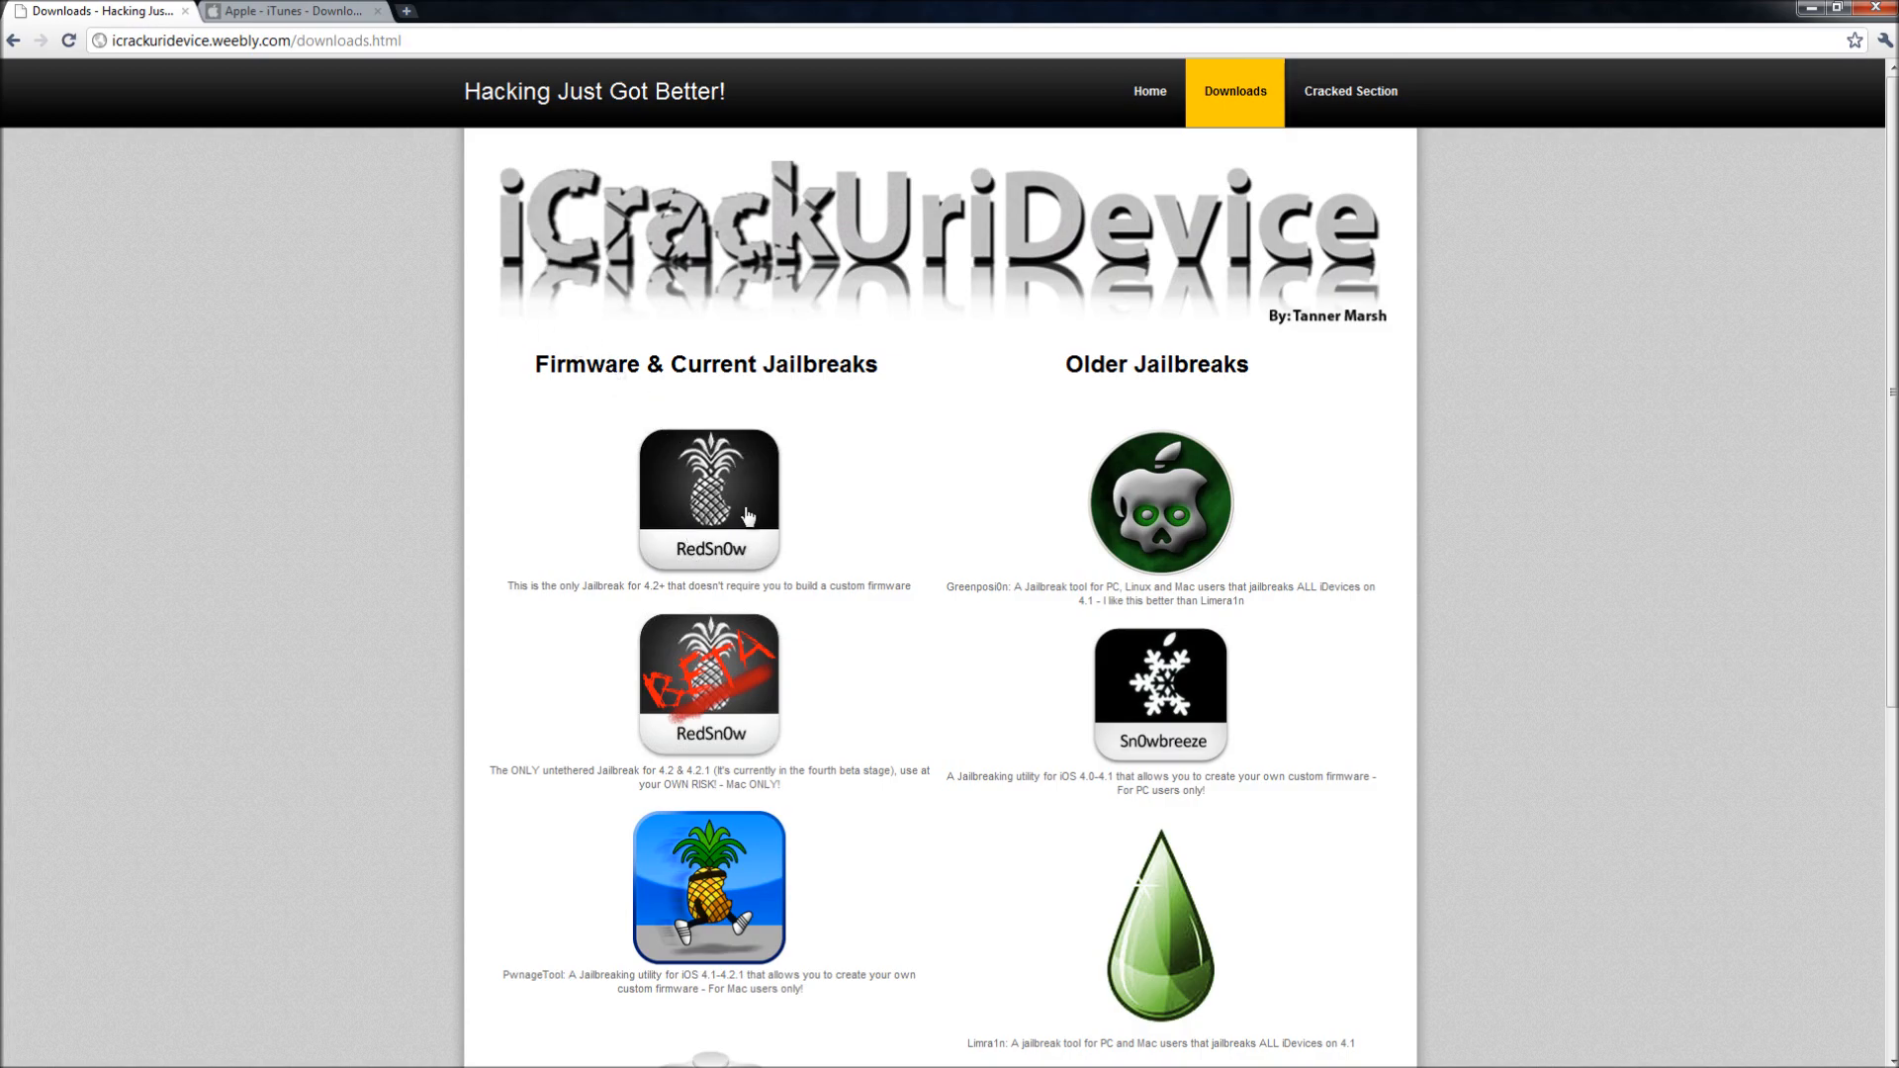
{"action": "left_click", "coordinate": [708, 500]}
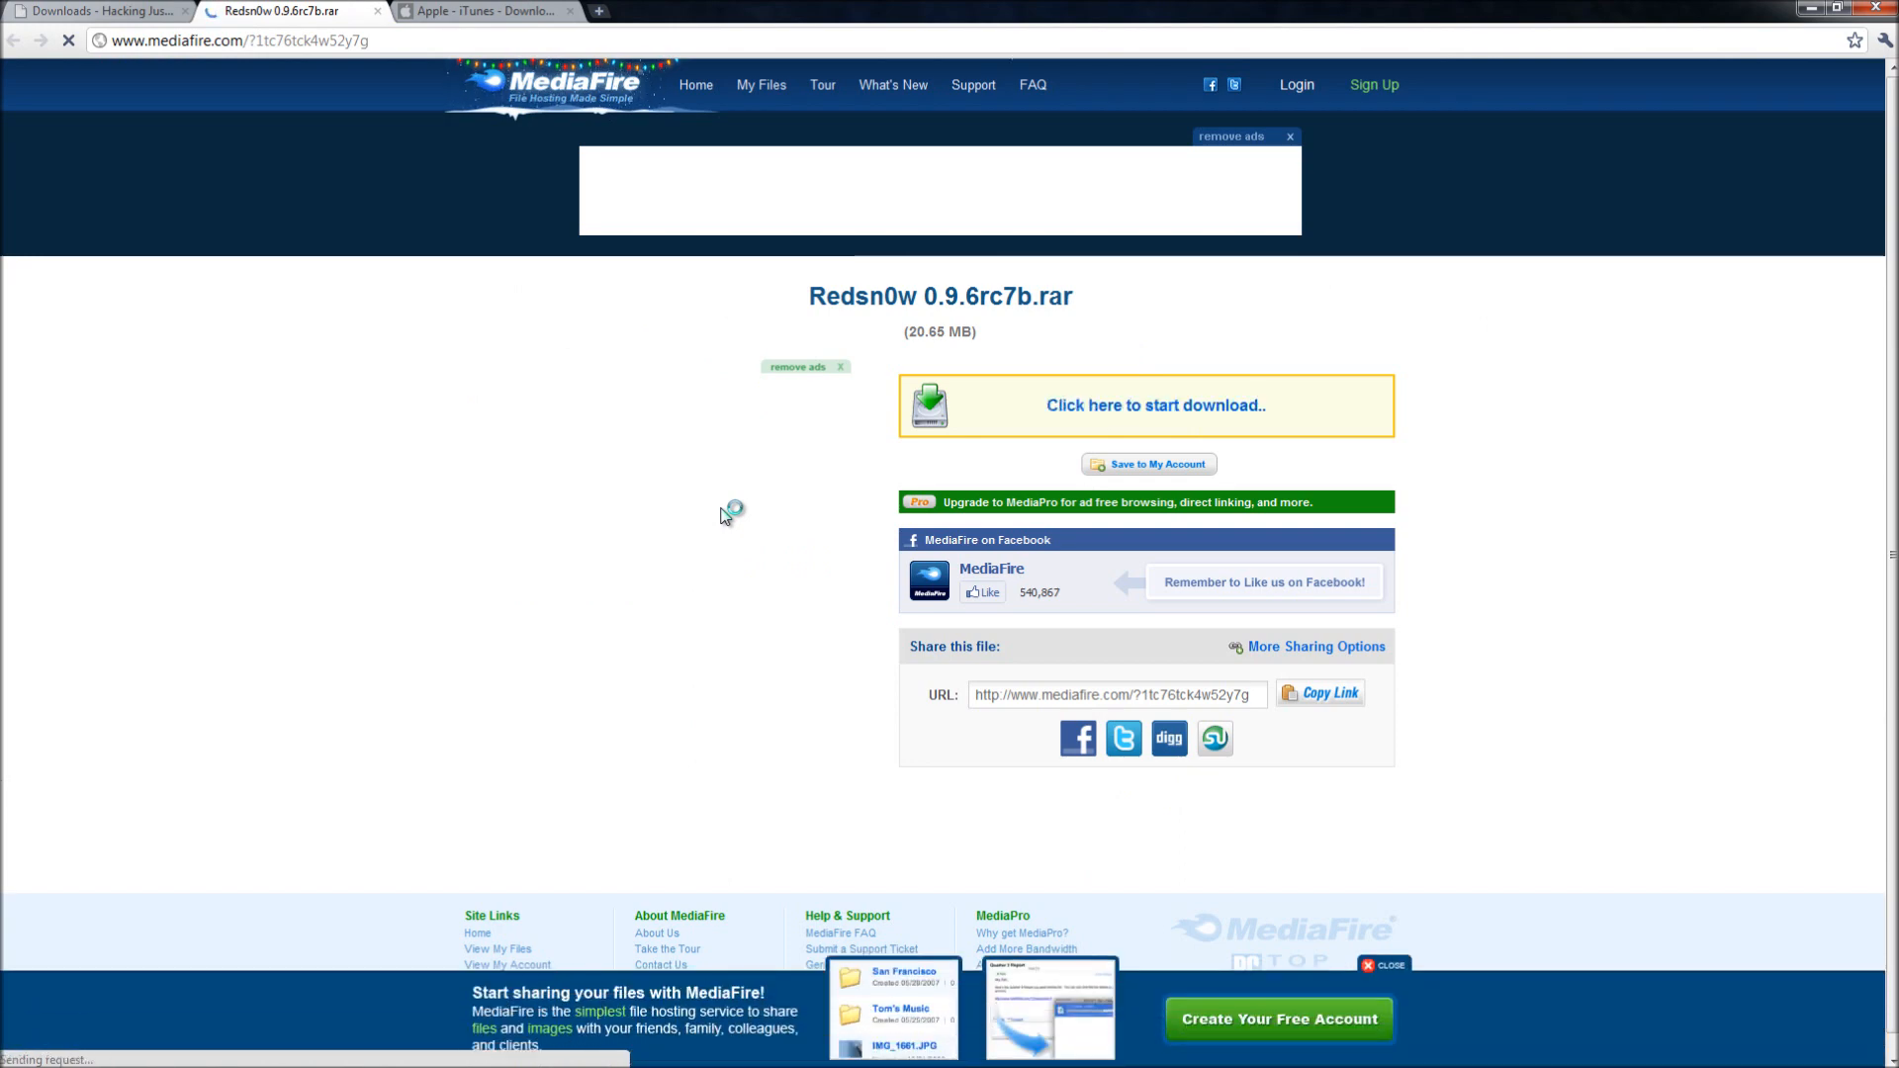
Back on the Downloads page, open the 'download any iDevice firmware' link
{"action": "left_click", "coordinate": [97, 11]}
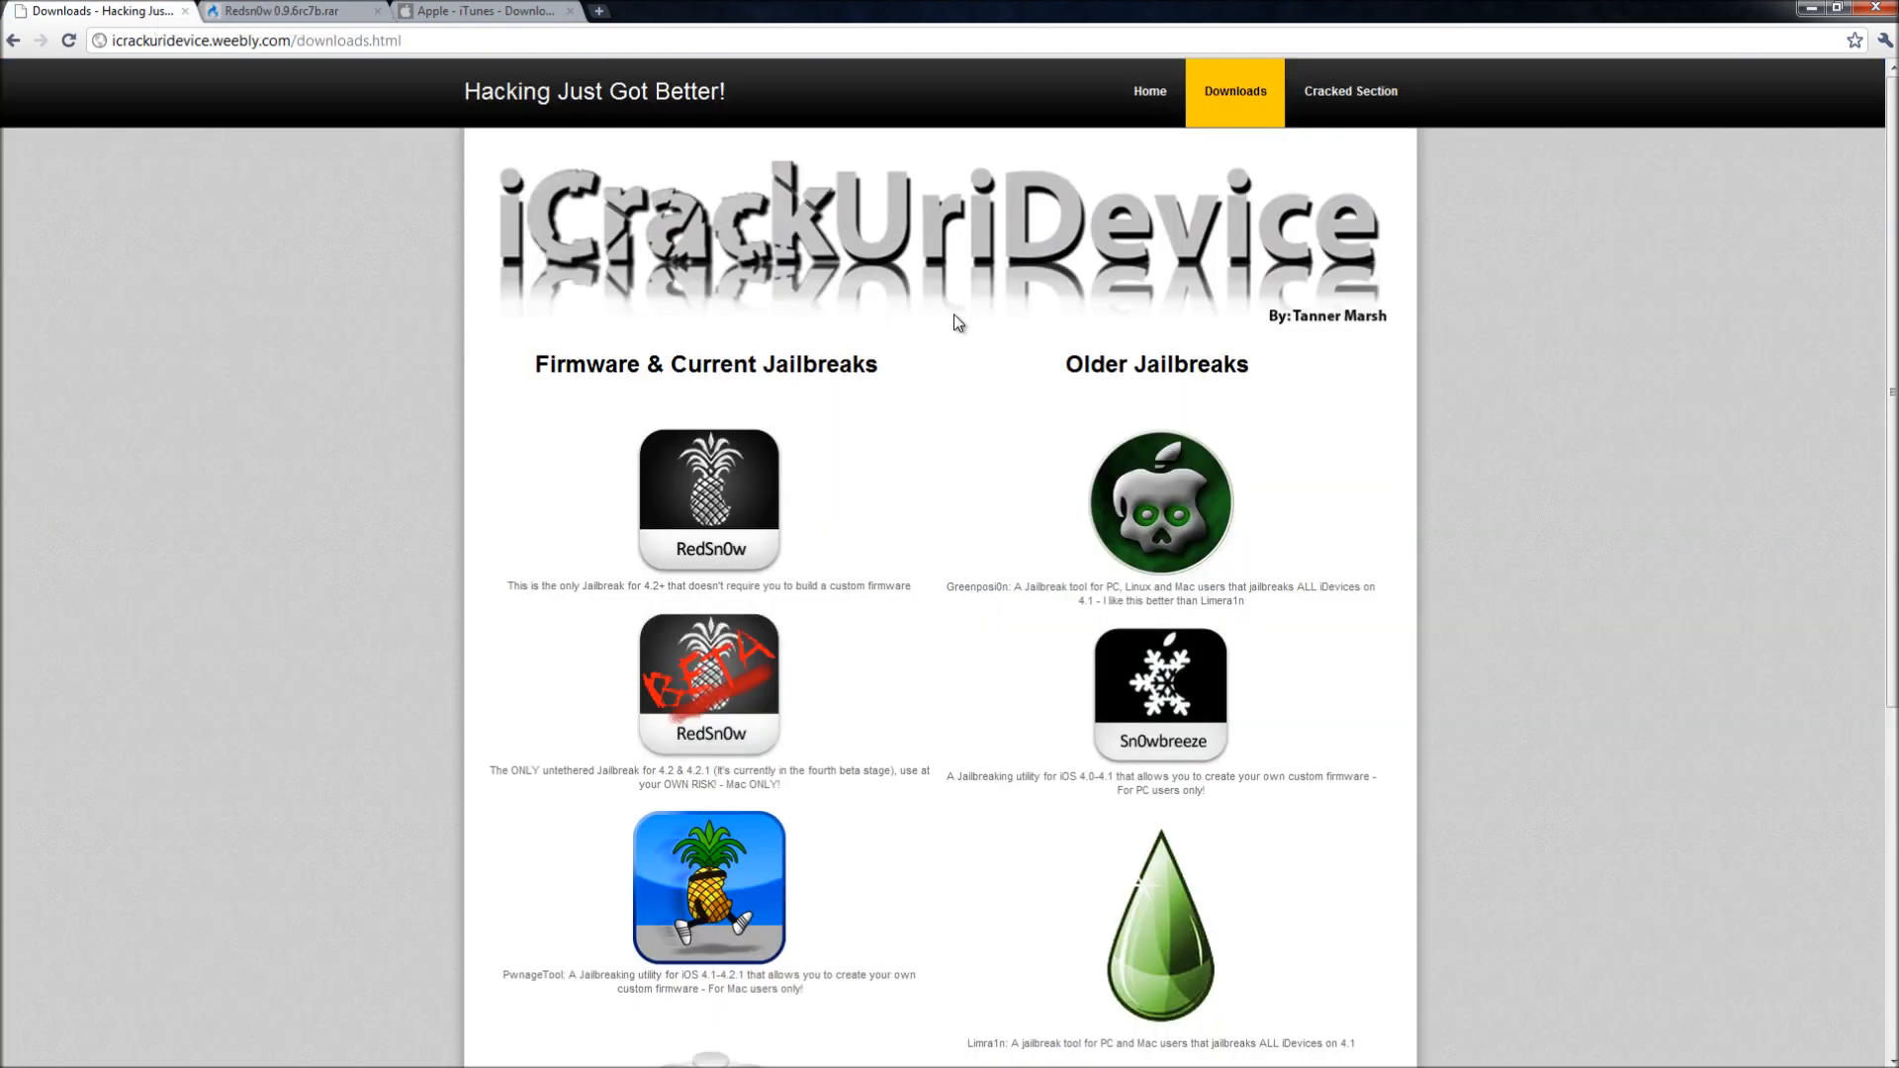
{"action": "scroll", "scroll_direction": "down", "scroll_amount": 3}
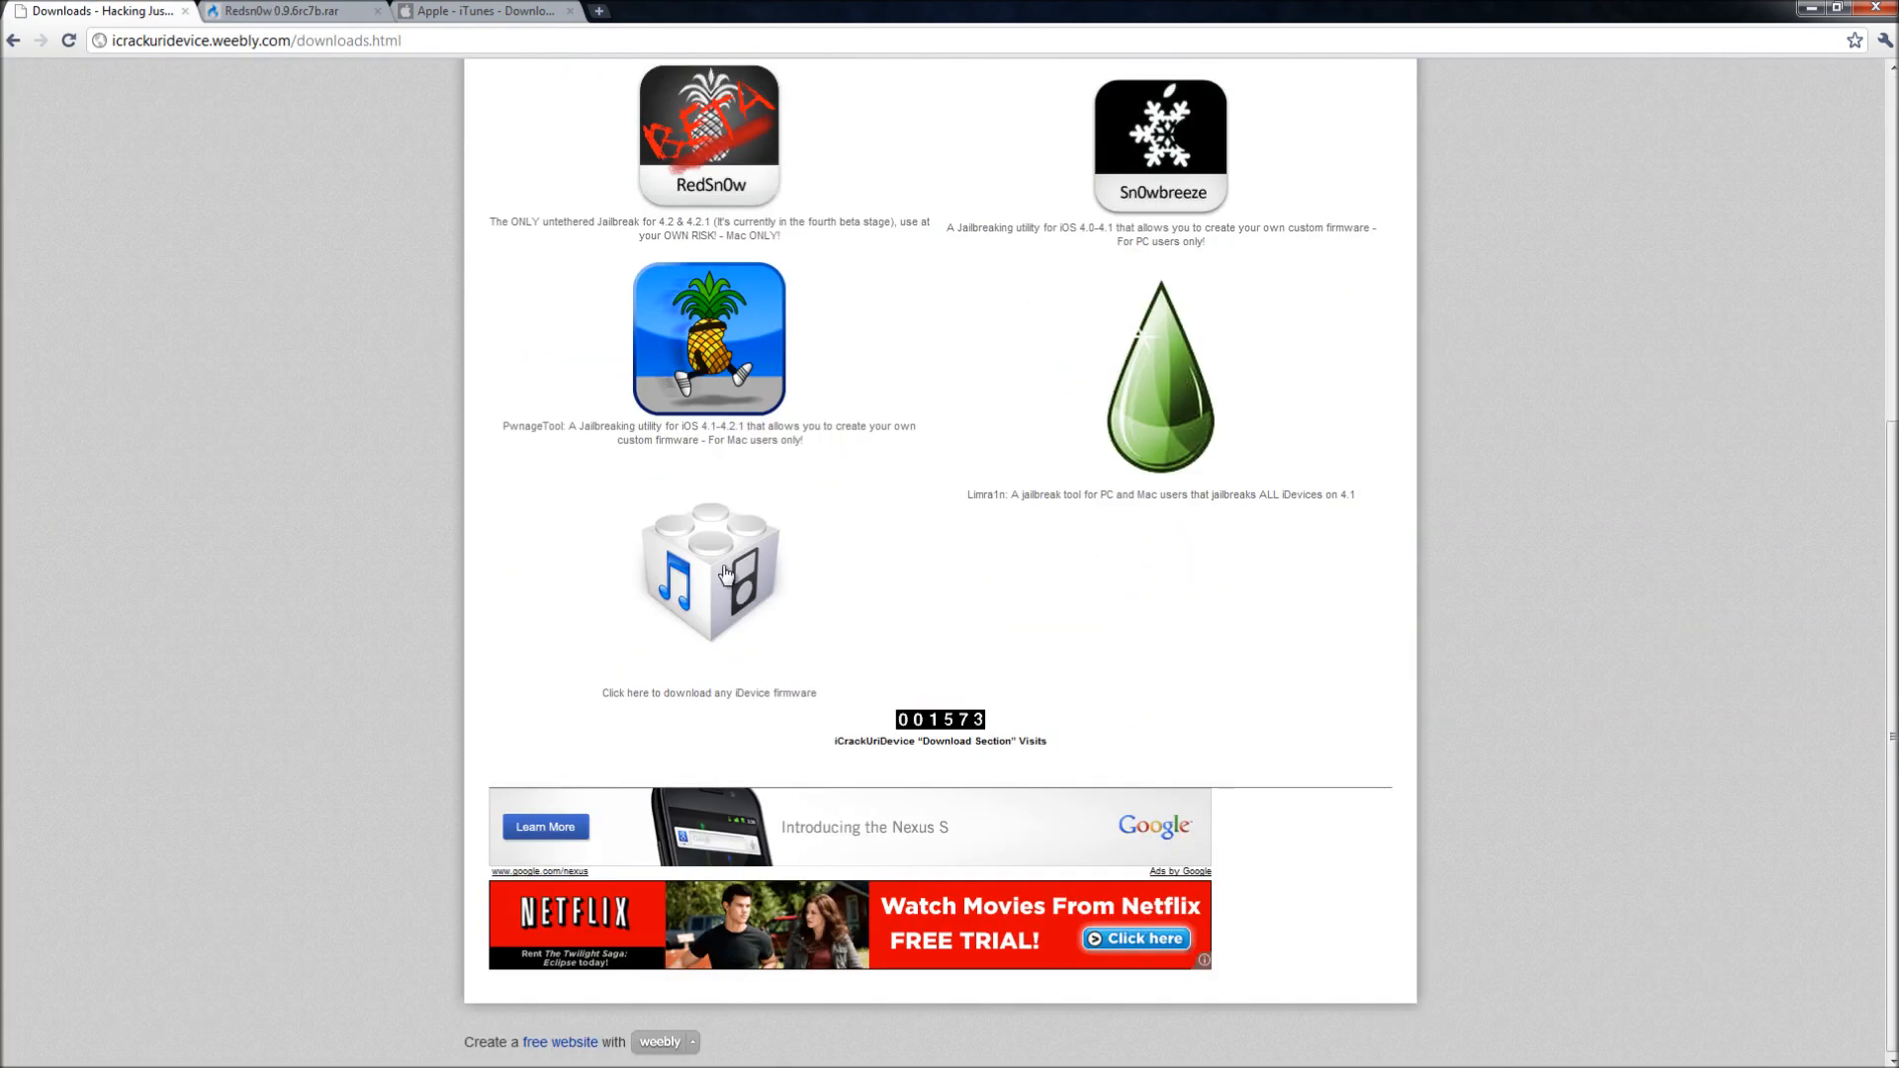
{"action": "left_click", "coordinate": [708, 573]}
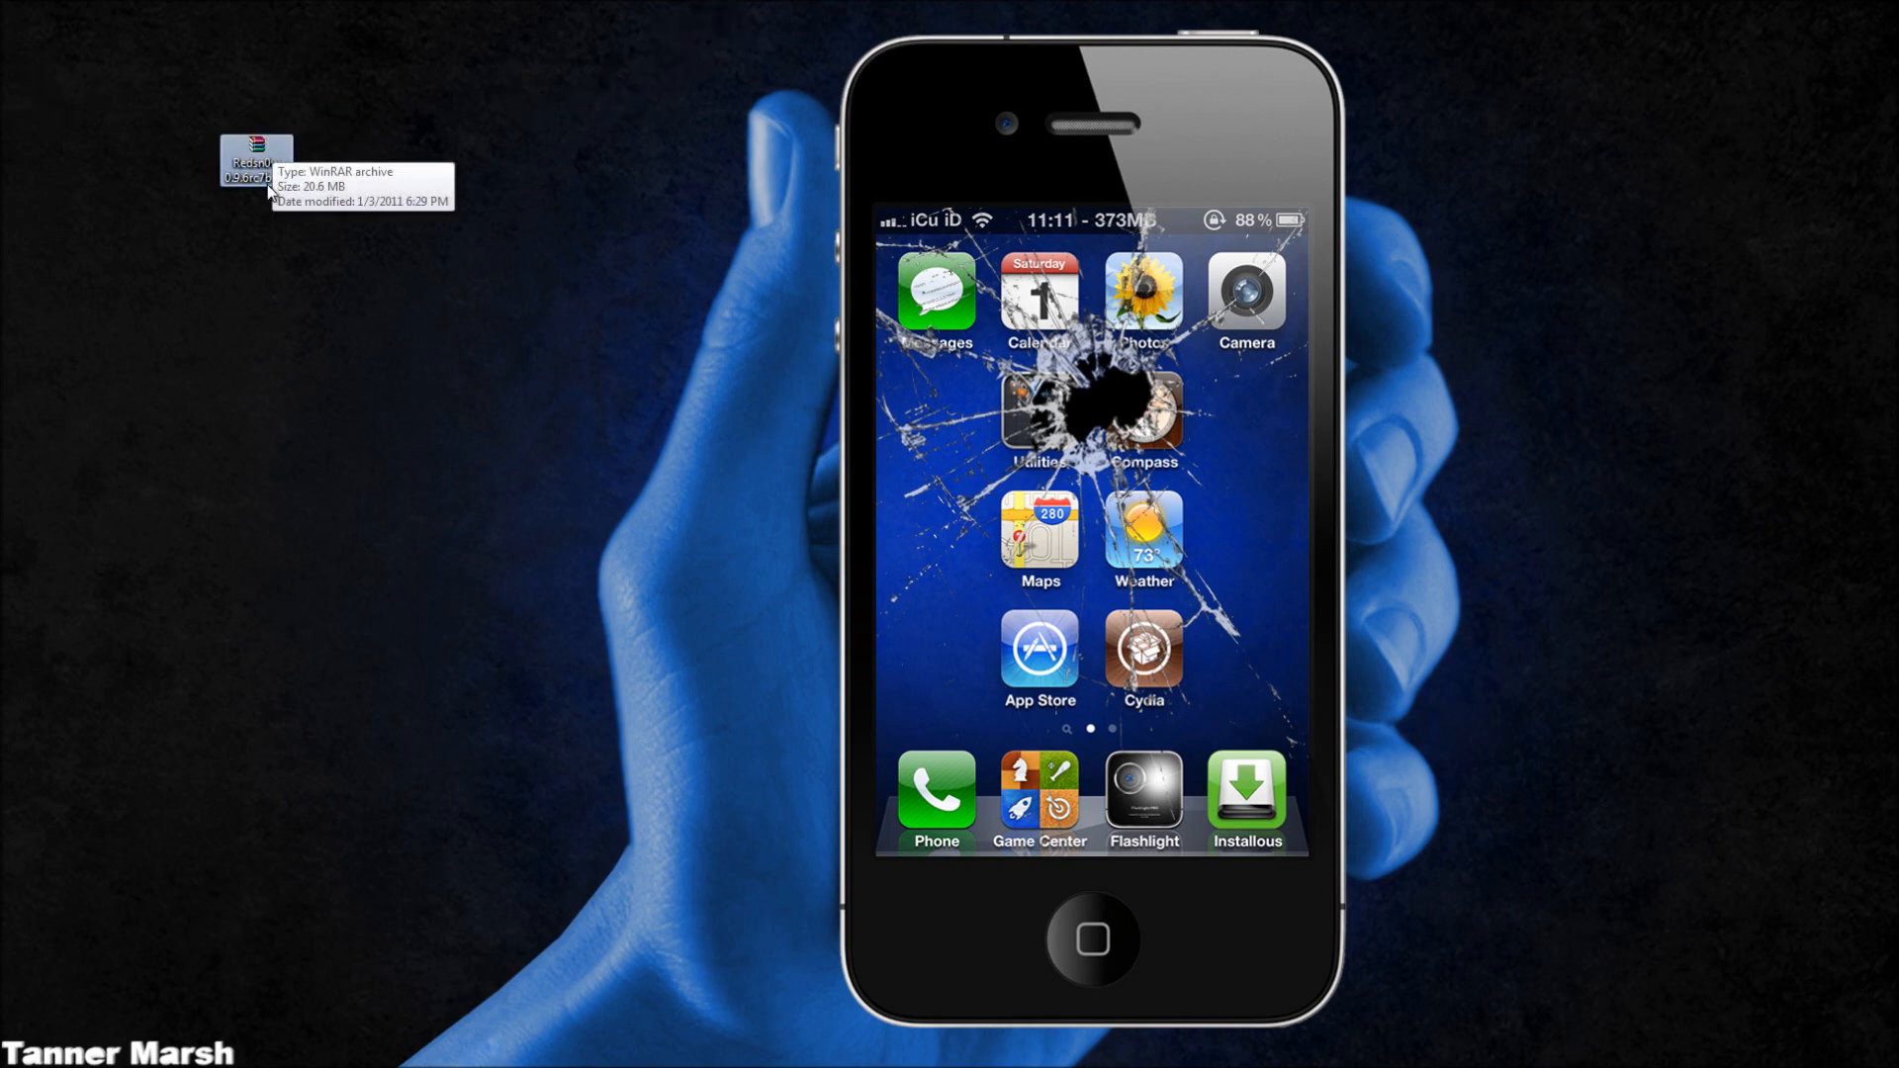
{"action": "mouse_move", "coordinate": [291, 493]}
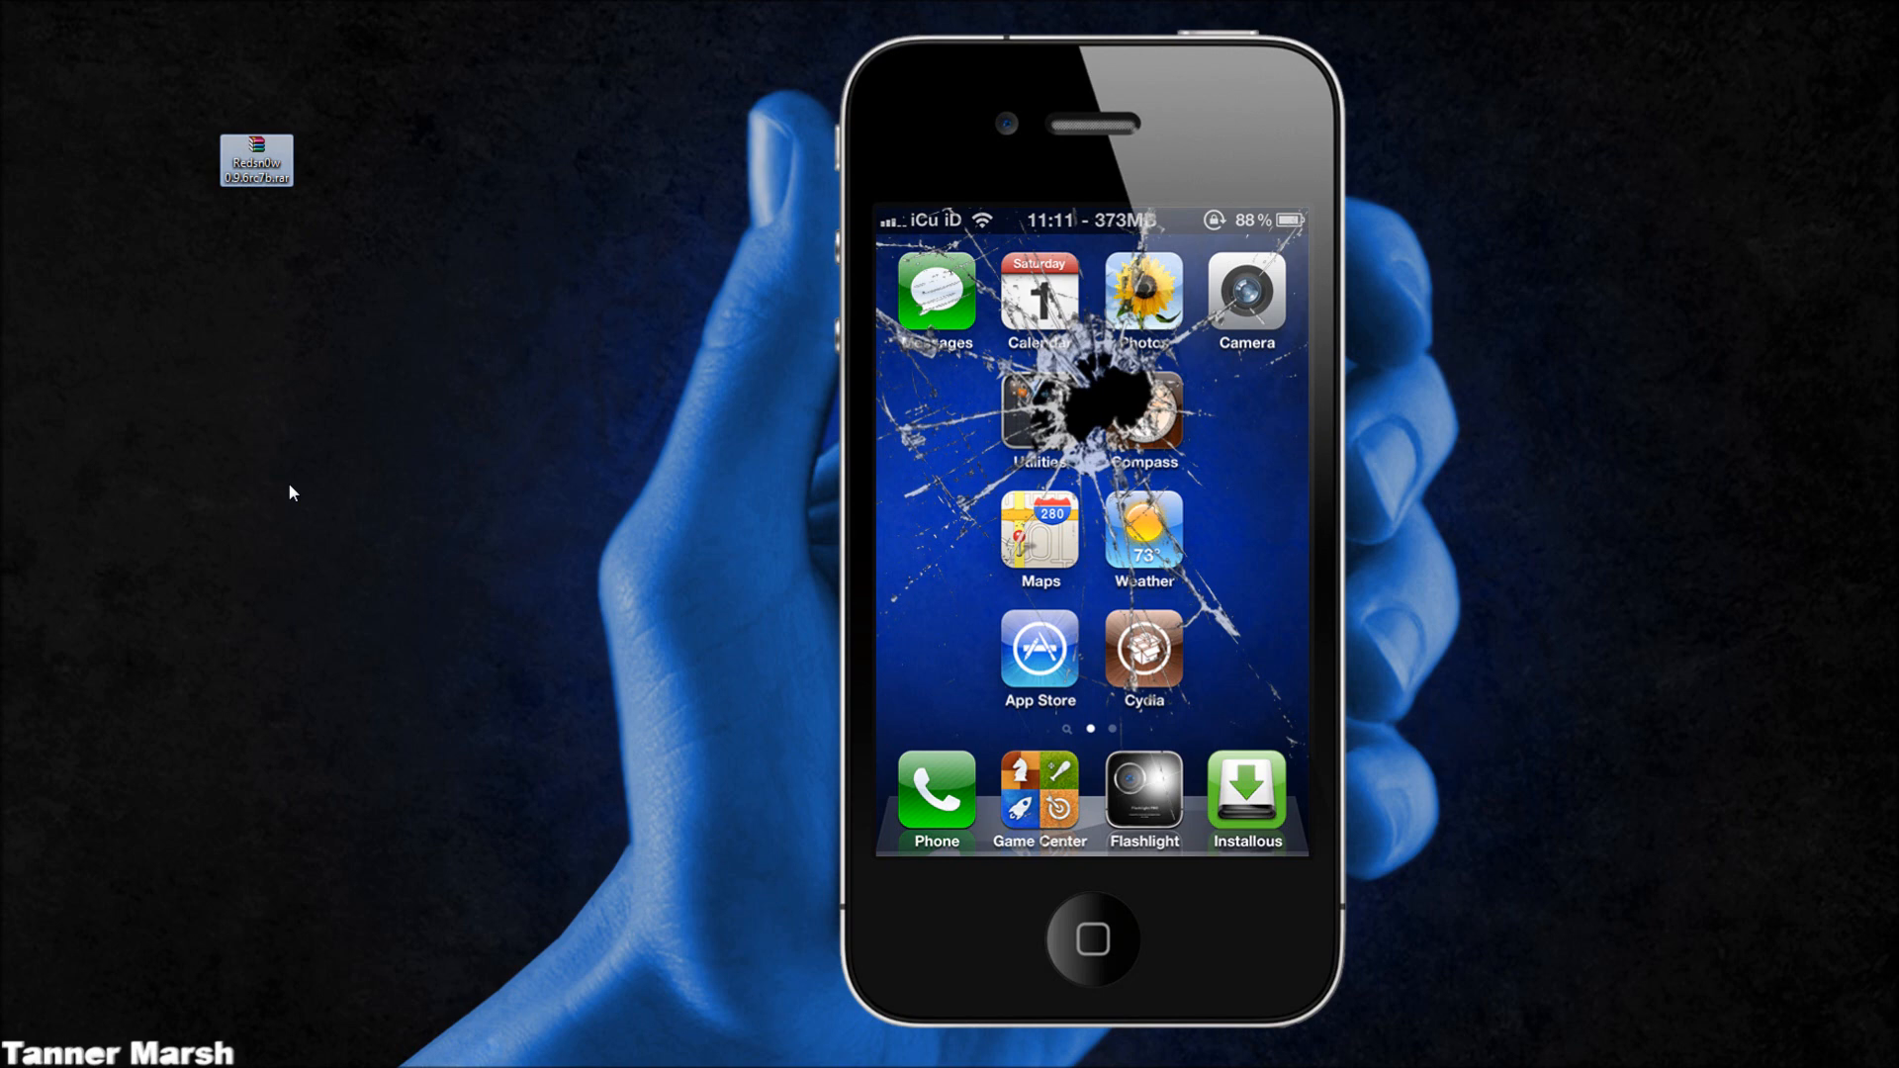
{"action": "mouse_move", "coordinate": [255, 308]}
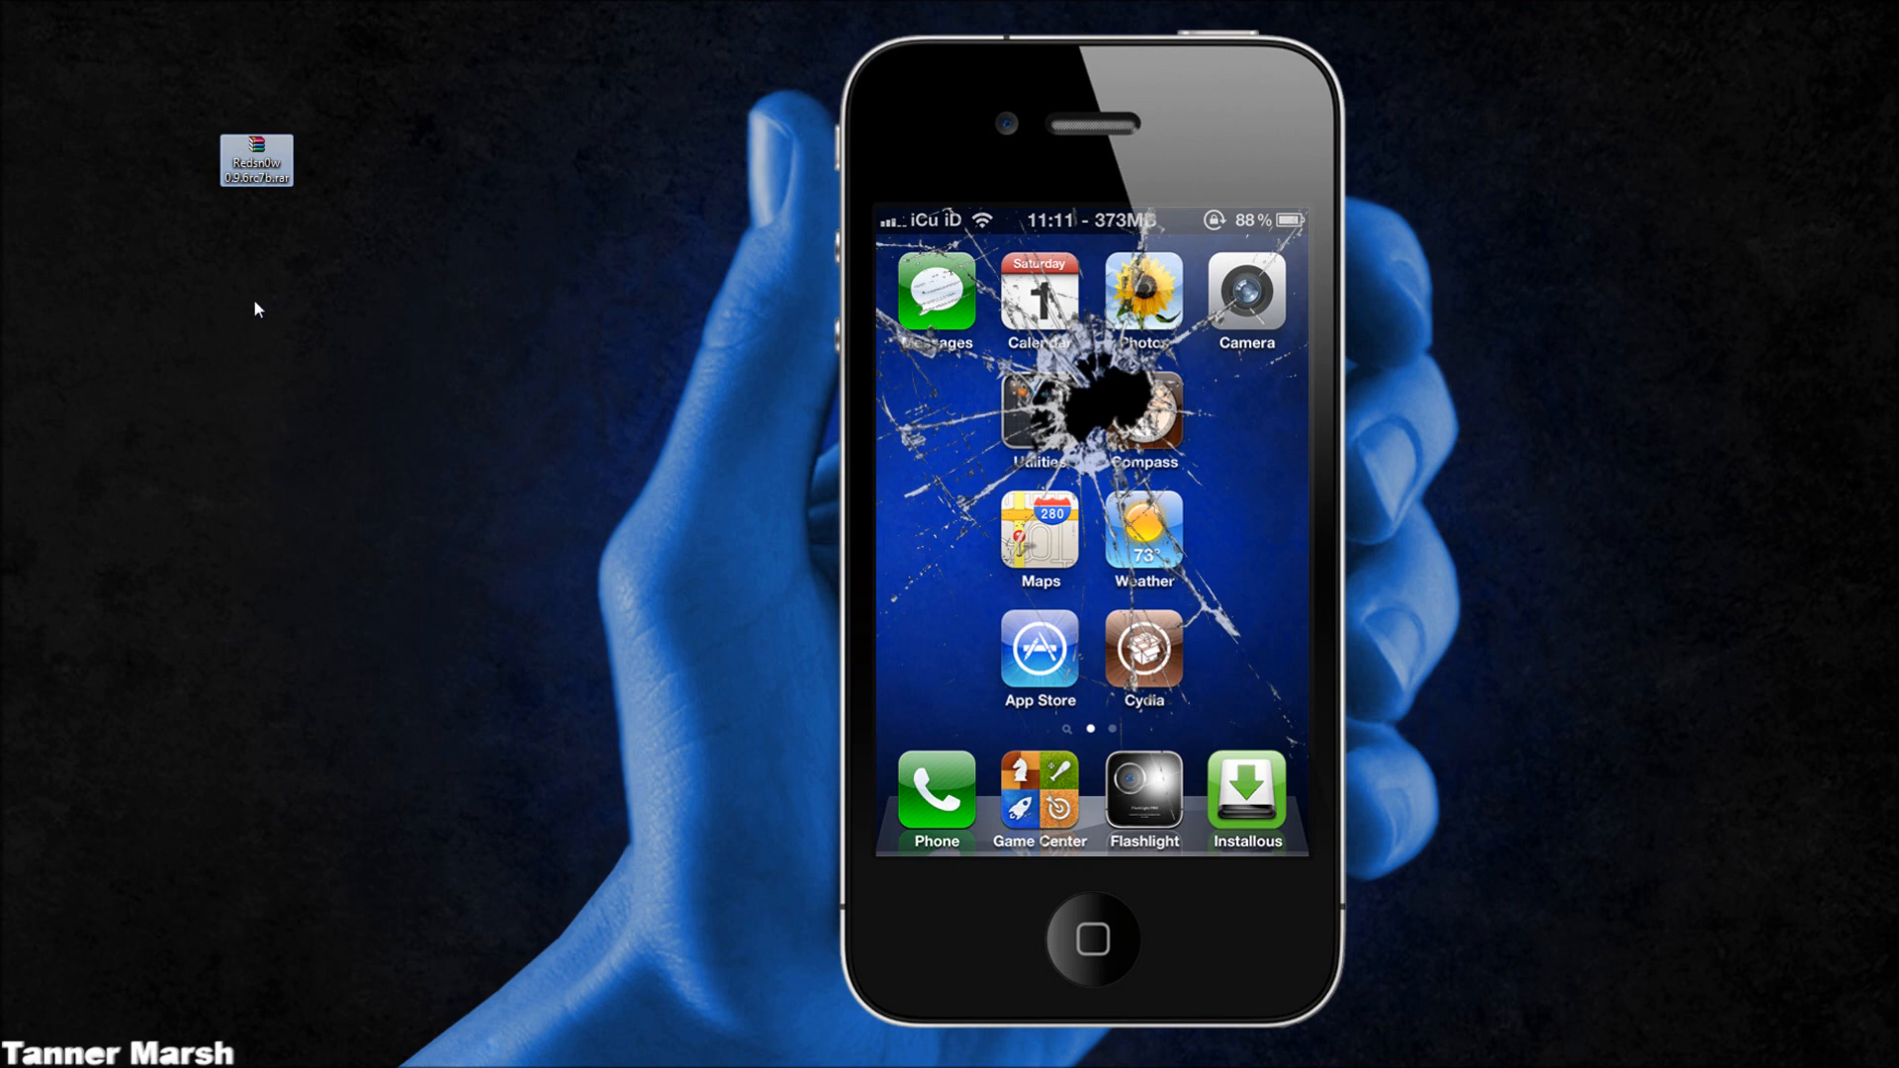
{"action": "mouse_move", "coordinate": [257, 158]}
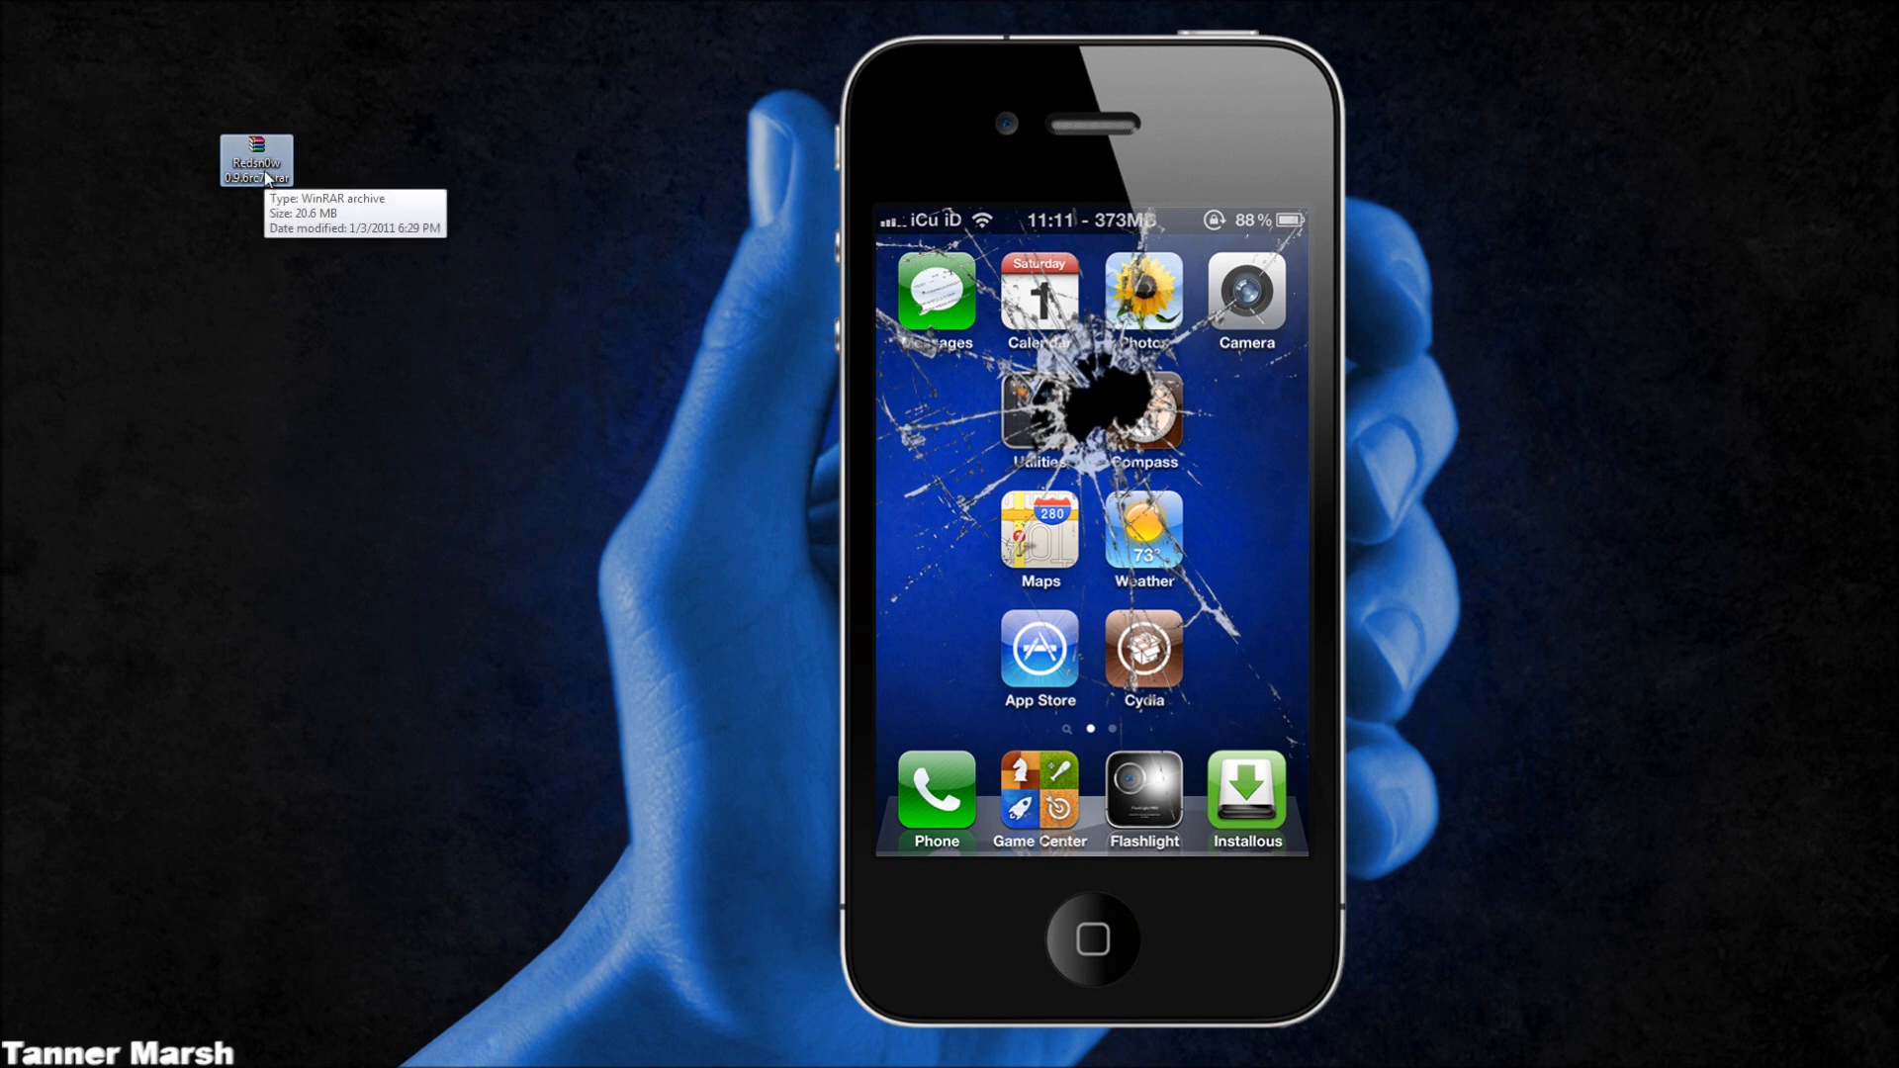
Open the archive's Redsn0w 0.9.6rc7b > PC folder and drag redsn0w.exe onto the desktop
{"action": "double_click", "coordinate": [255, 159]}
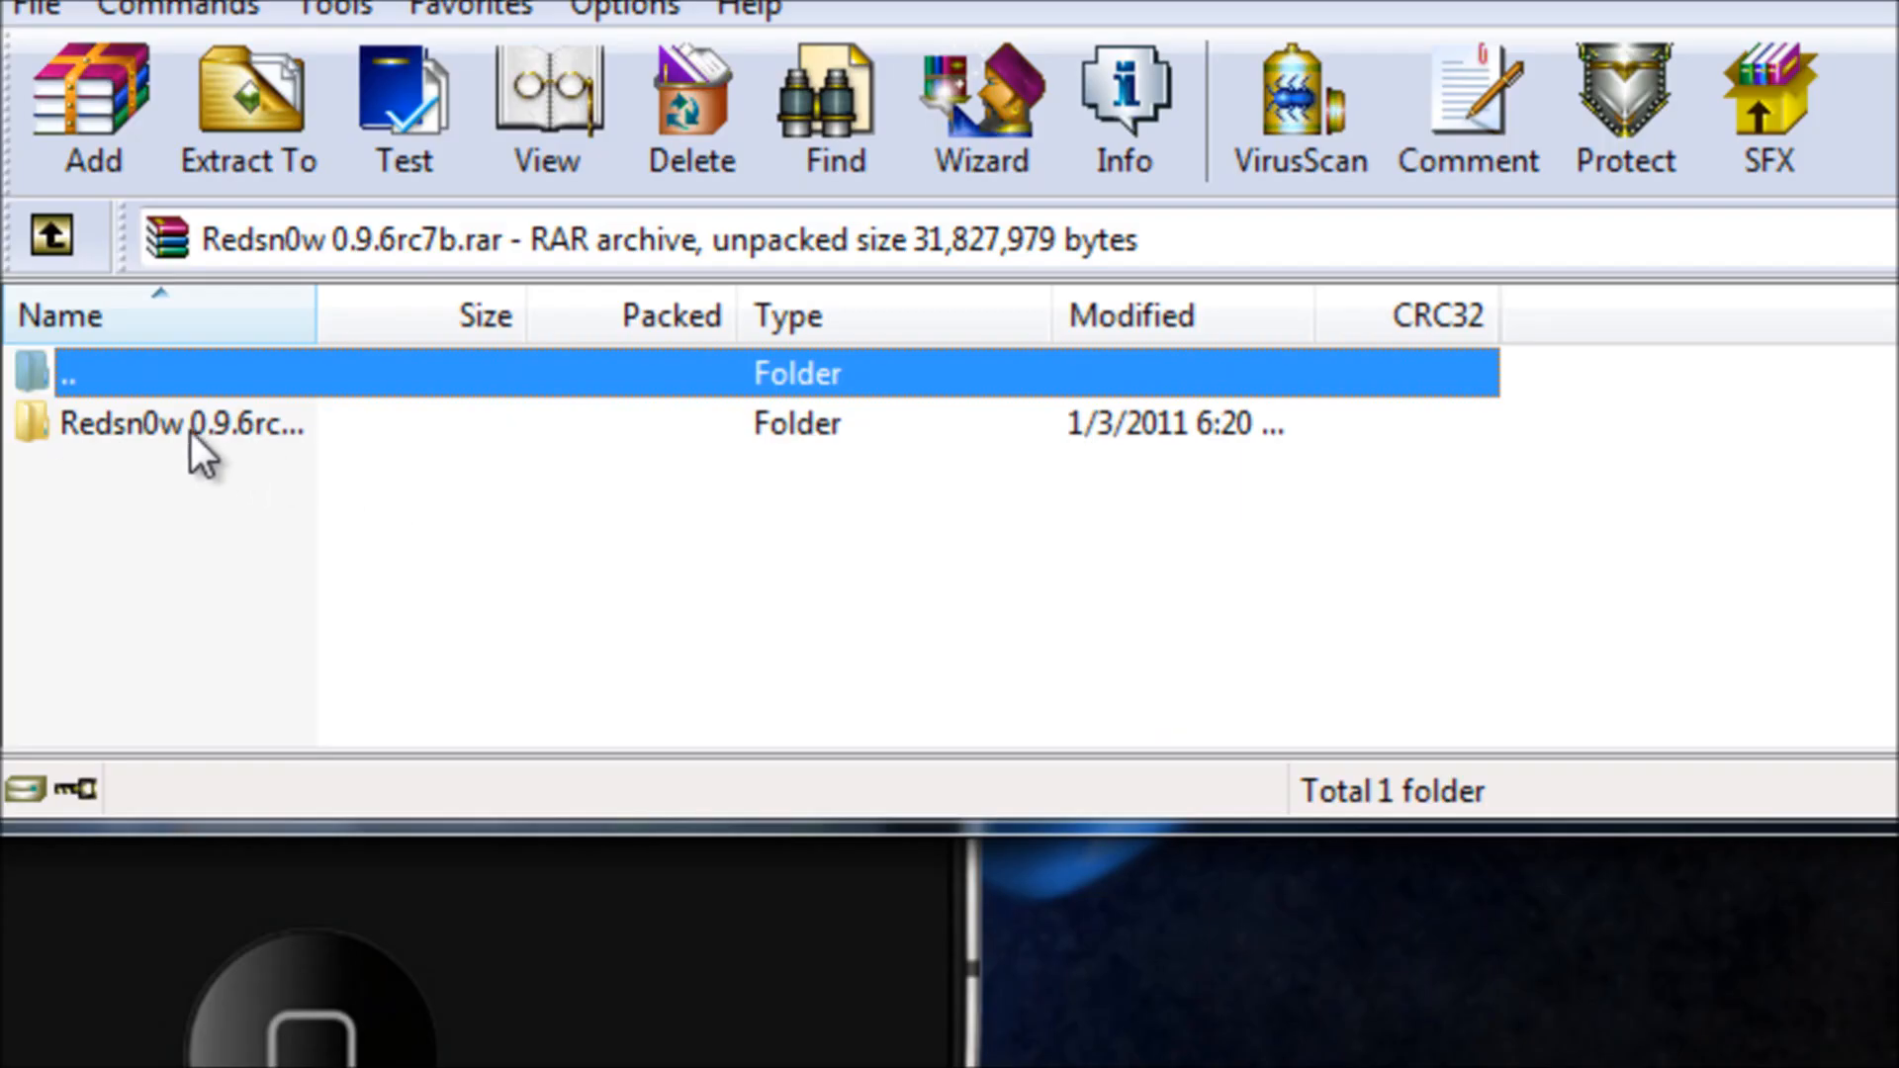
{"action": "double_click", "coordinate": [182, 424]}
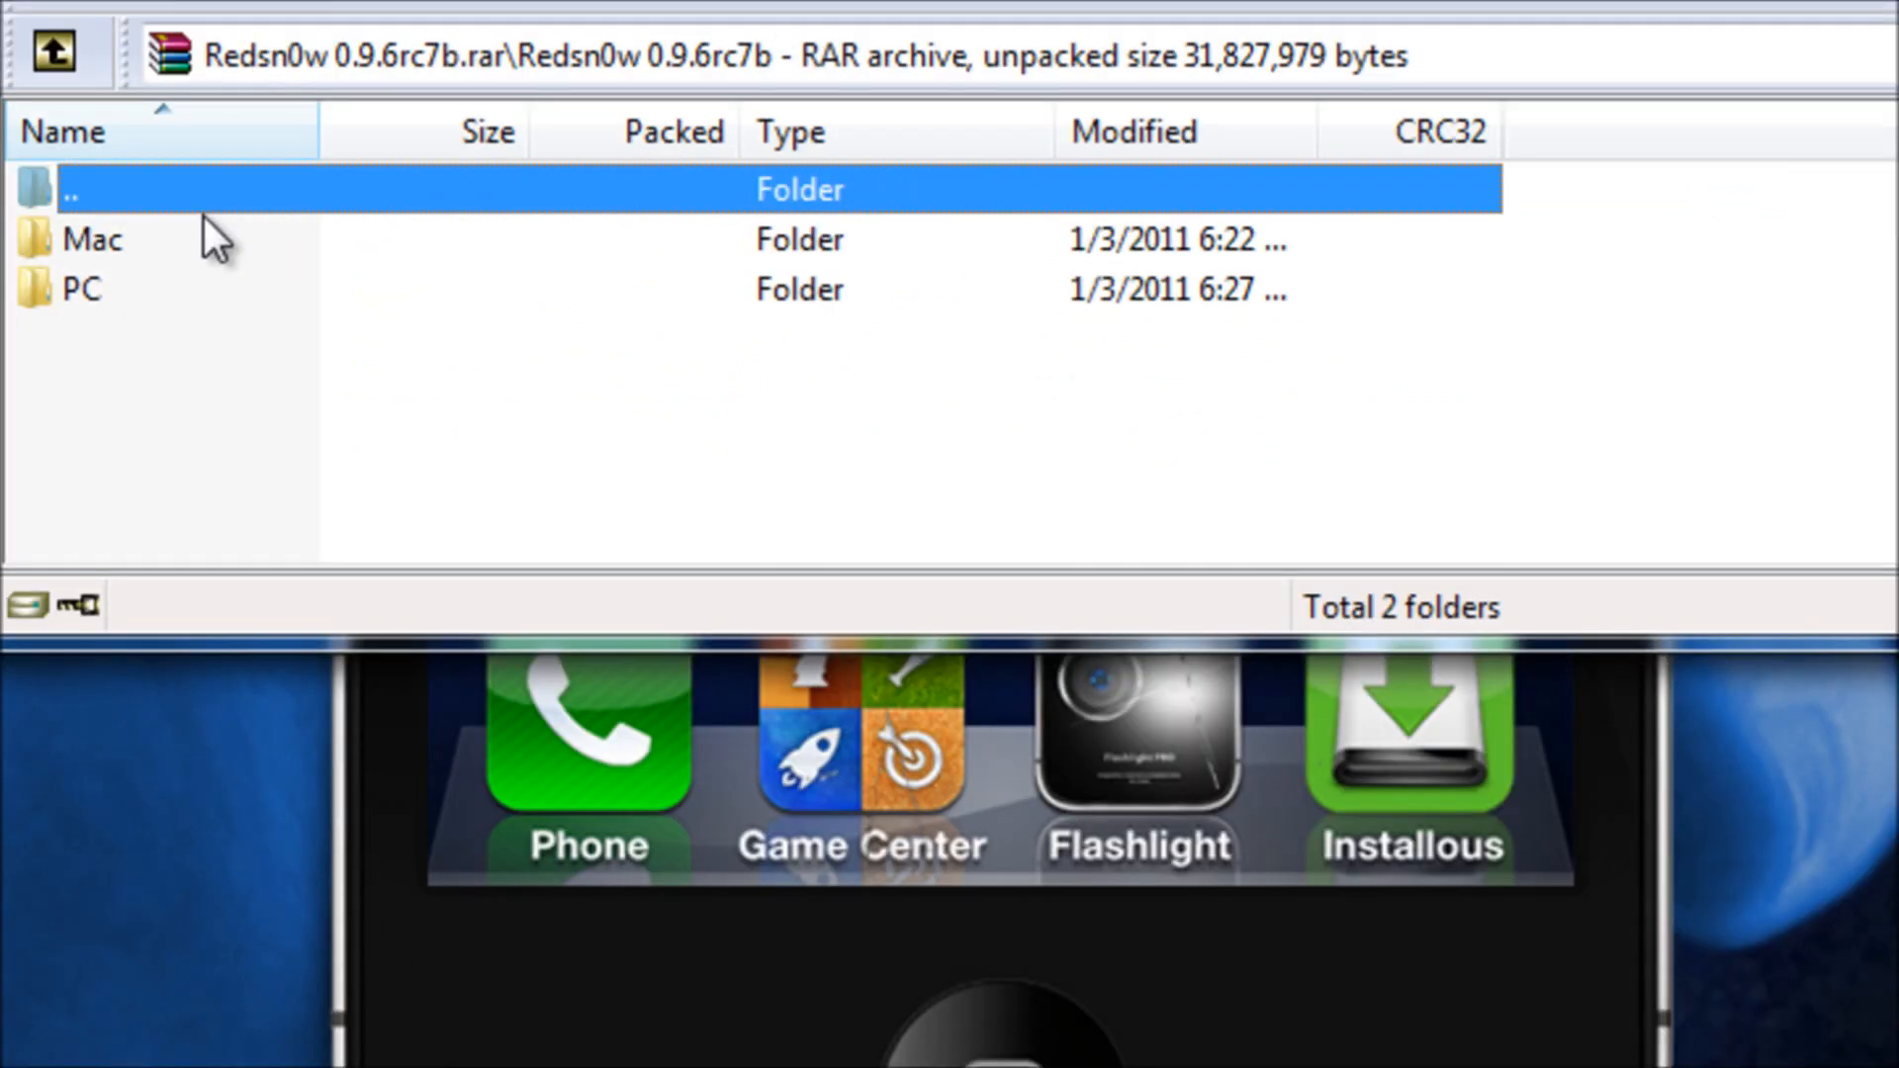
{"action": "mouse_move", "coordinate": [103, 314]}
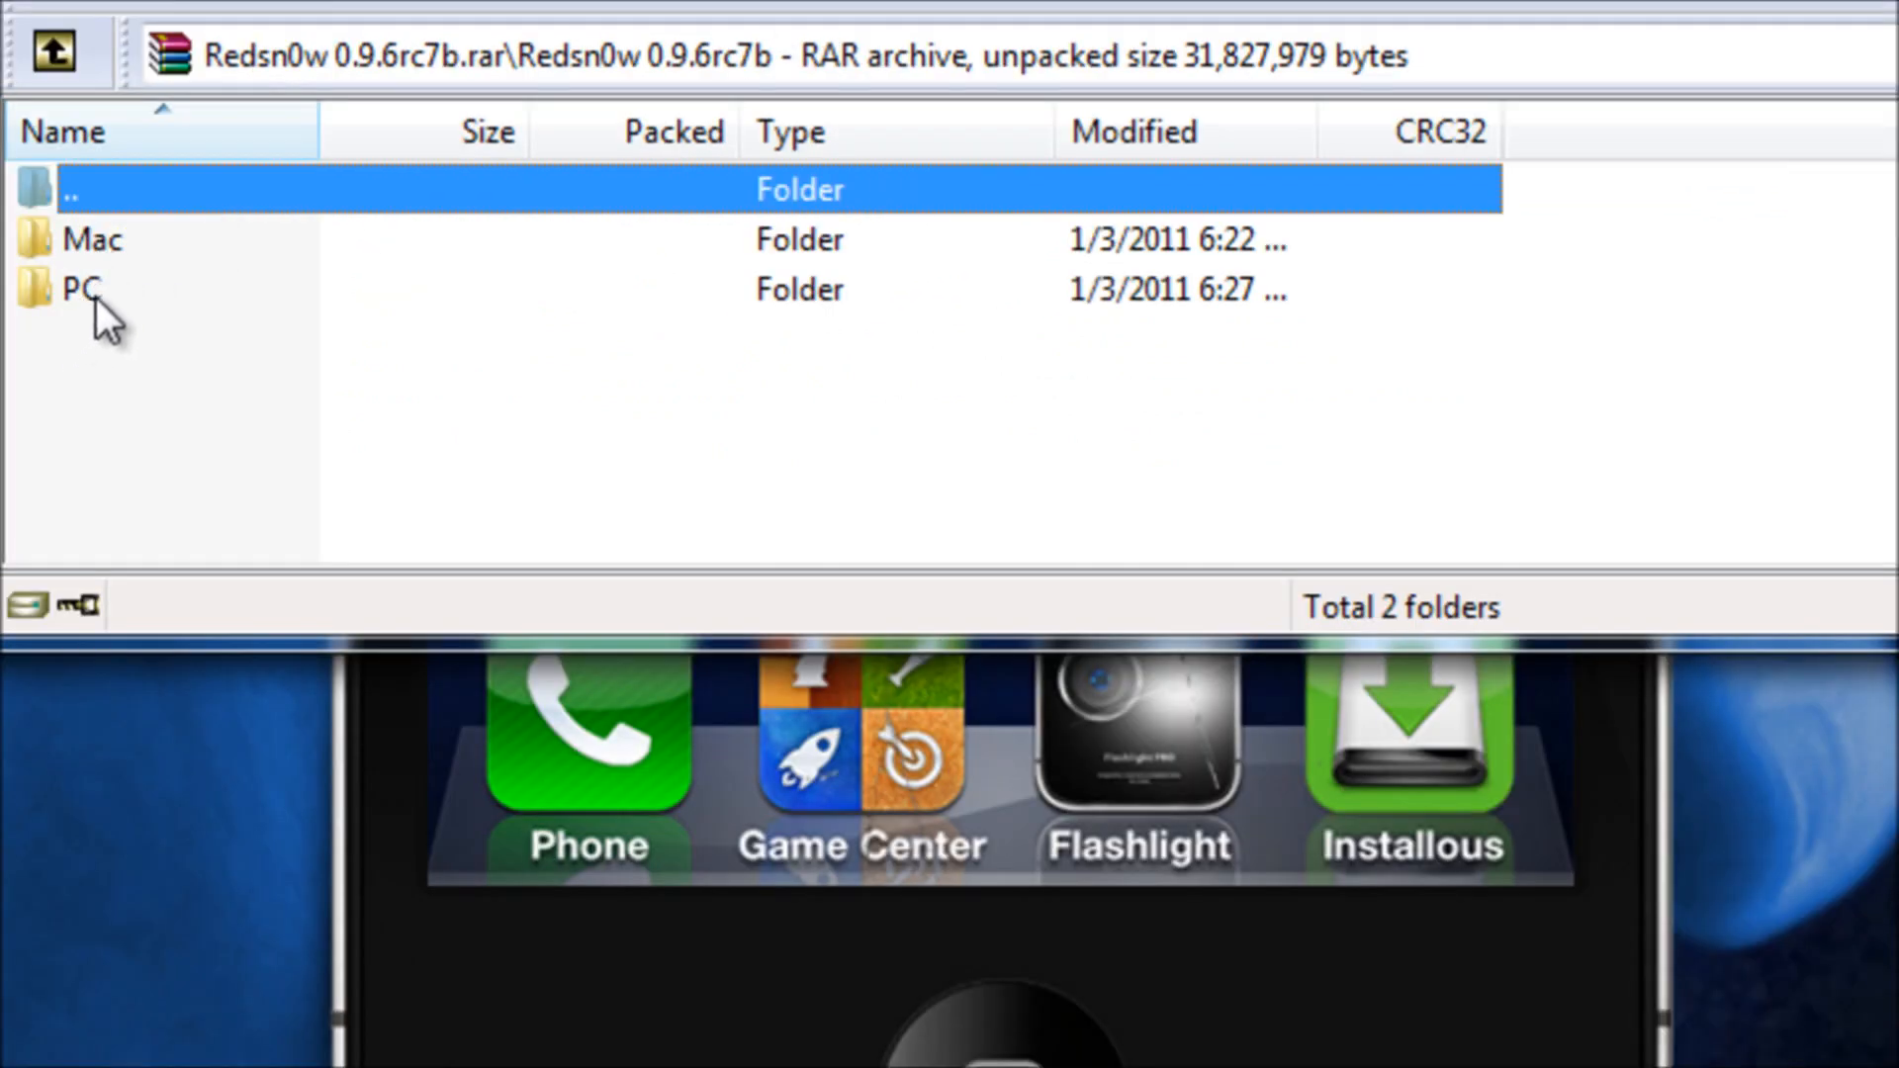
{"action": "mouse_move", "coordinate": [145, 291]}
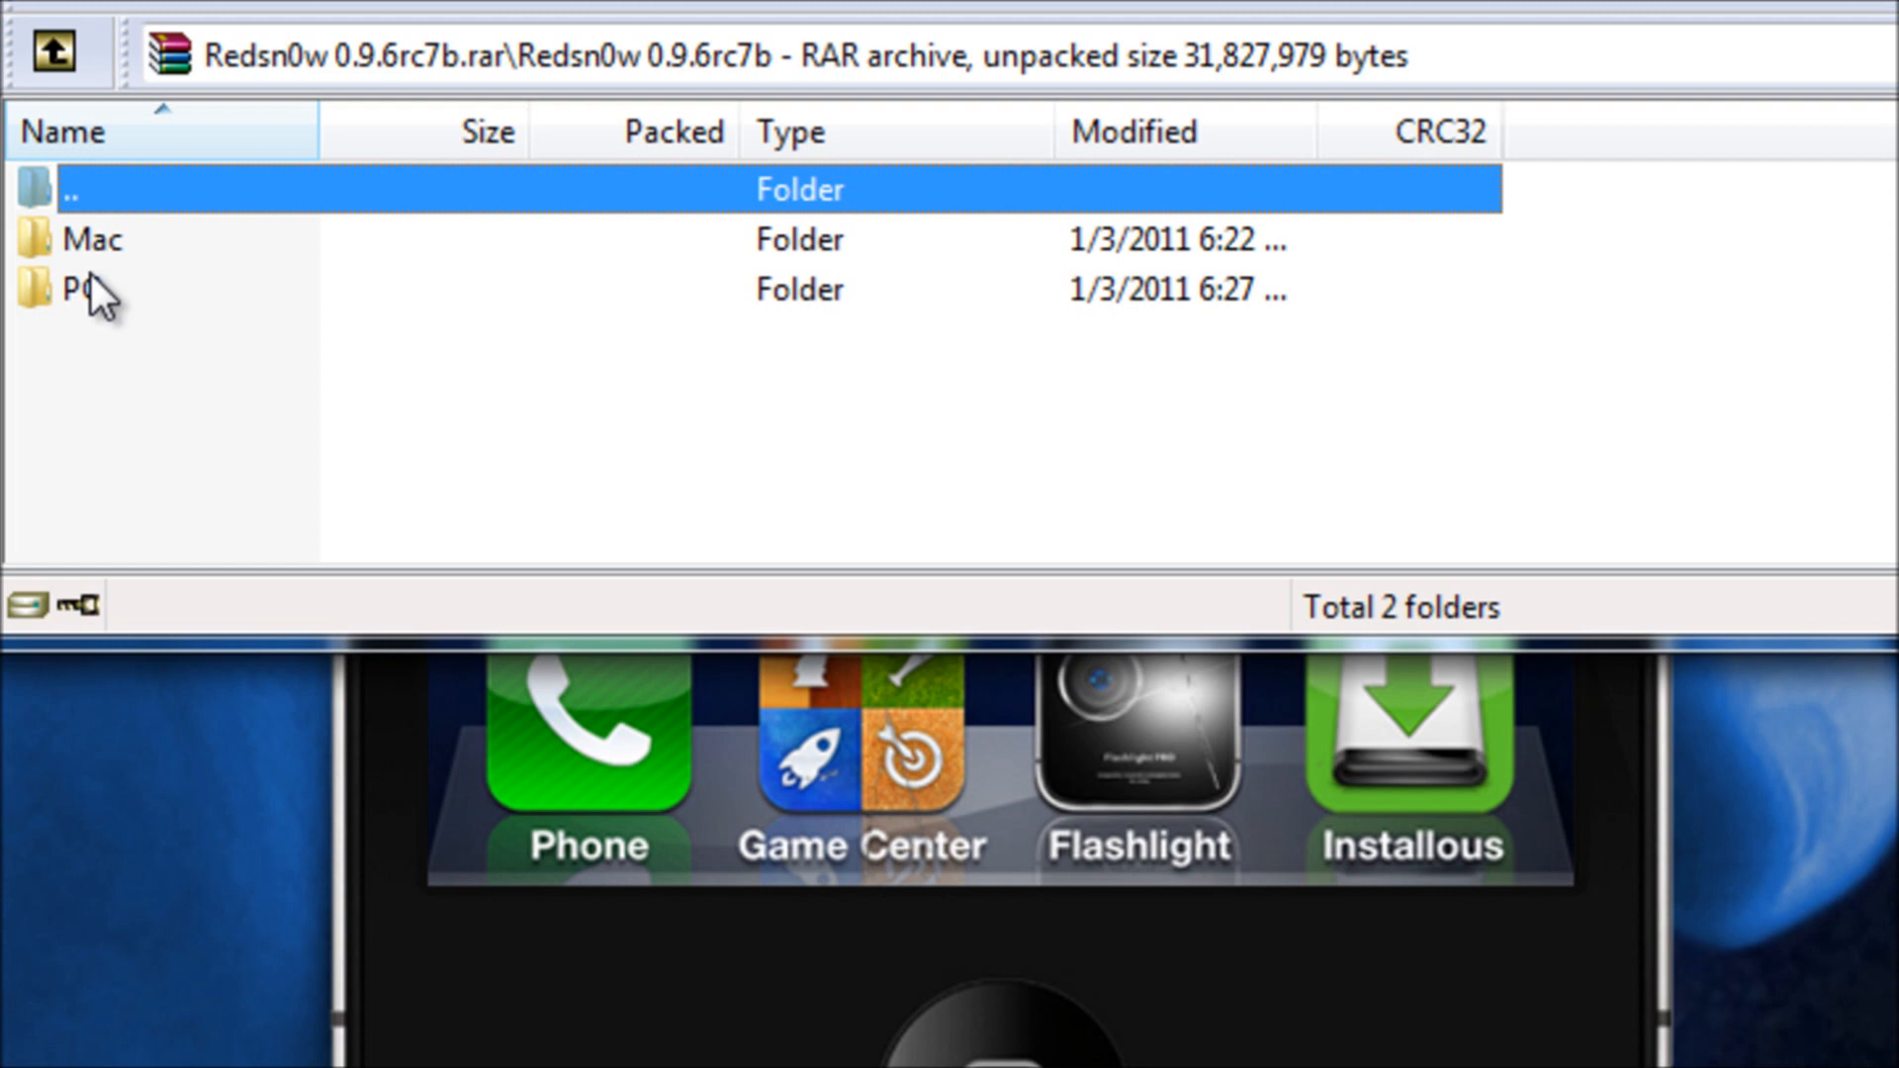
{"action": "mouse_move", "coordinate": [99, 309]}
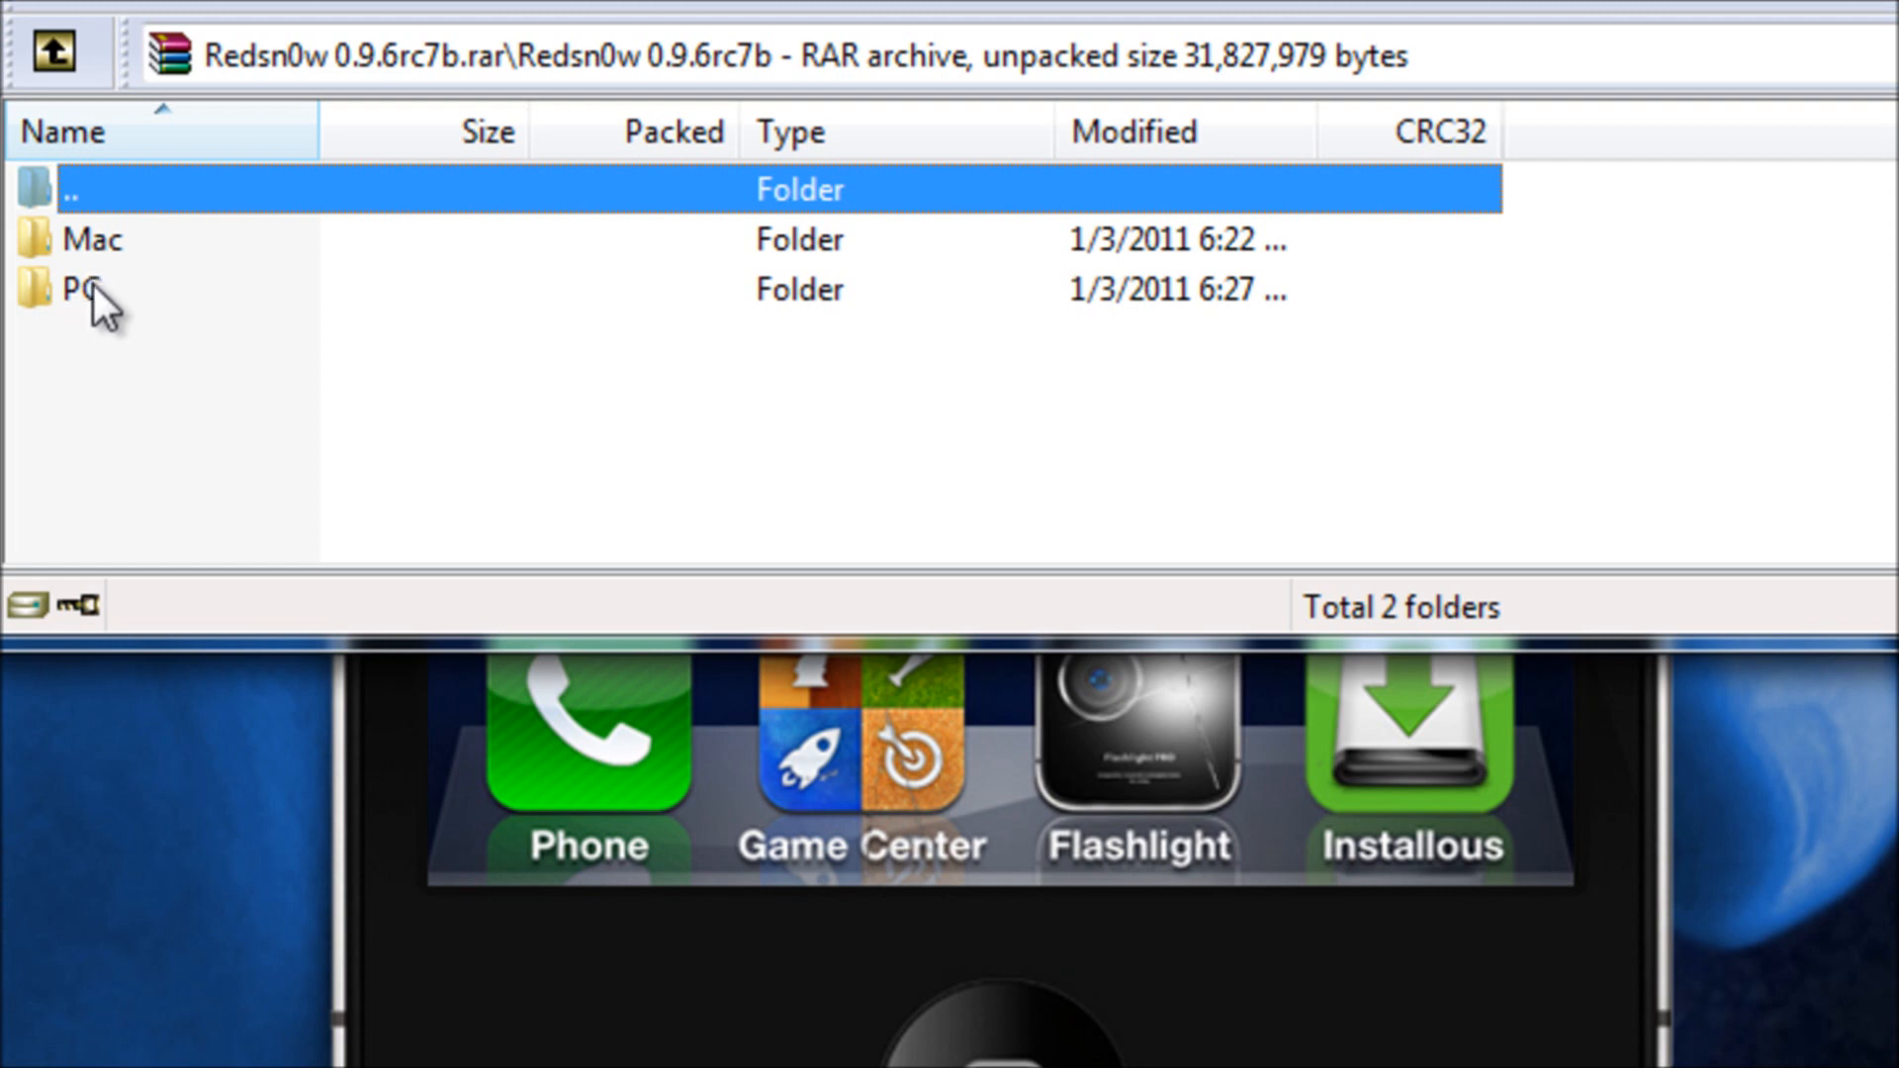
{"action": "double_click", "coordinate": [76, 288]}
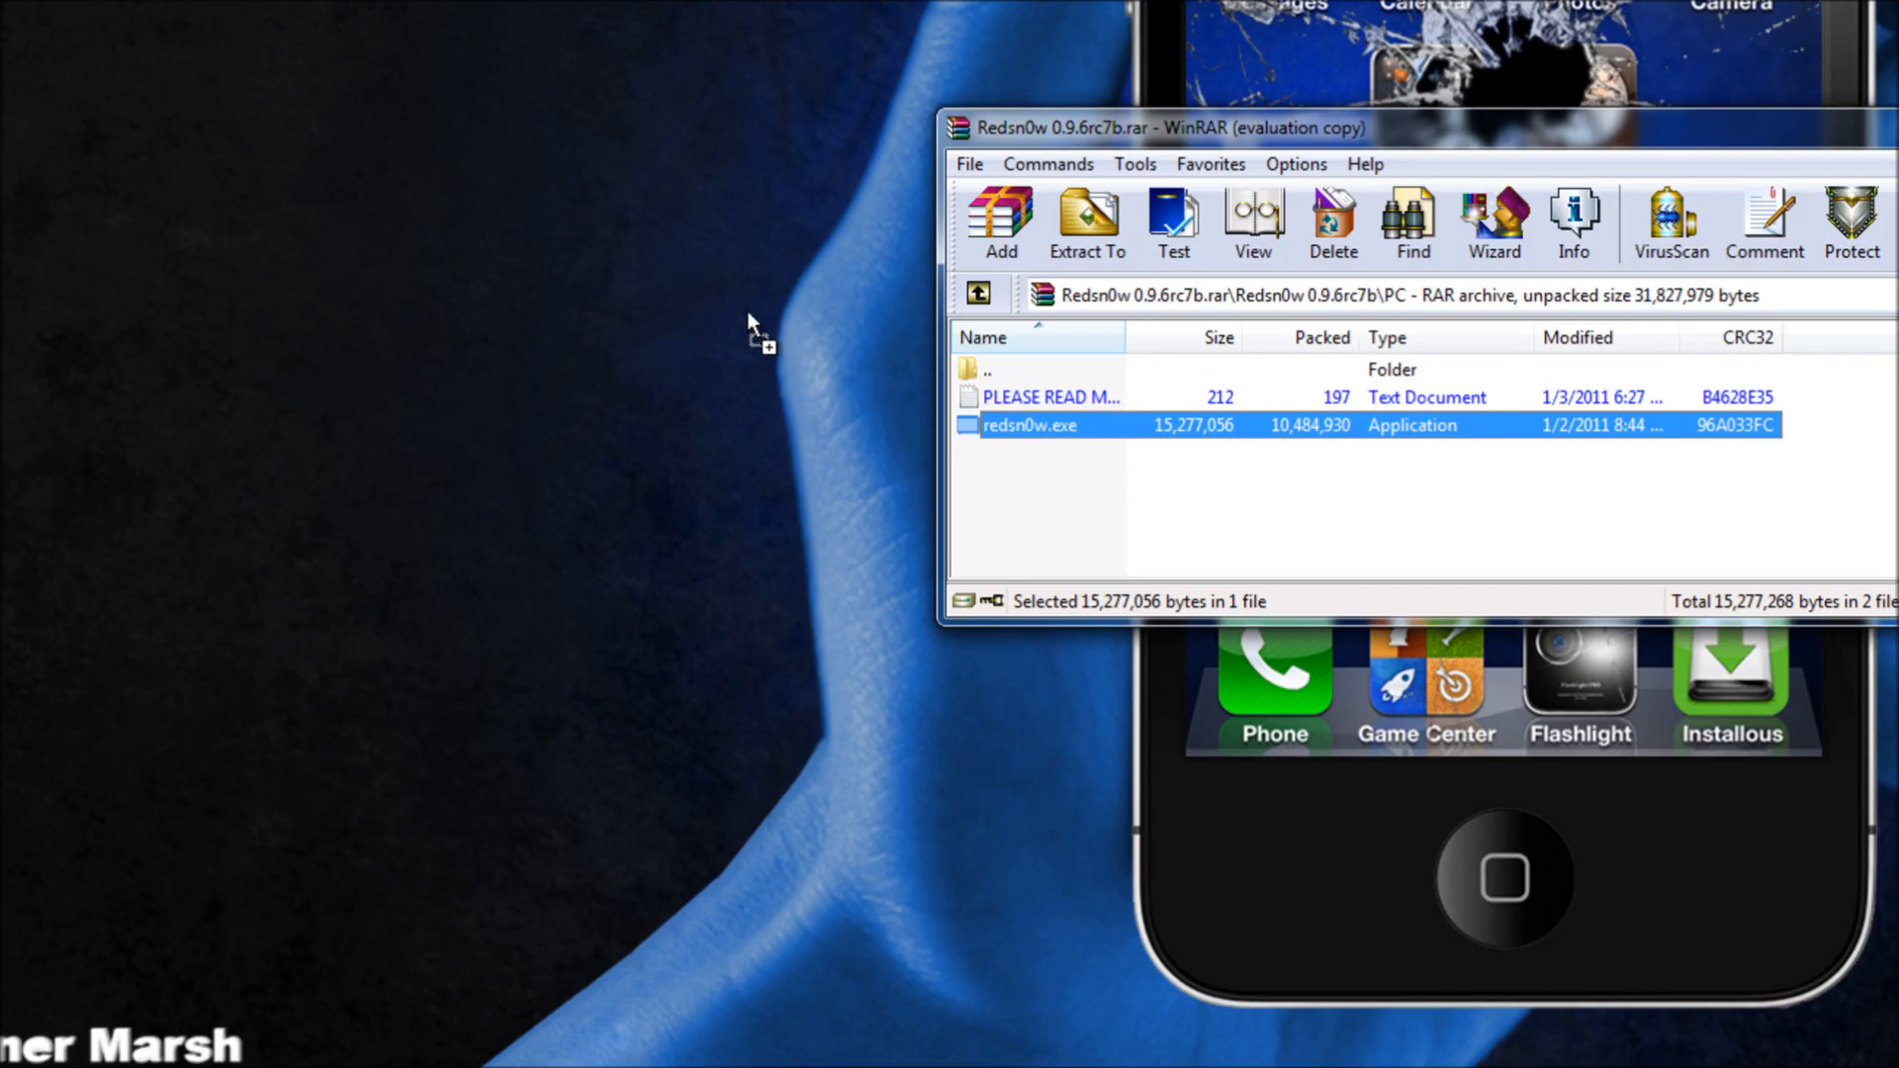
{"action": "left_click_drag", "start_coordinate": [1030, 425], "coordinate": [493, 202]}
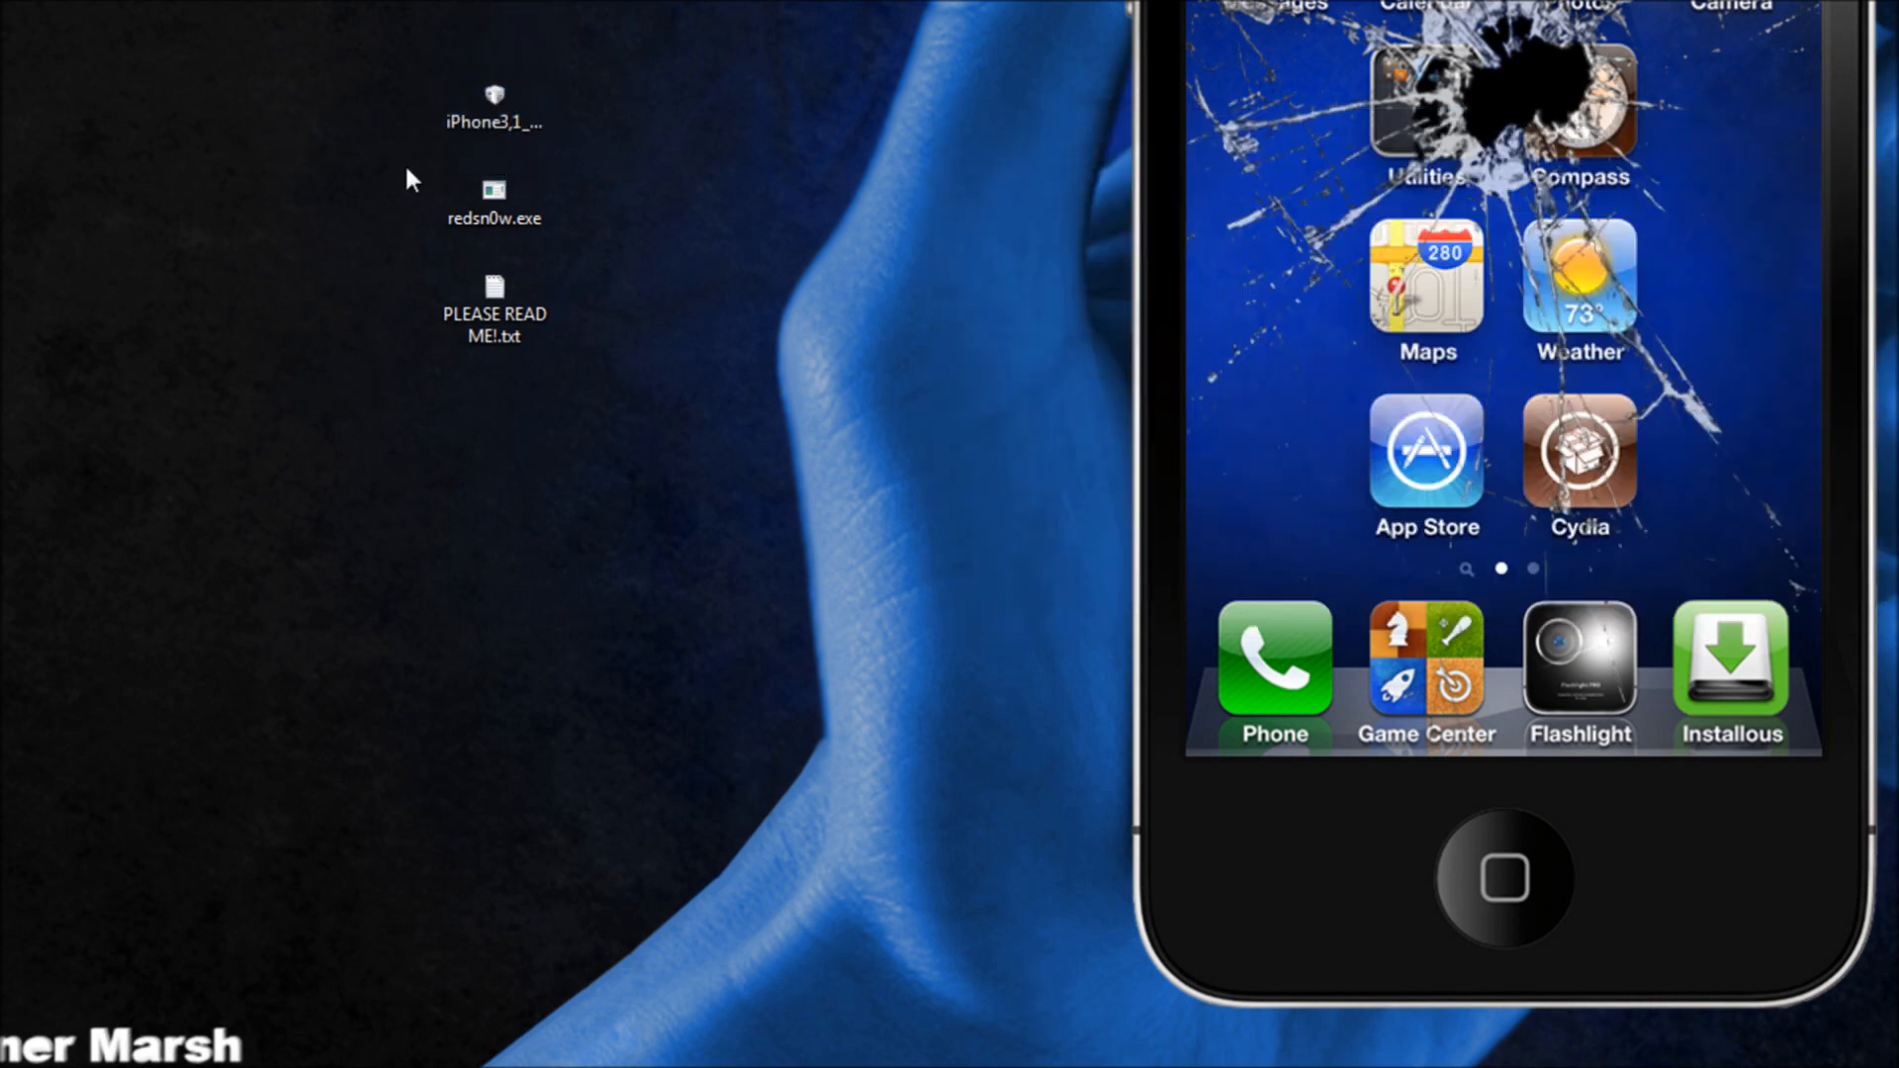
{"action": "mouse_move", "coordinate": [660, 172]}
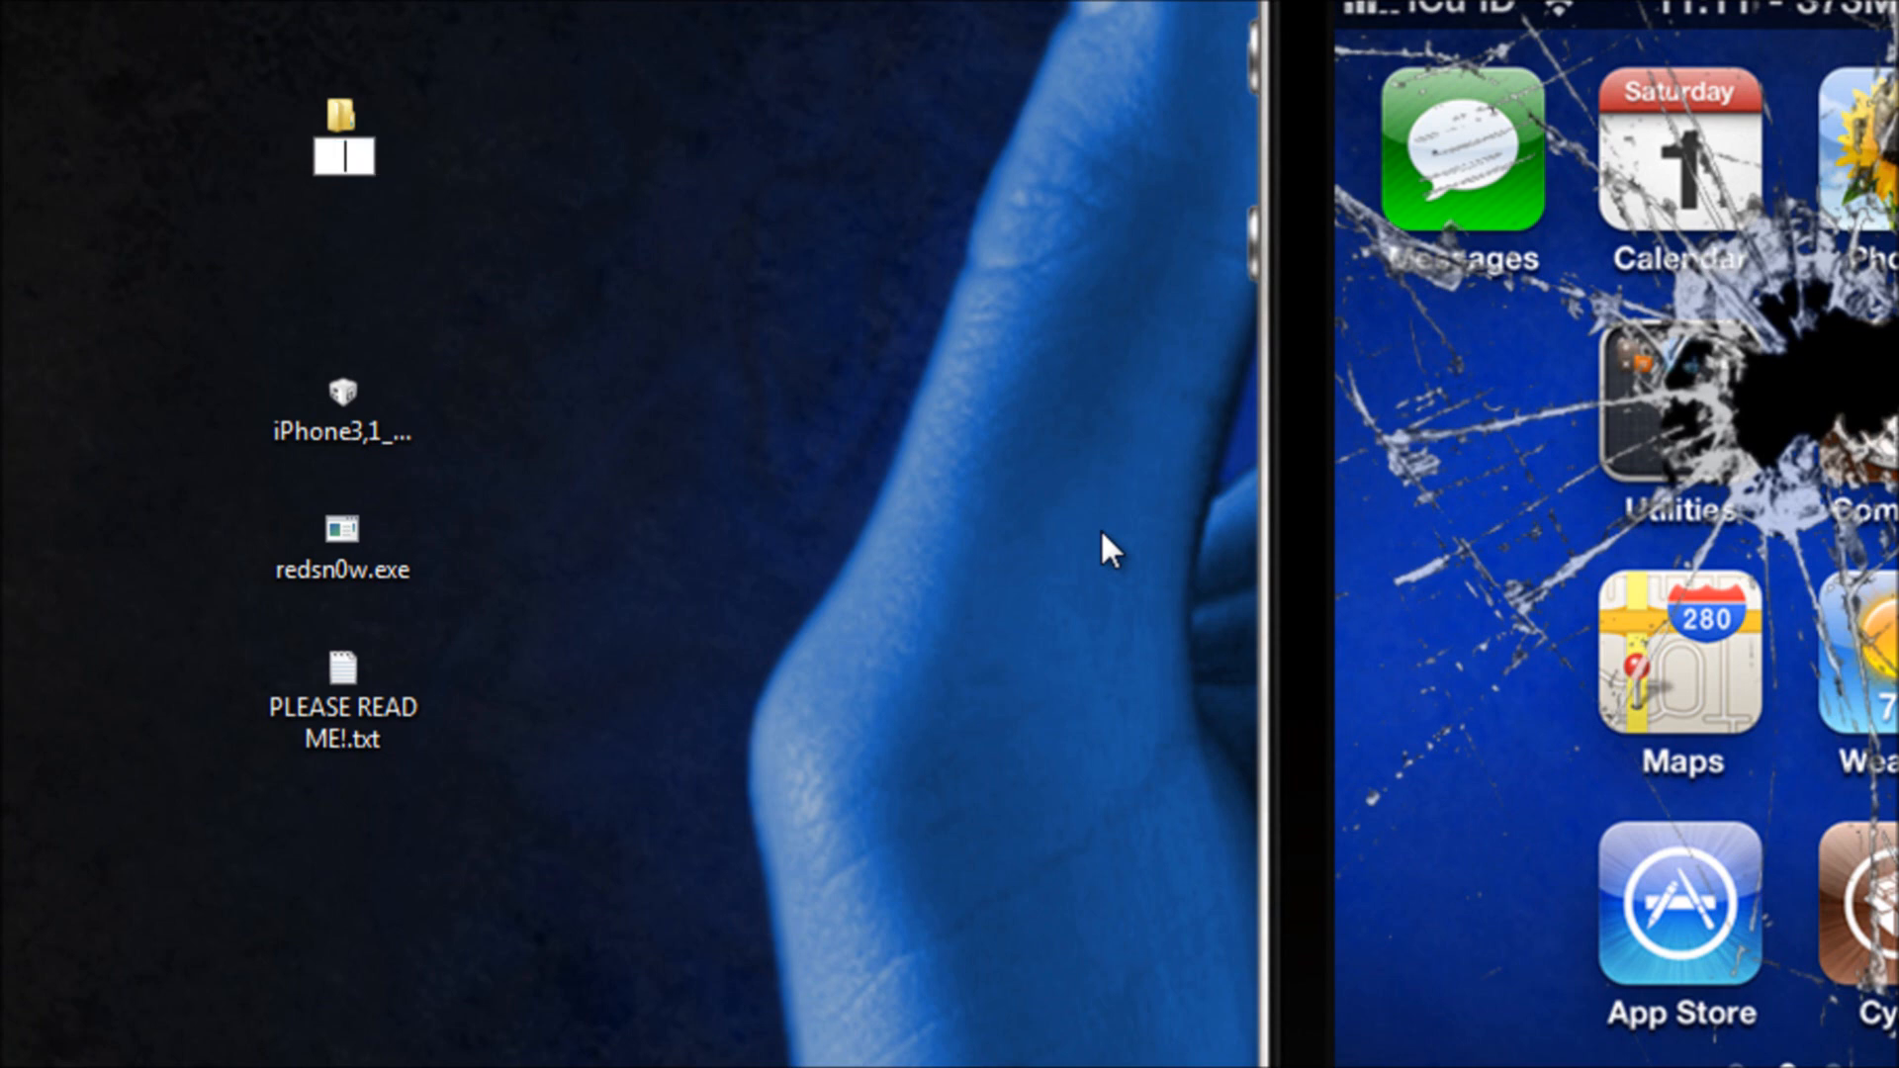
Name the new desktop folder 'folder' and move redsn0w.exe into it
{"action": "type", "text": "folder"}
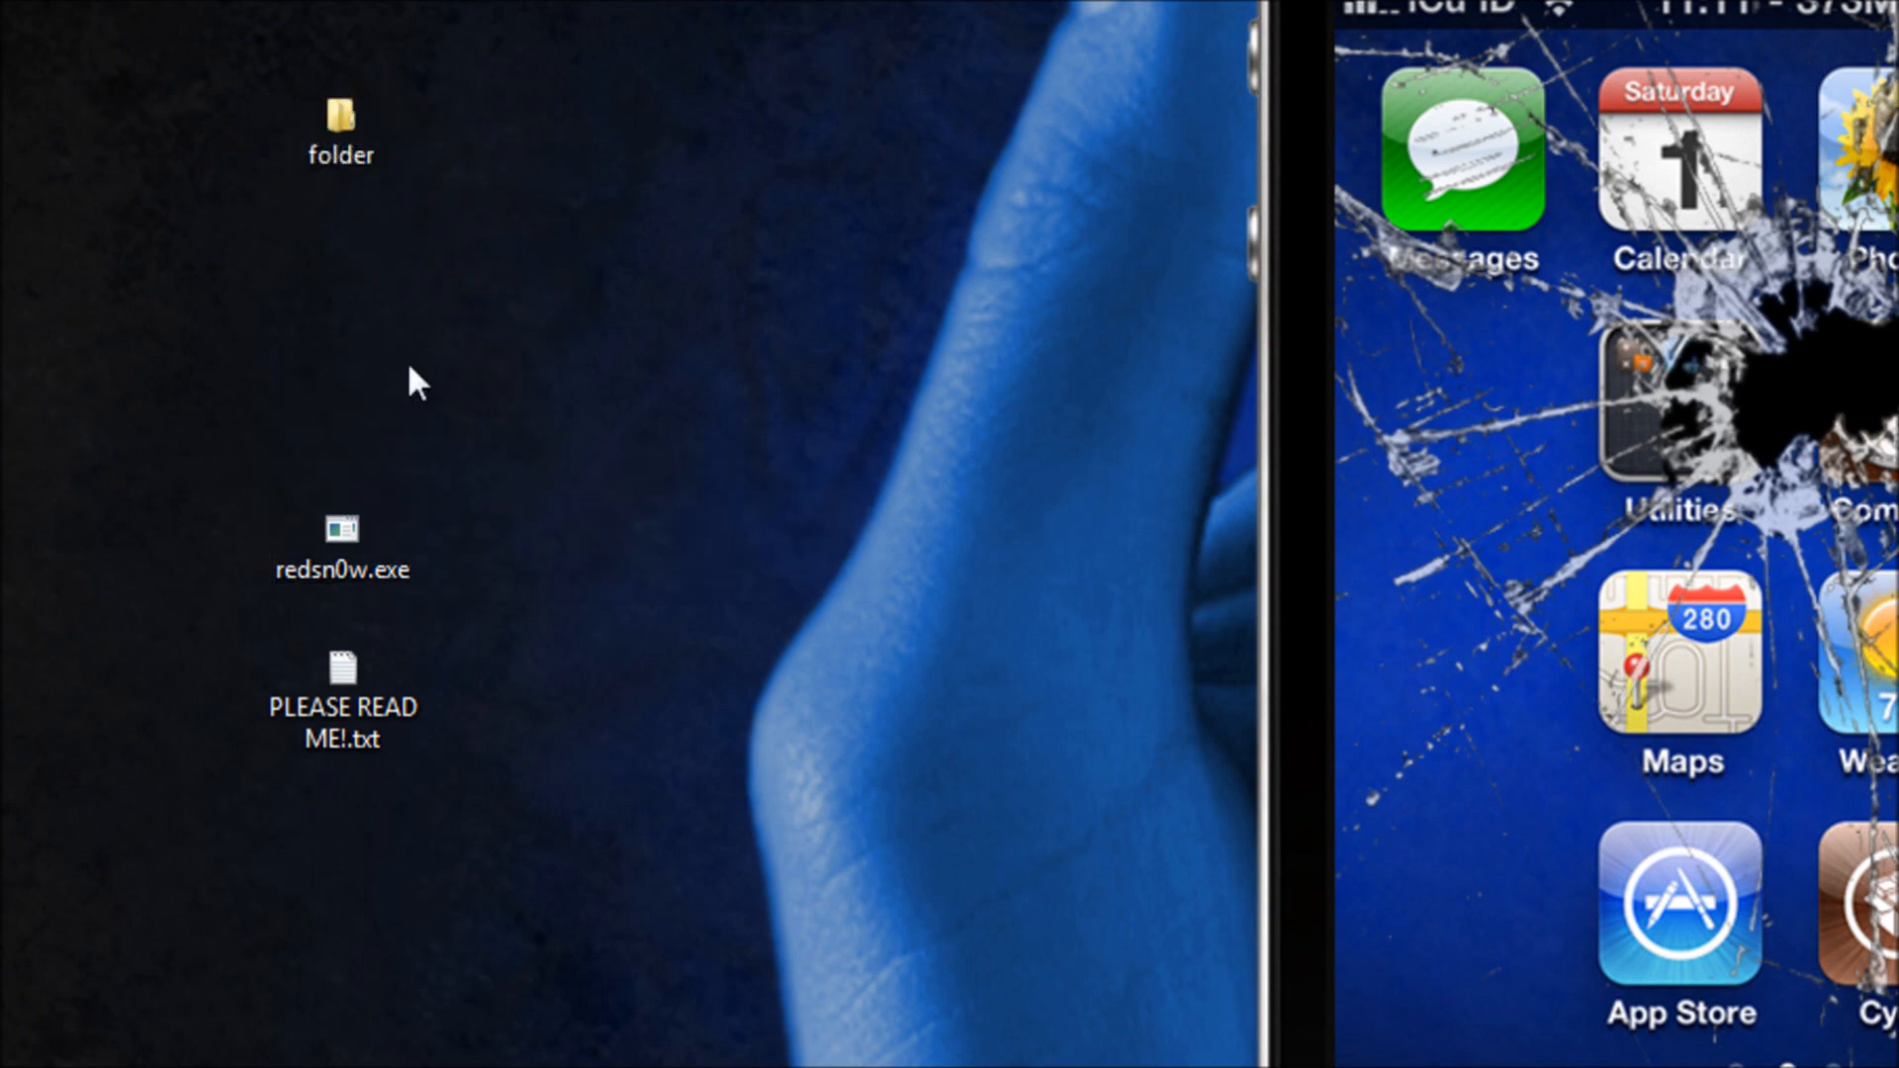
{"action": "left_click_drag", "start_coordinate": [343, 549], "coordinate": [343, 133]}
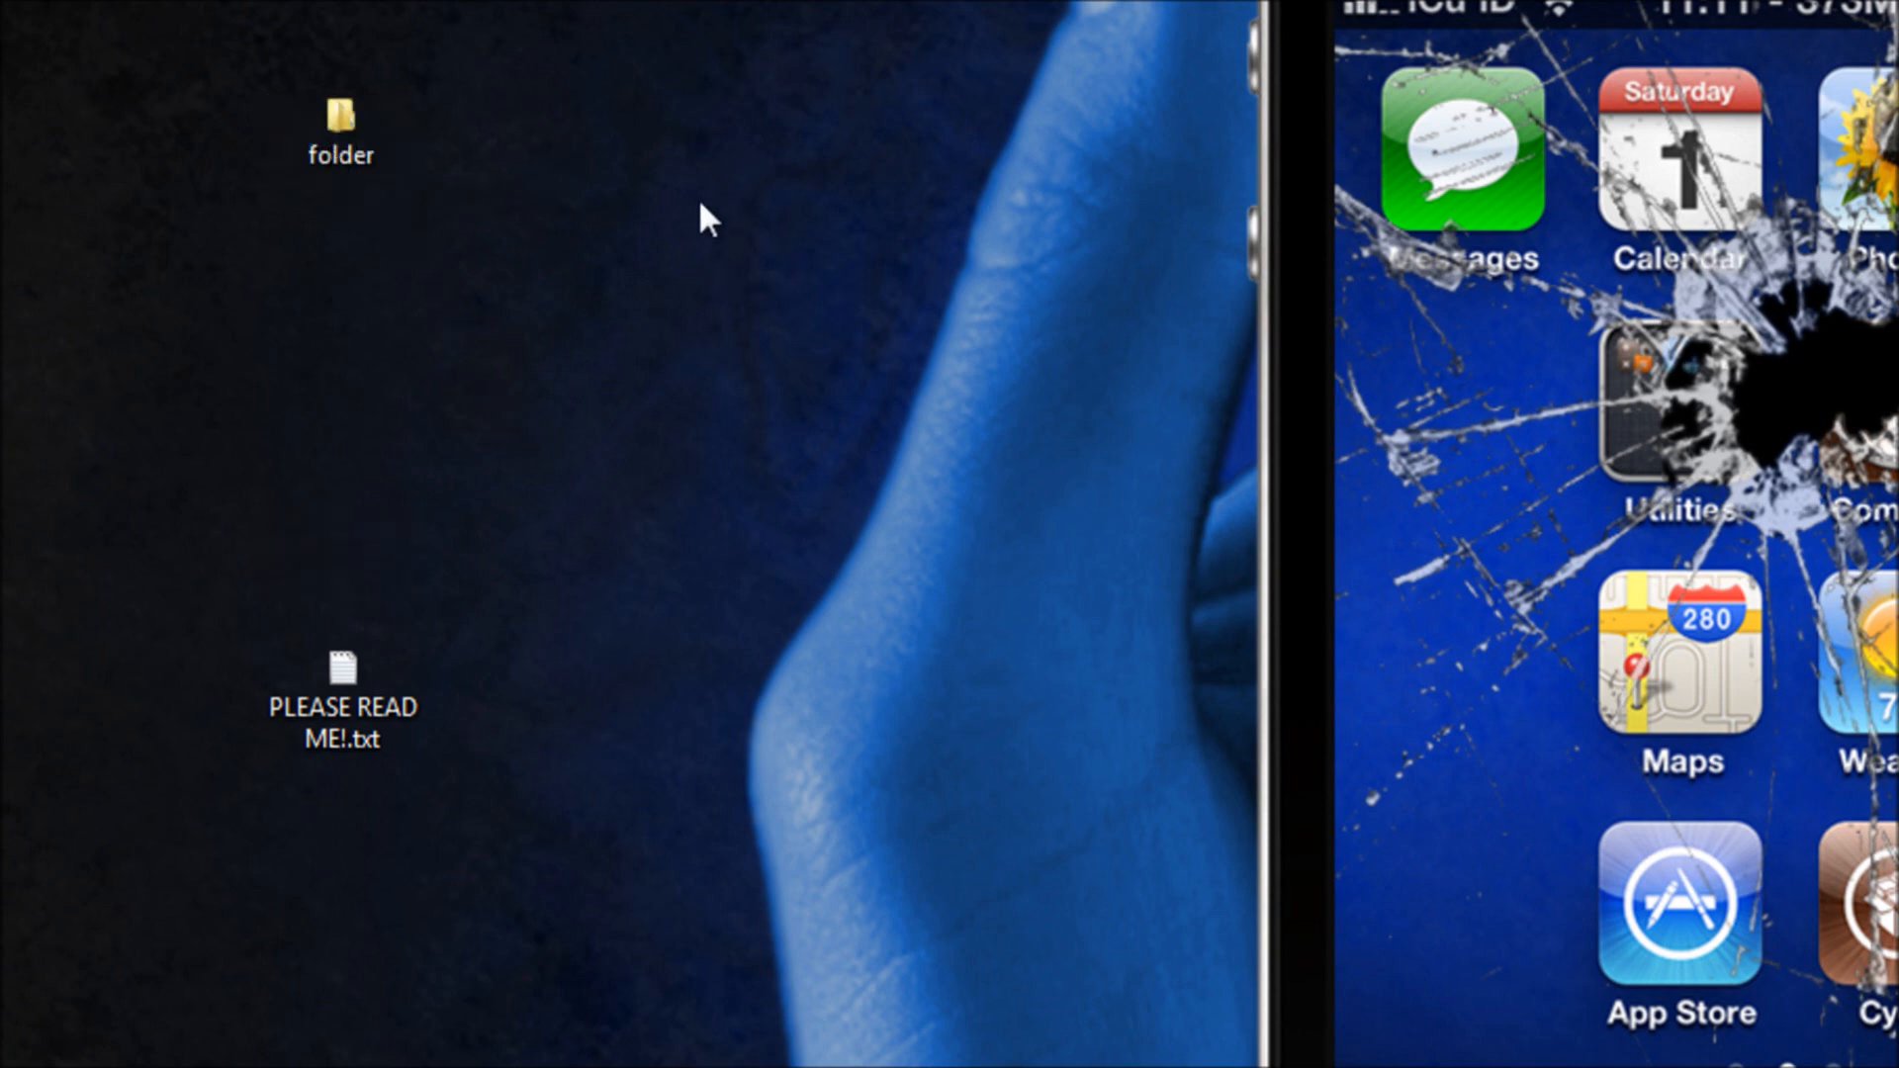
Start a new desktop shortcut and browse to Desktop as its target
{"action": "right_click", "coordinate": [708, 217]}
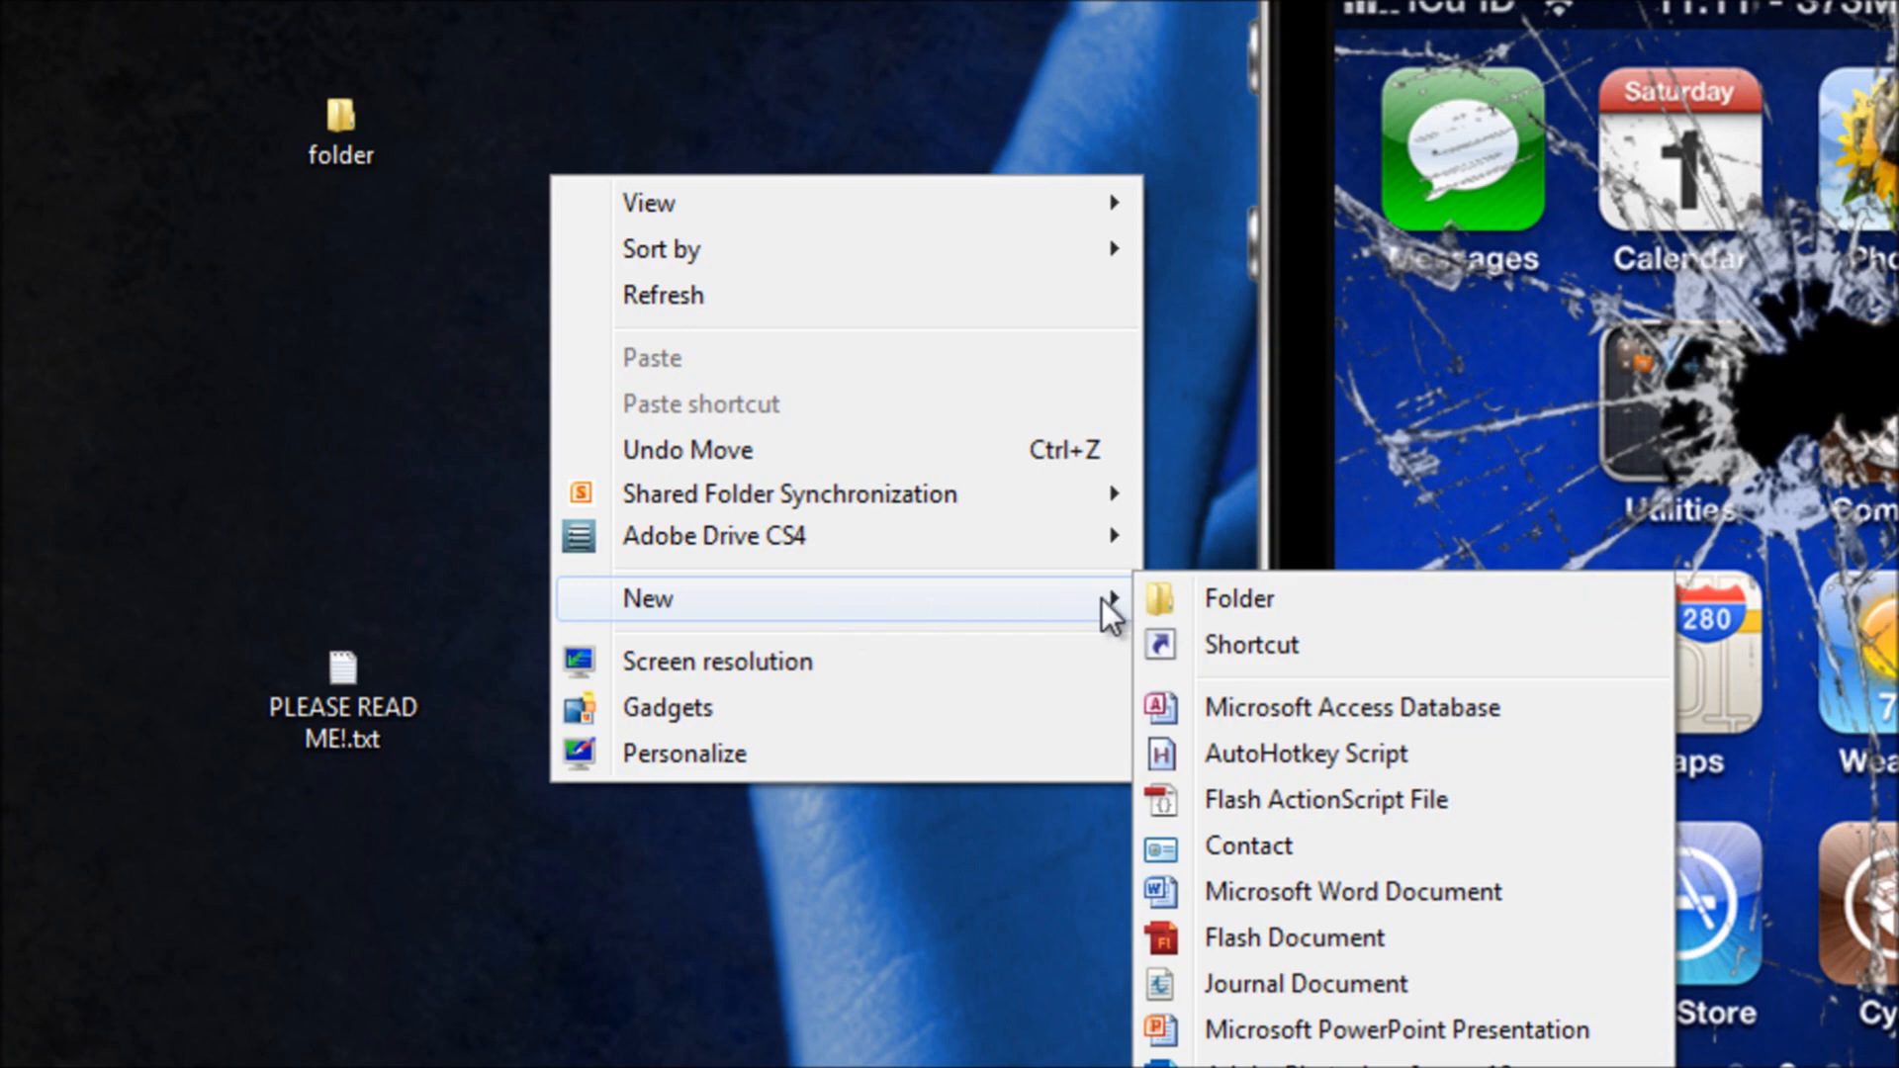
{"action": "left_click", "coordinate": [1250, 643]}
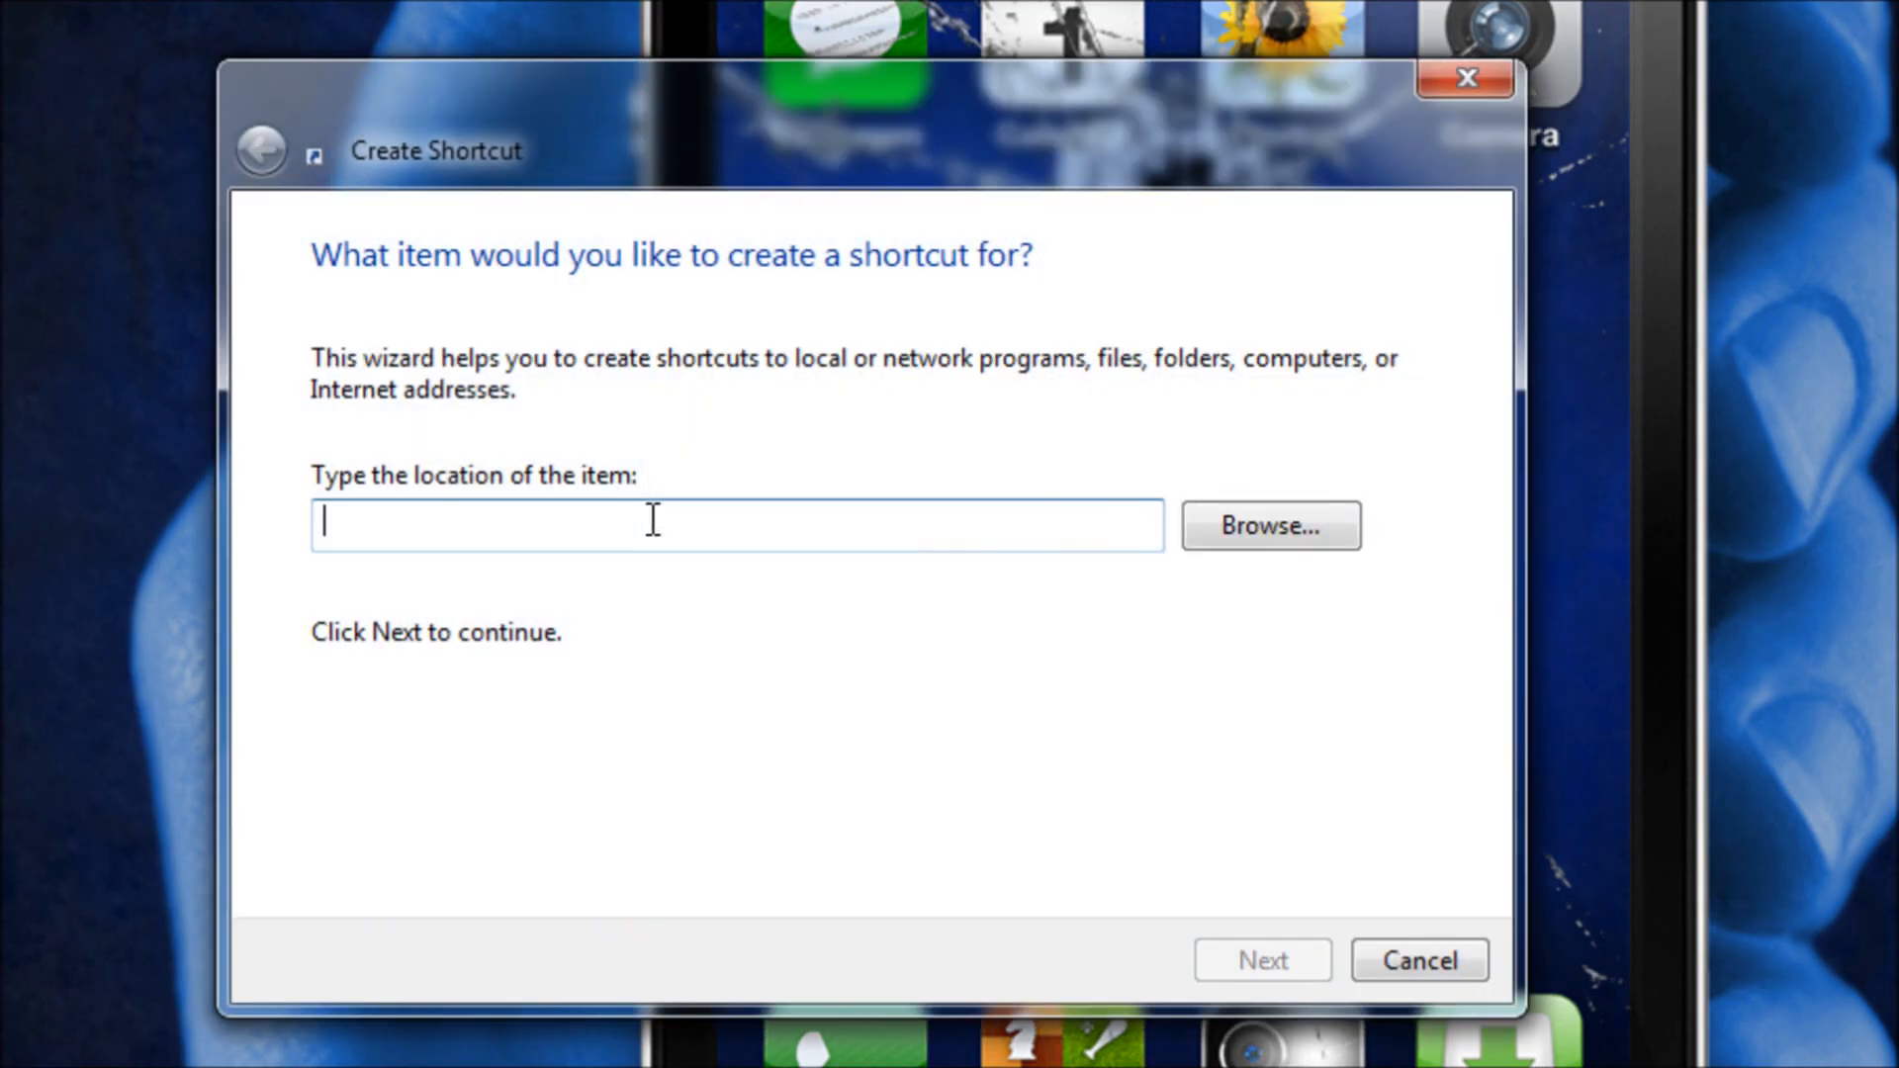
{"action": "left_click", "coordinate": [1269, 524]}
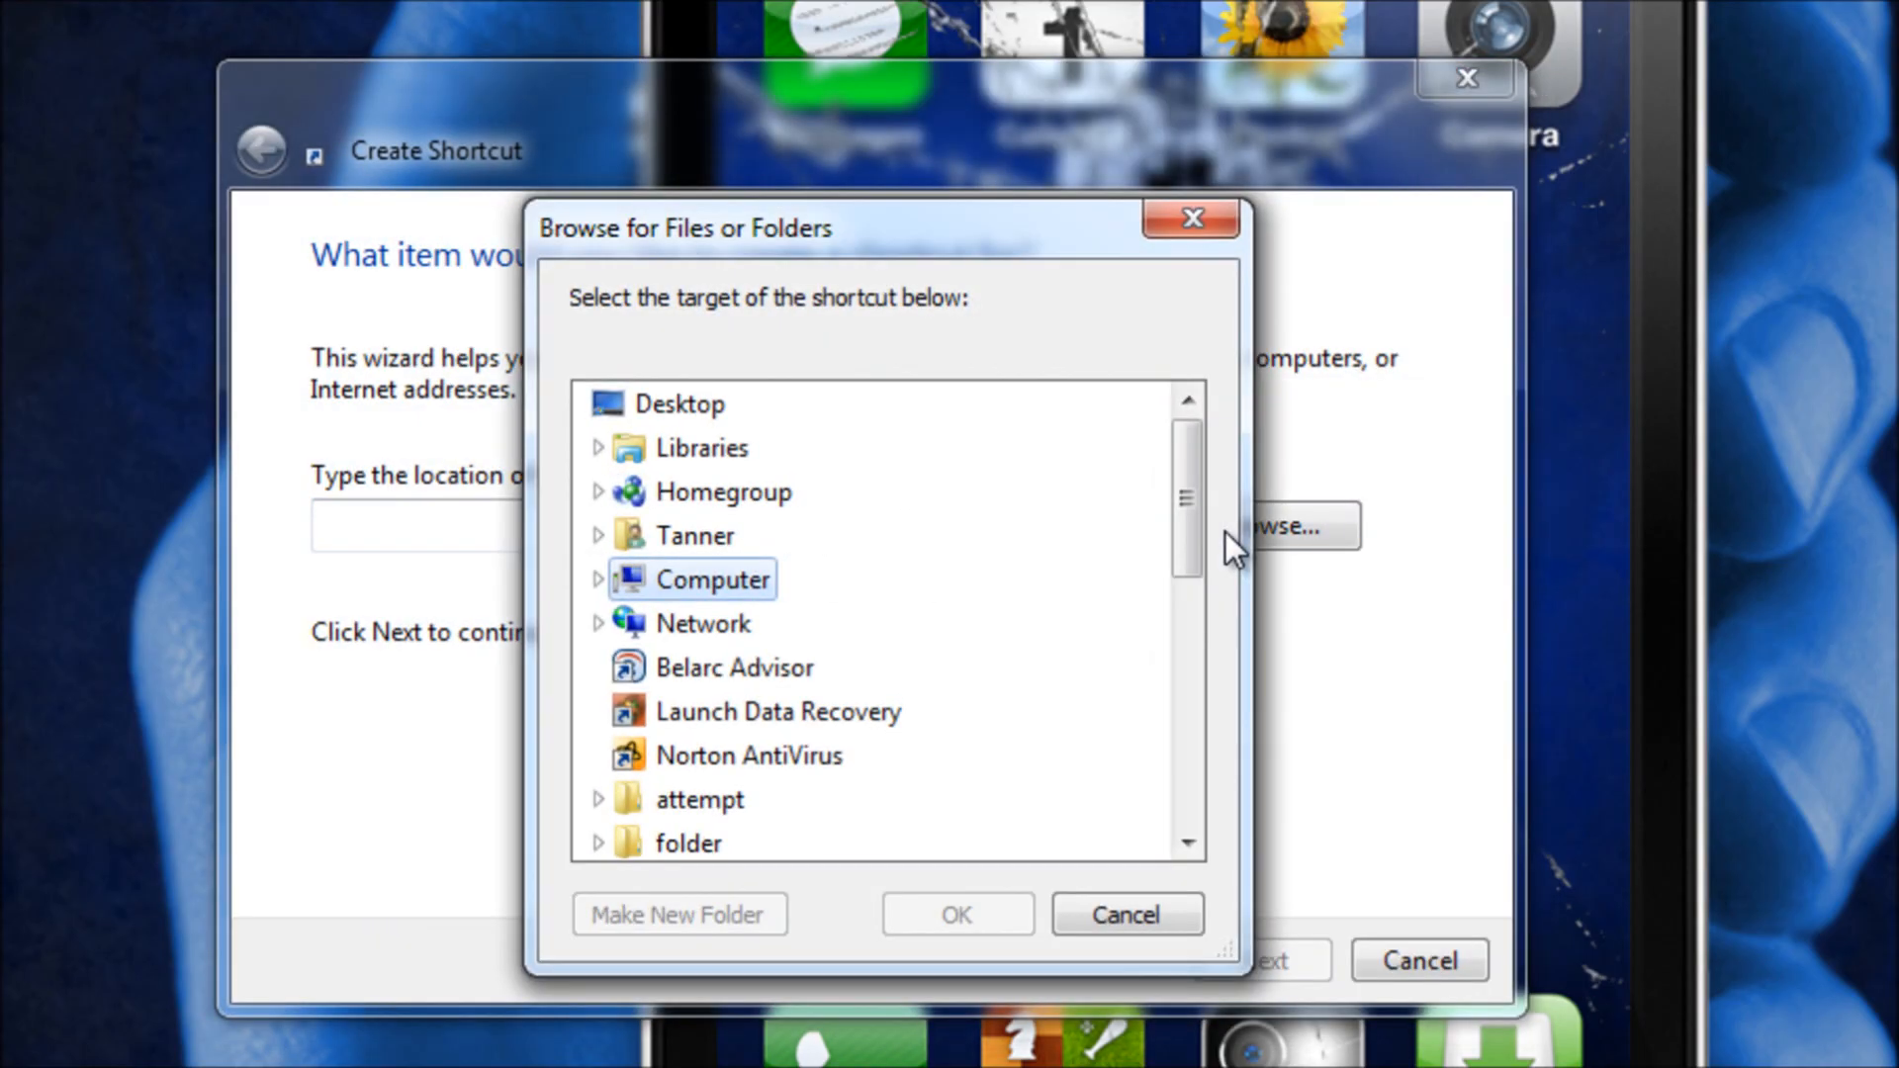
{"action": "left_click", "coordinate": [691, 403]}
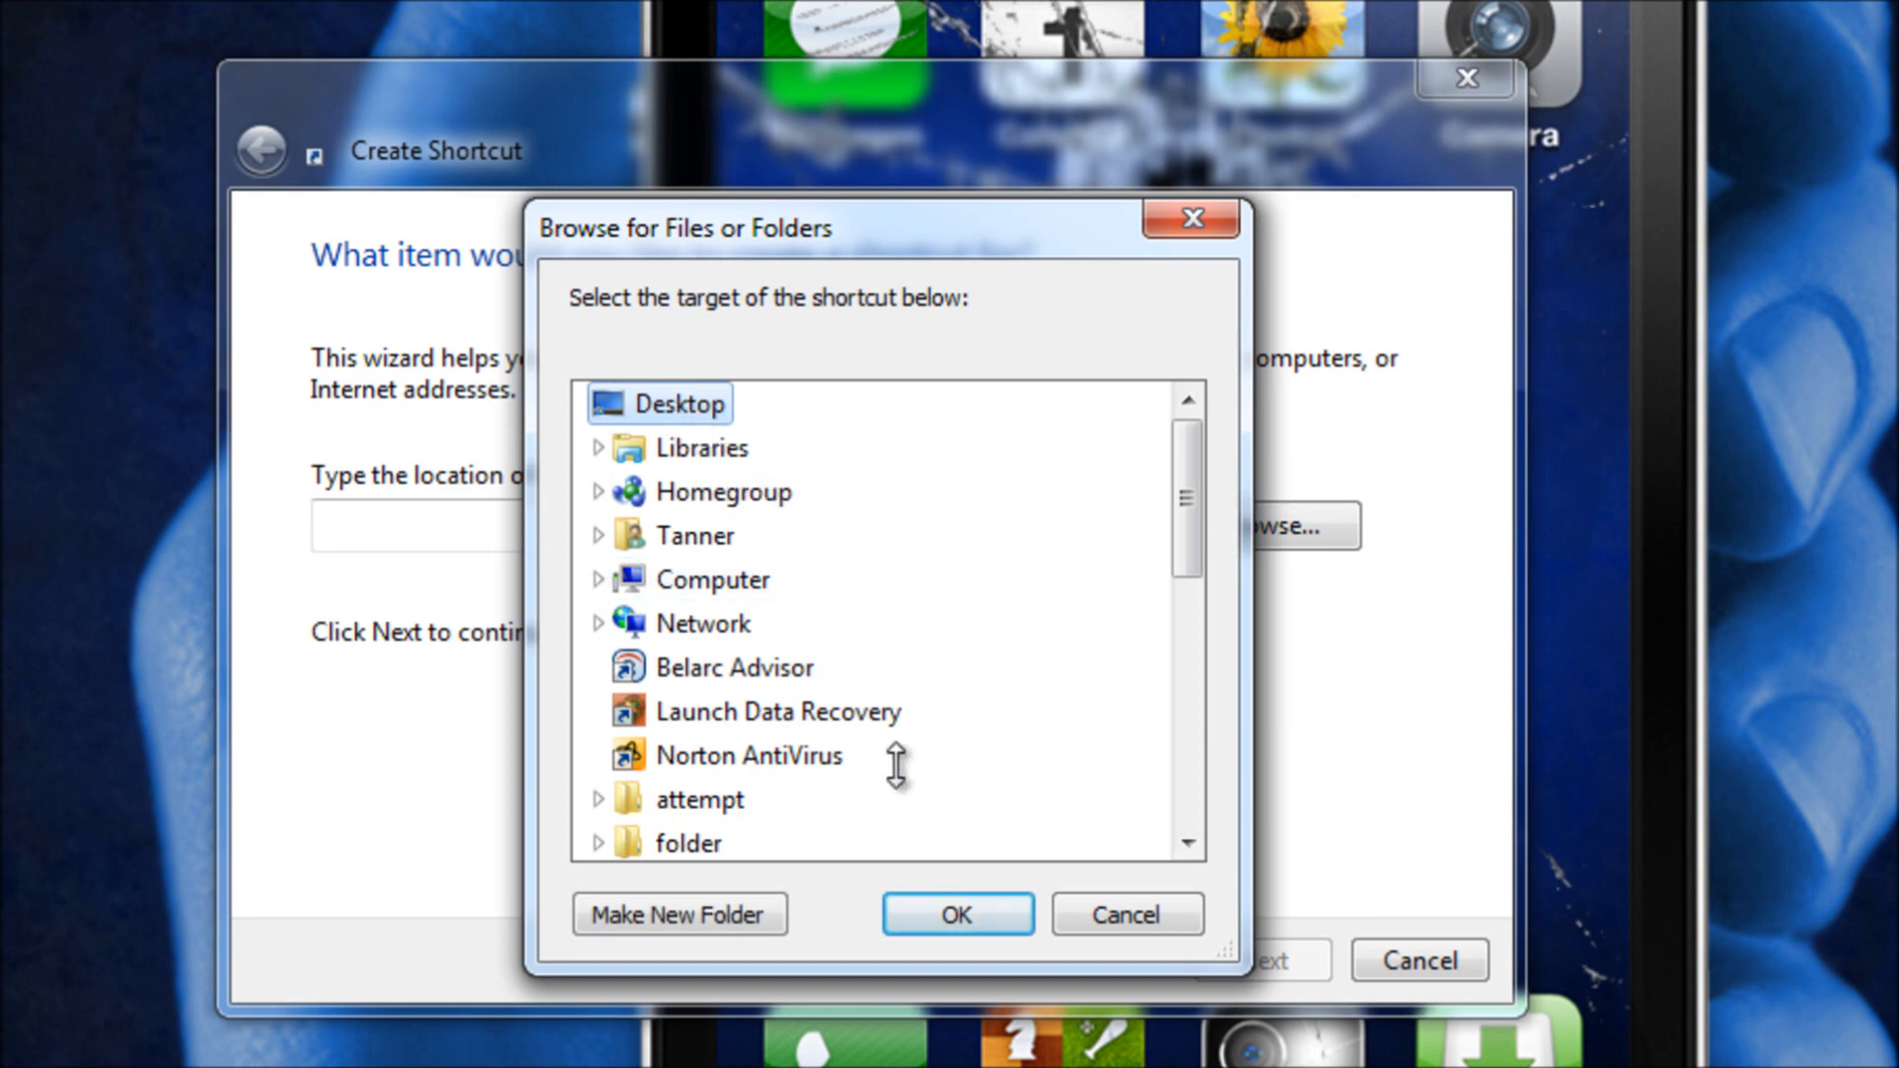
{"action": "left_click", "coordinate": [956, 914]}
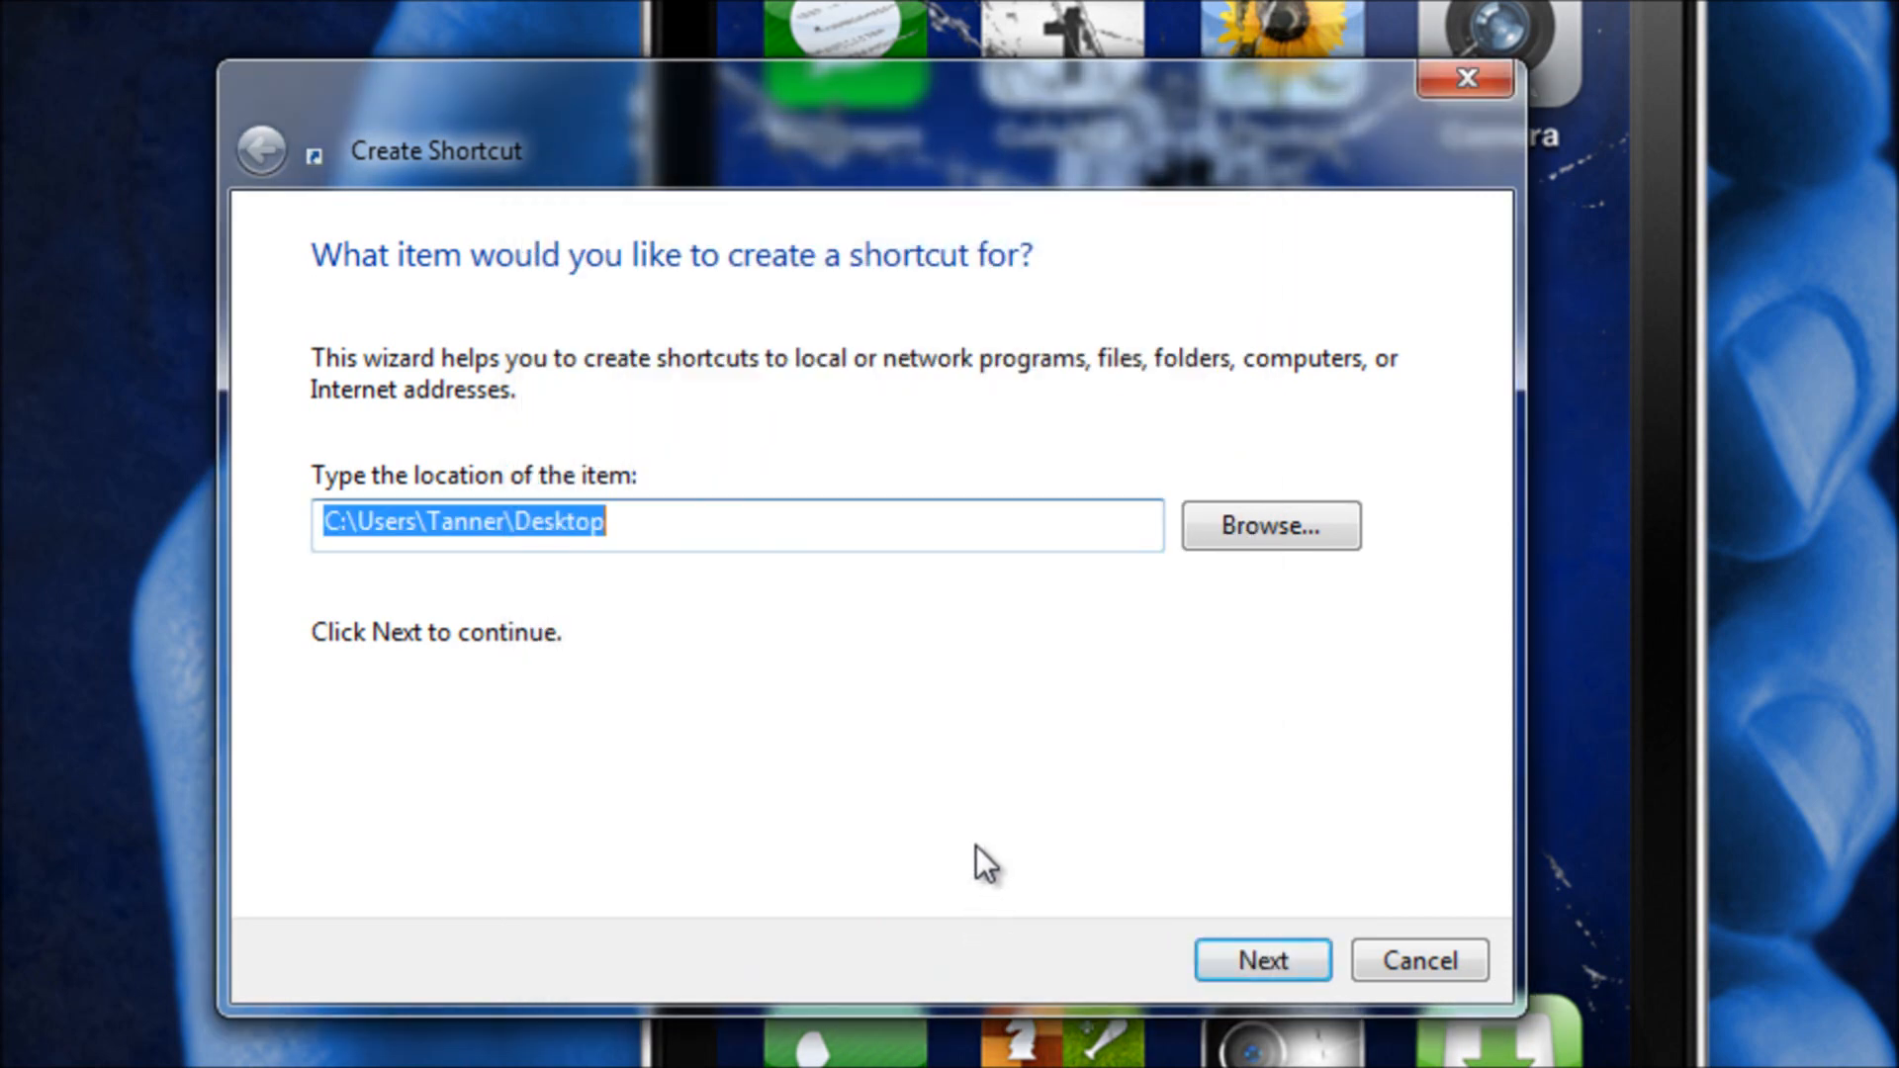
{"action": "left_click", "coordinate": [1260, 960]}
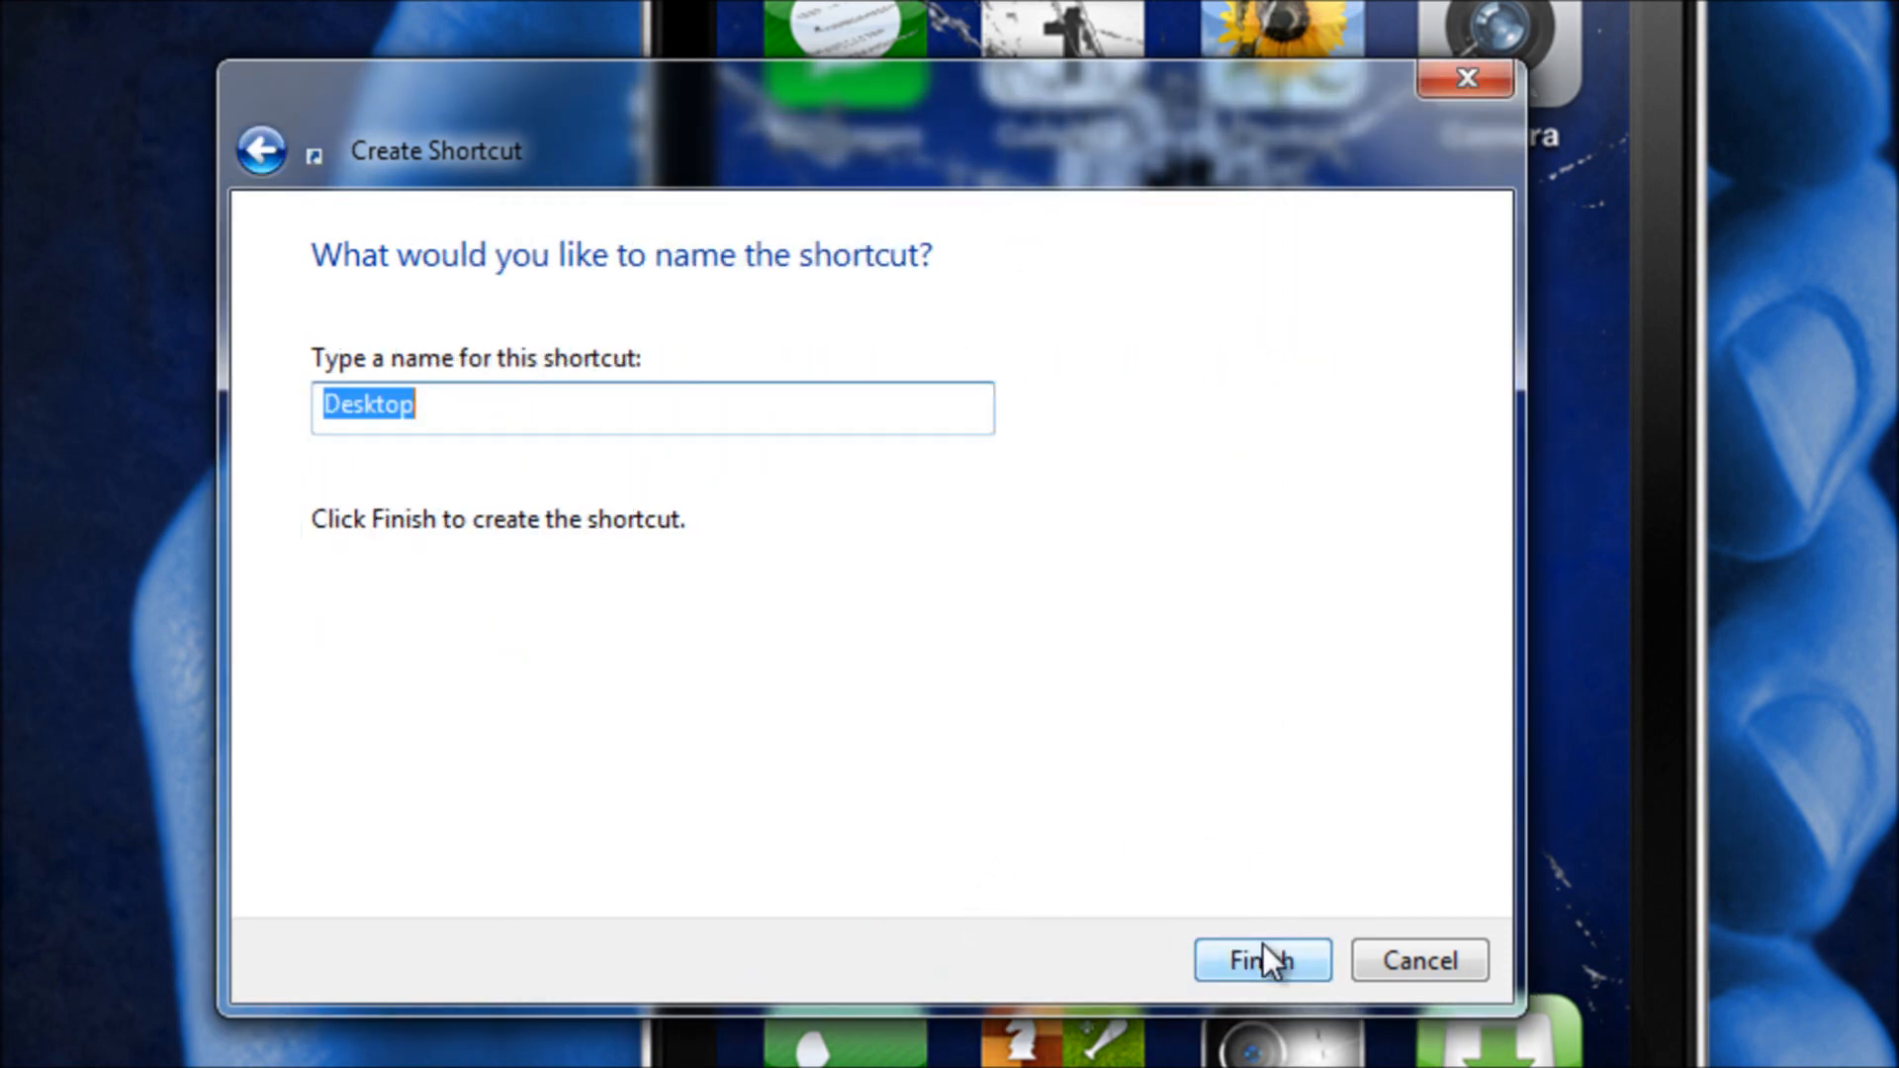
Name the shortcut 'quick', finish, and replace the existing Quick boot shortcut
{"action": "key", "text": "Delete"}
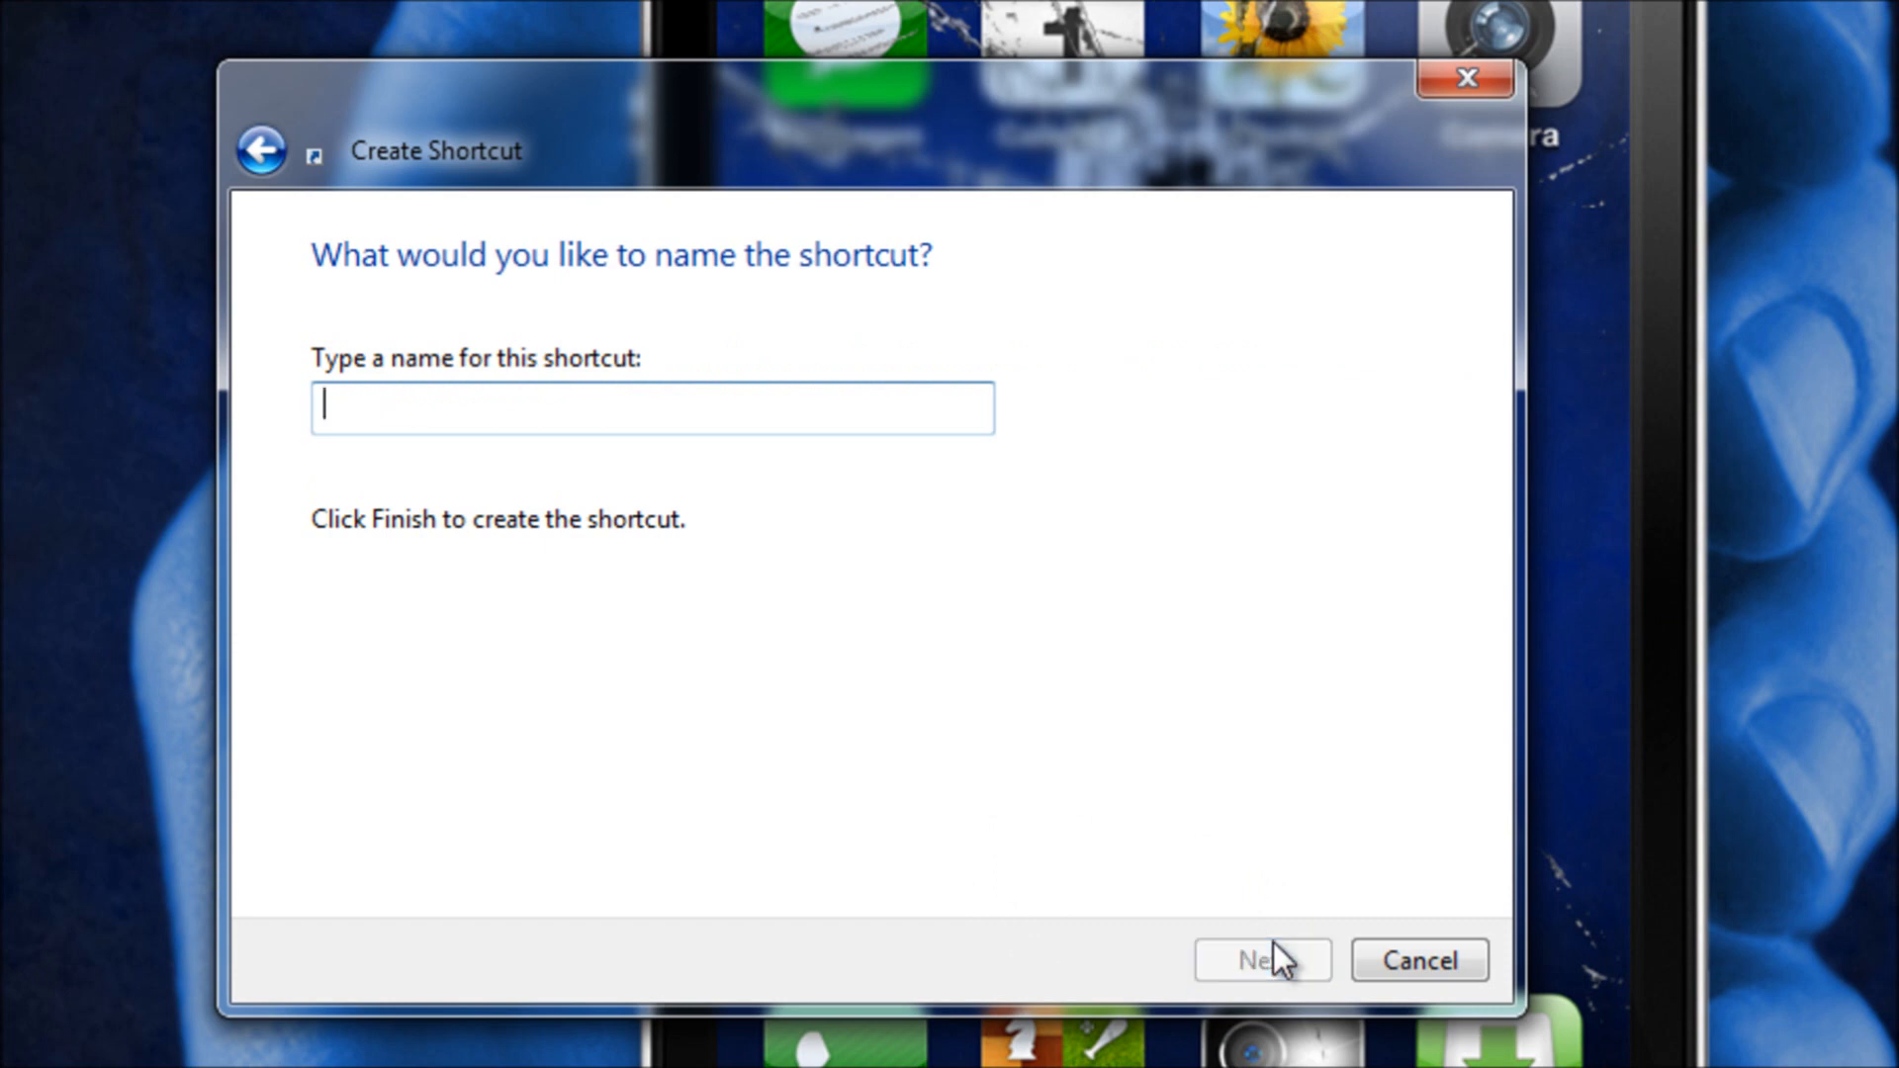
{"action": "type", "text": "quick"}
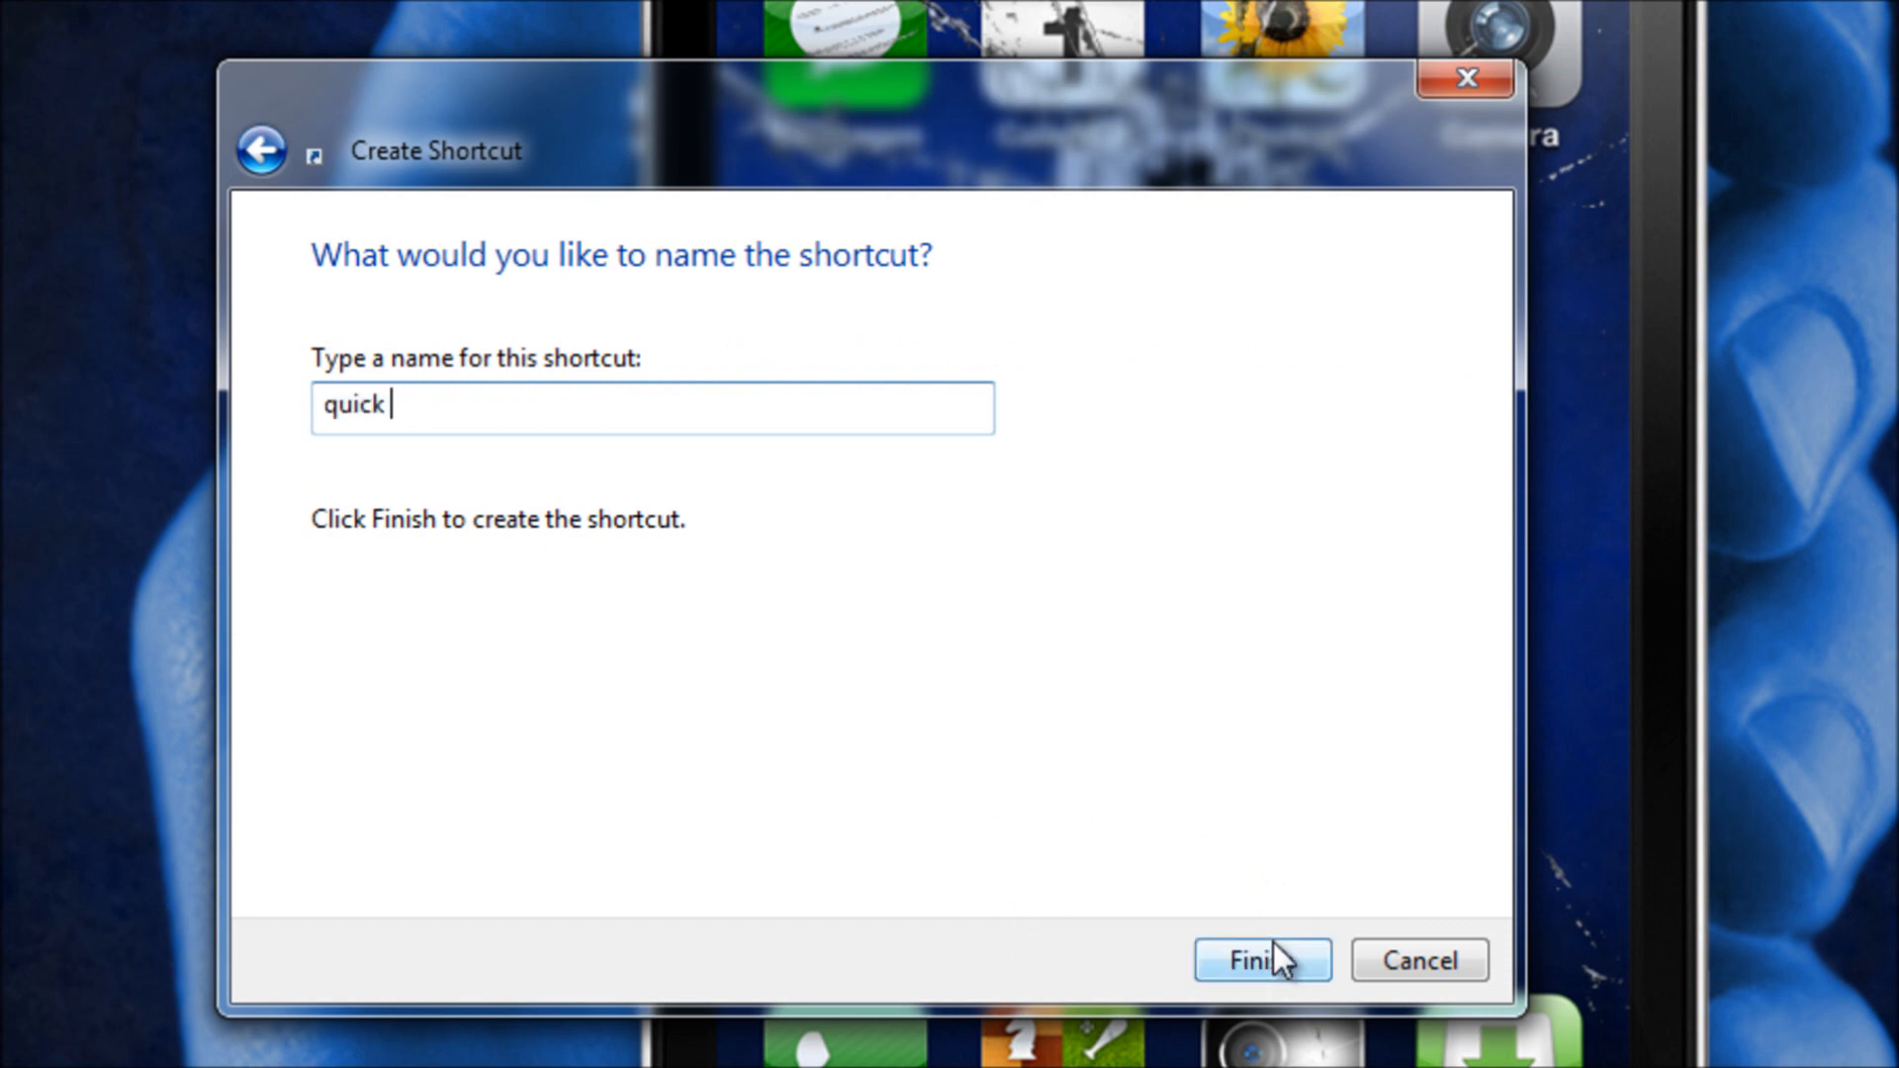
{"action": "left_click", "coordinate": [1261, 960]}
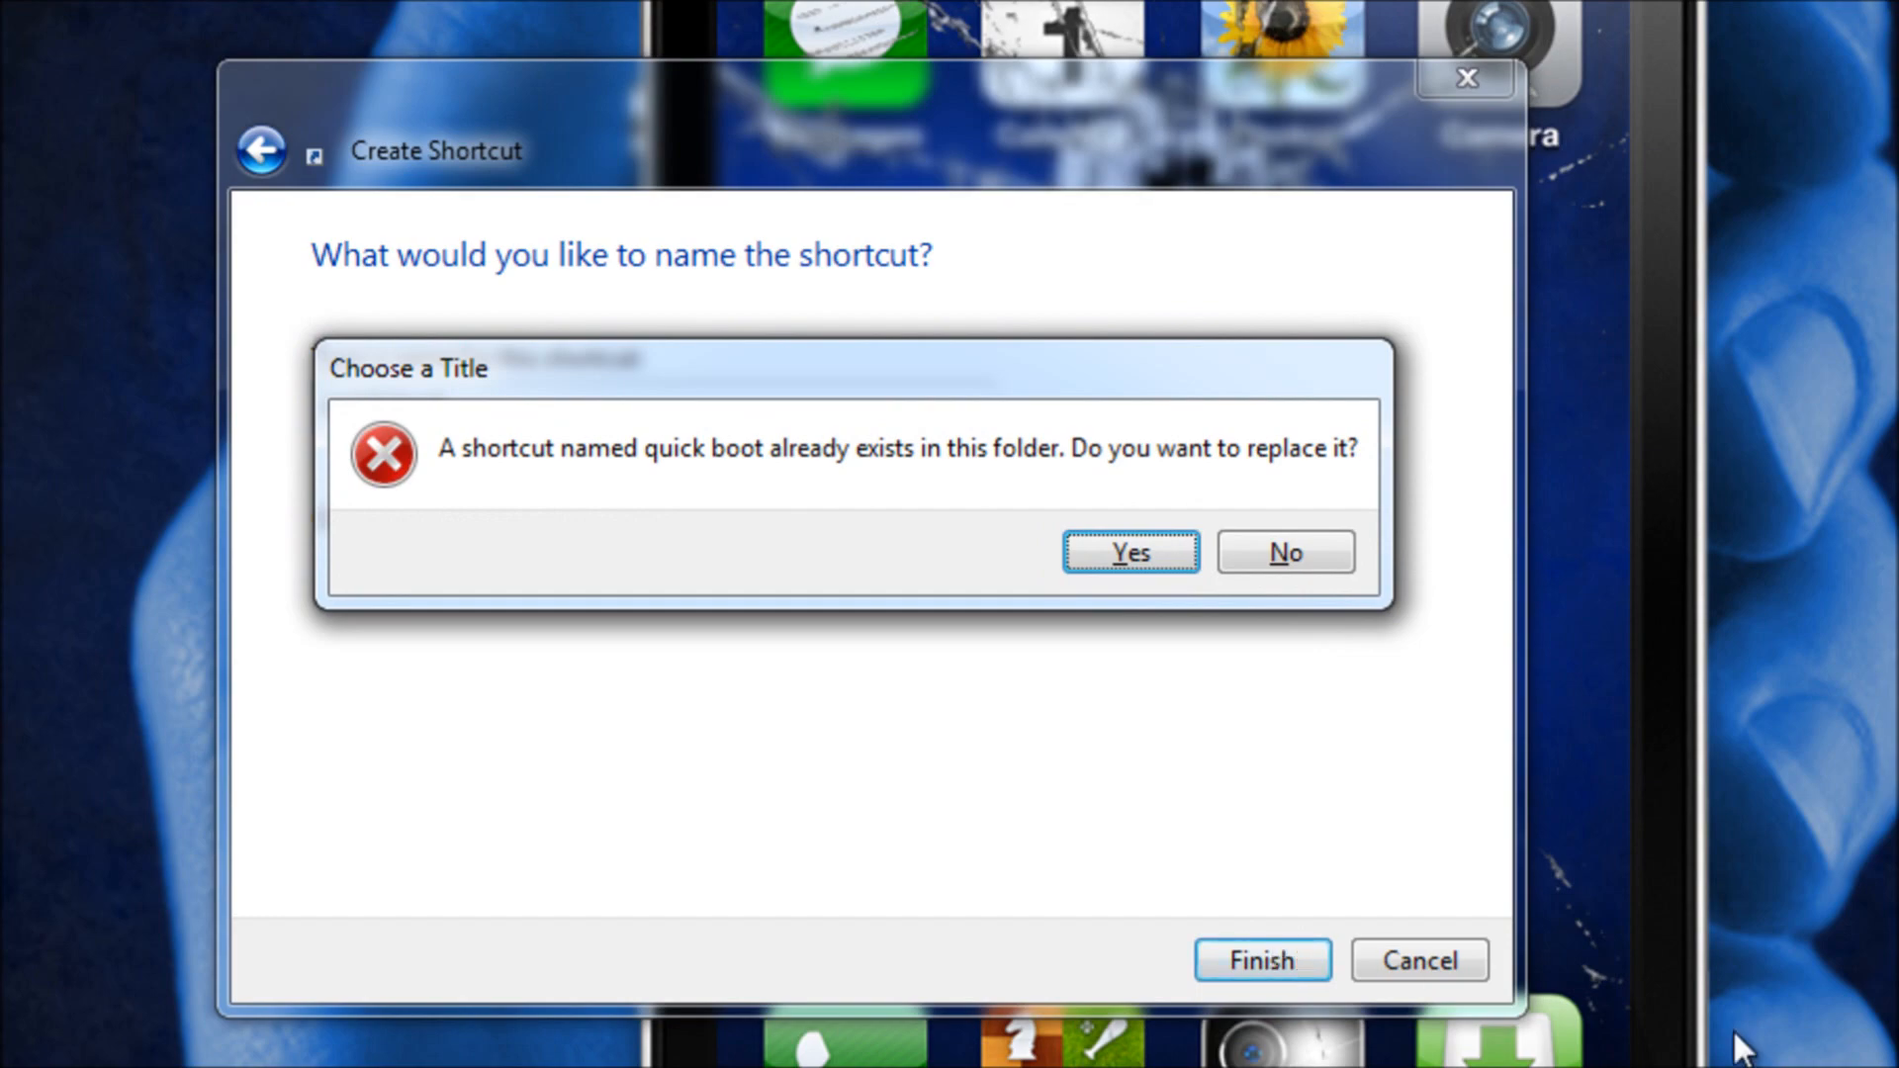
{"action": "left_click", "coordinate": [1128, 552]}
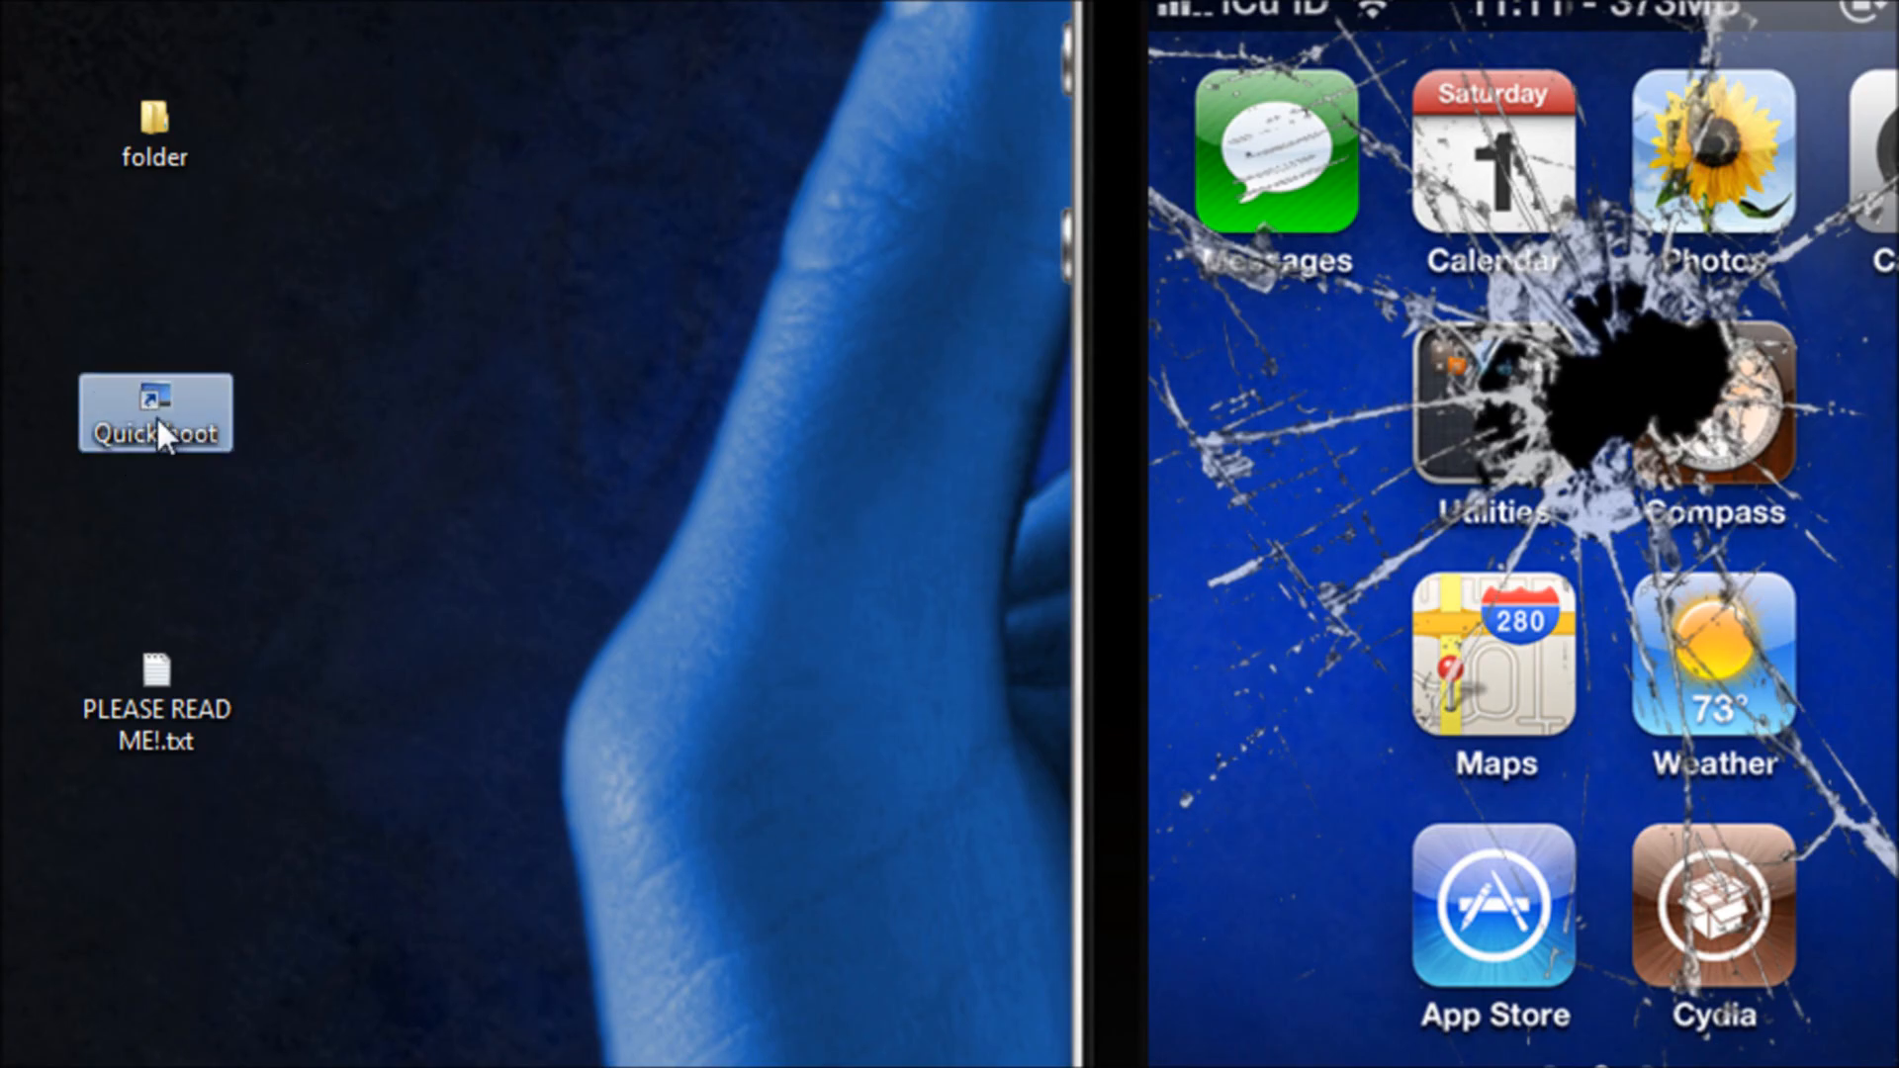
Open Quick boot's Properties and select the redsn0w command line in the README
{"action": "right_click", "coordinate": [154, 414]}
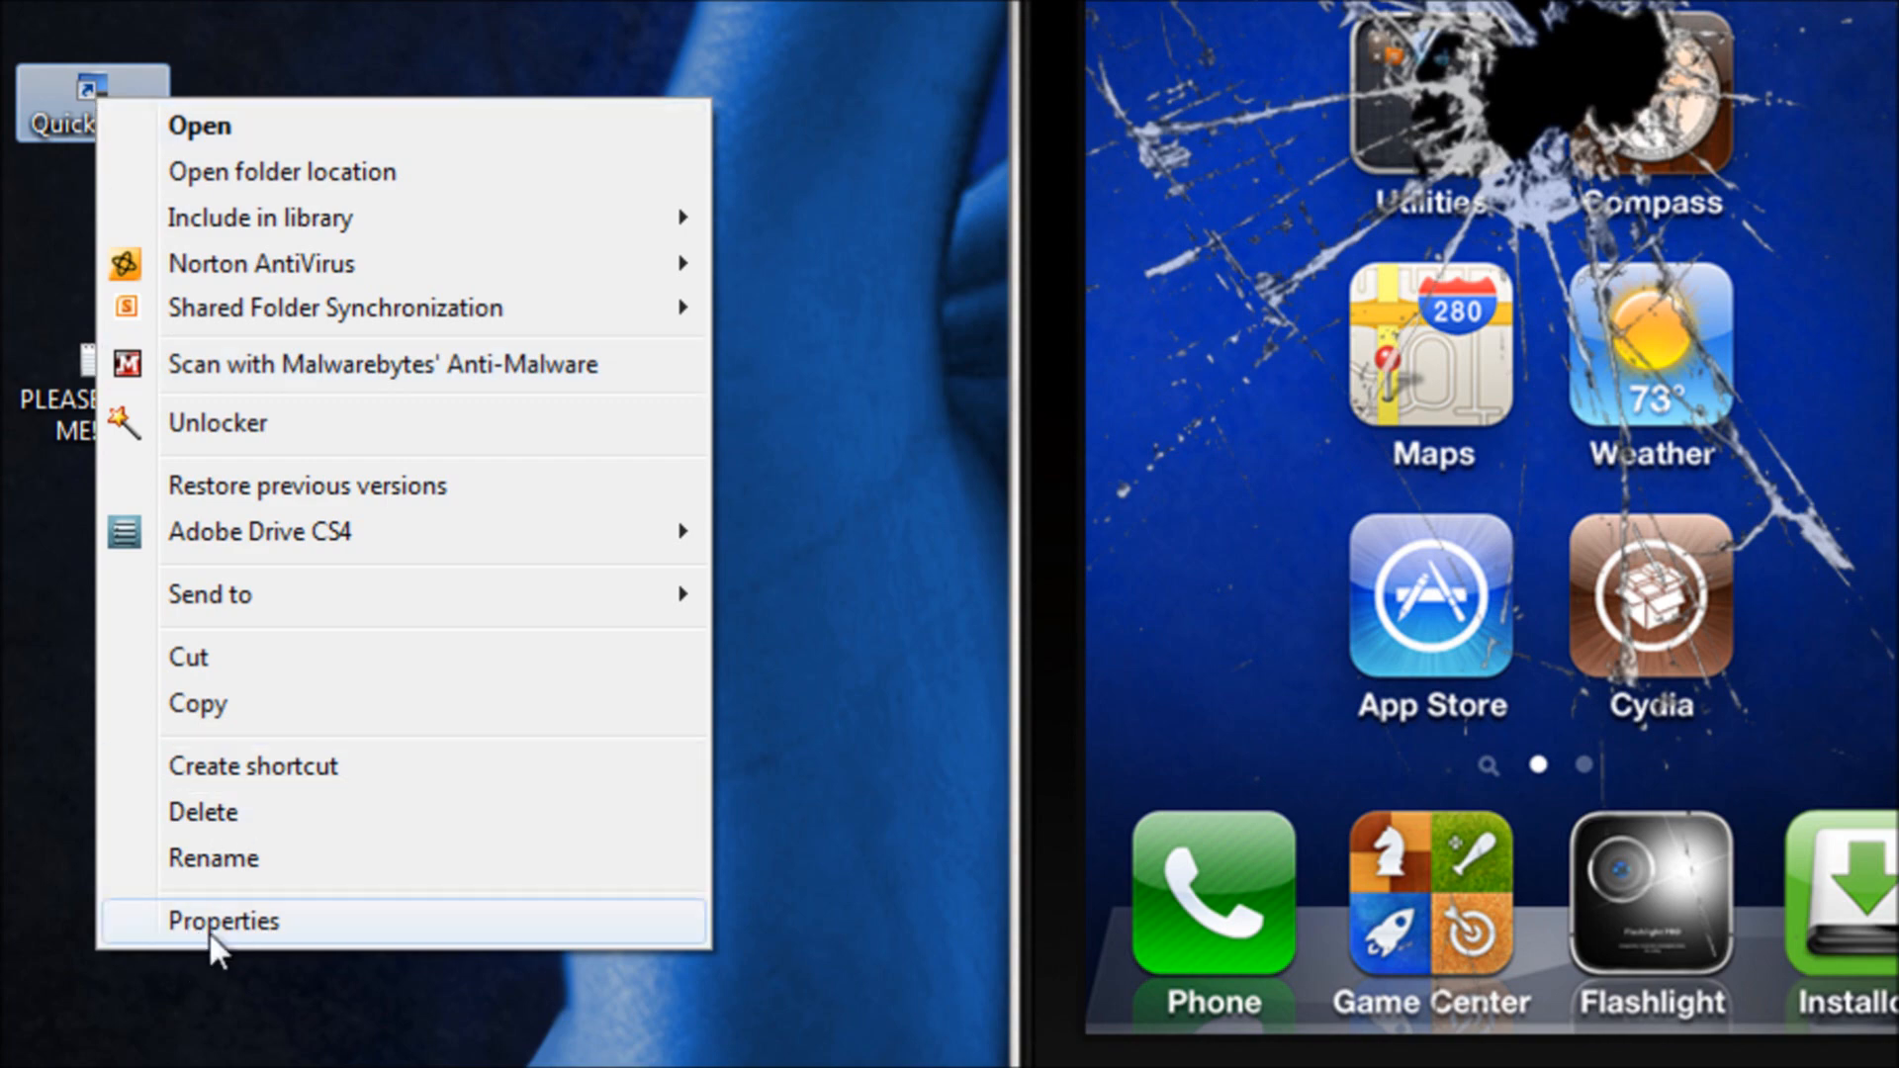
{"action": "left_click", "coordinate": [223, 921]}
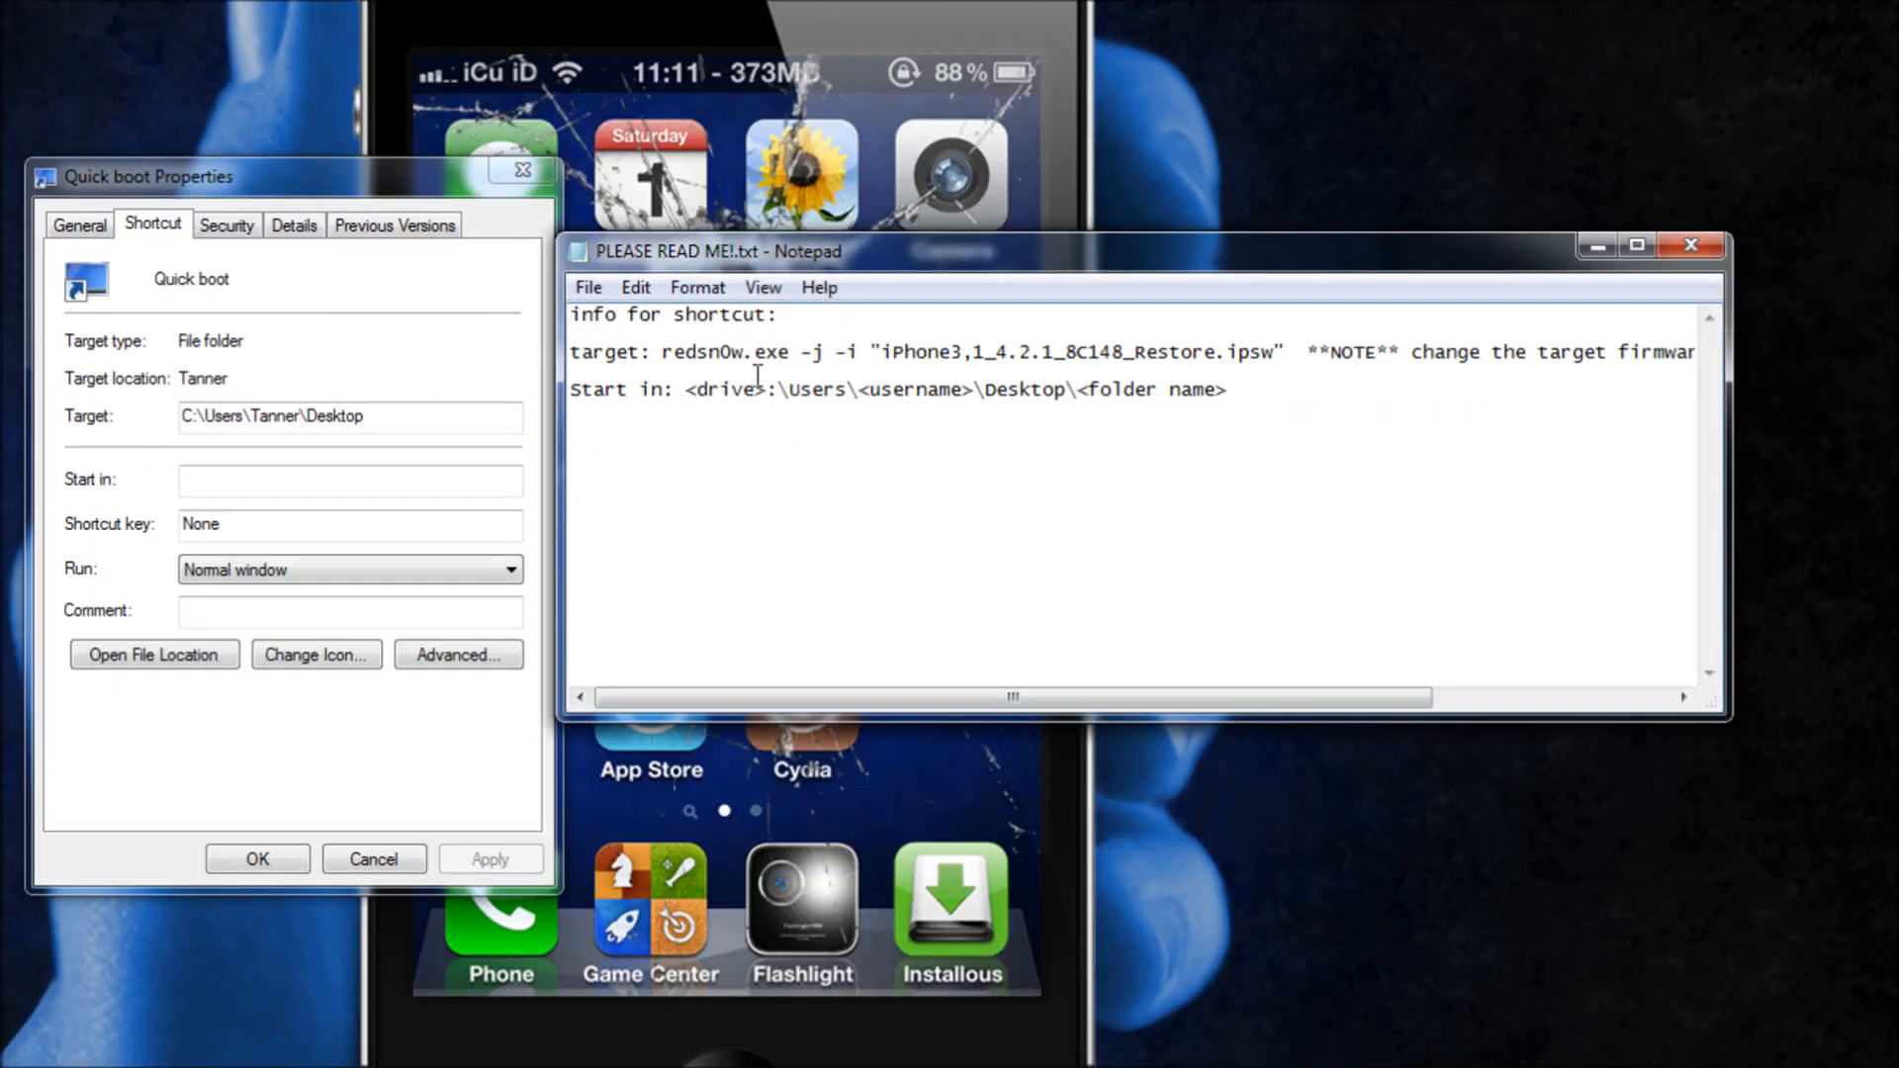
{"action": "left_click_drag", "start_coordinate": [663, 351], "coordinate": [1230, 351]}
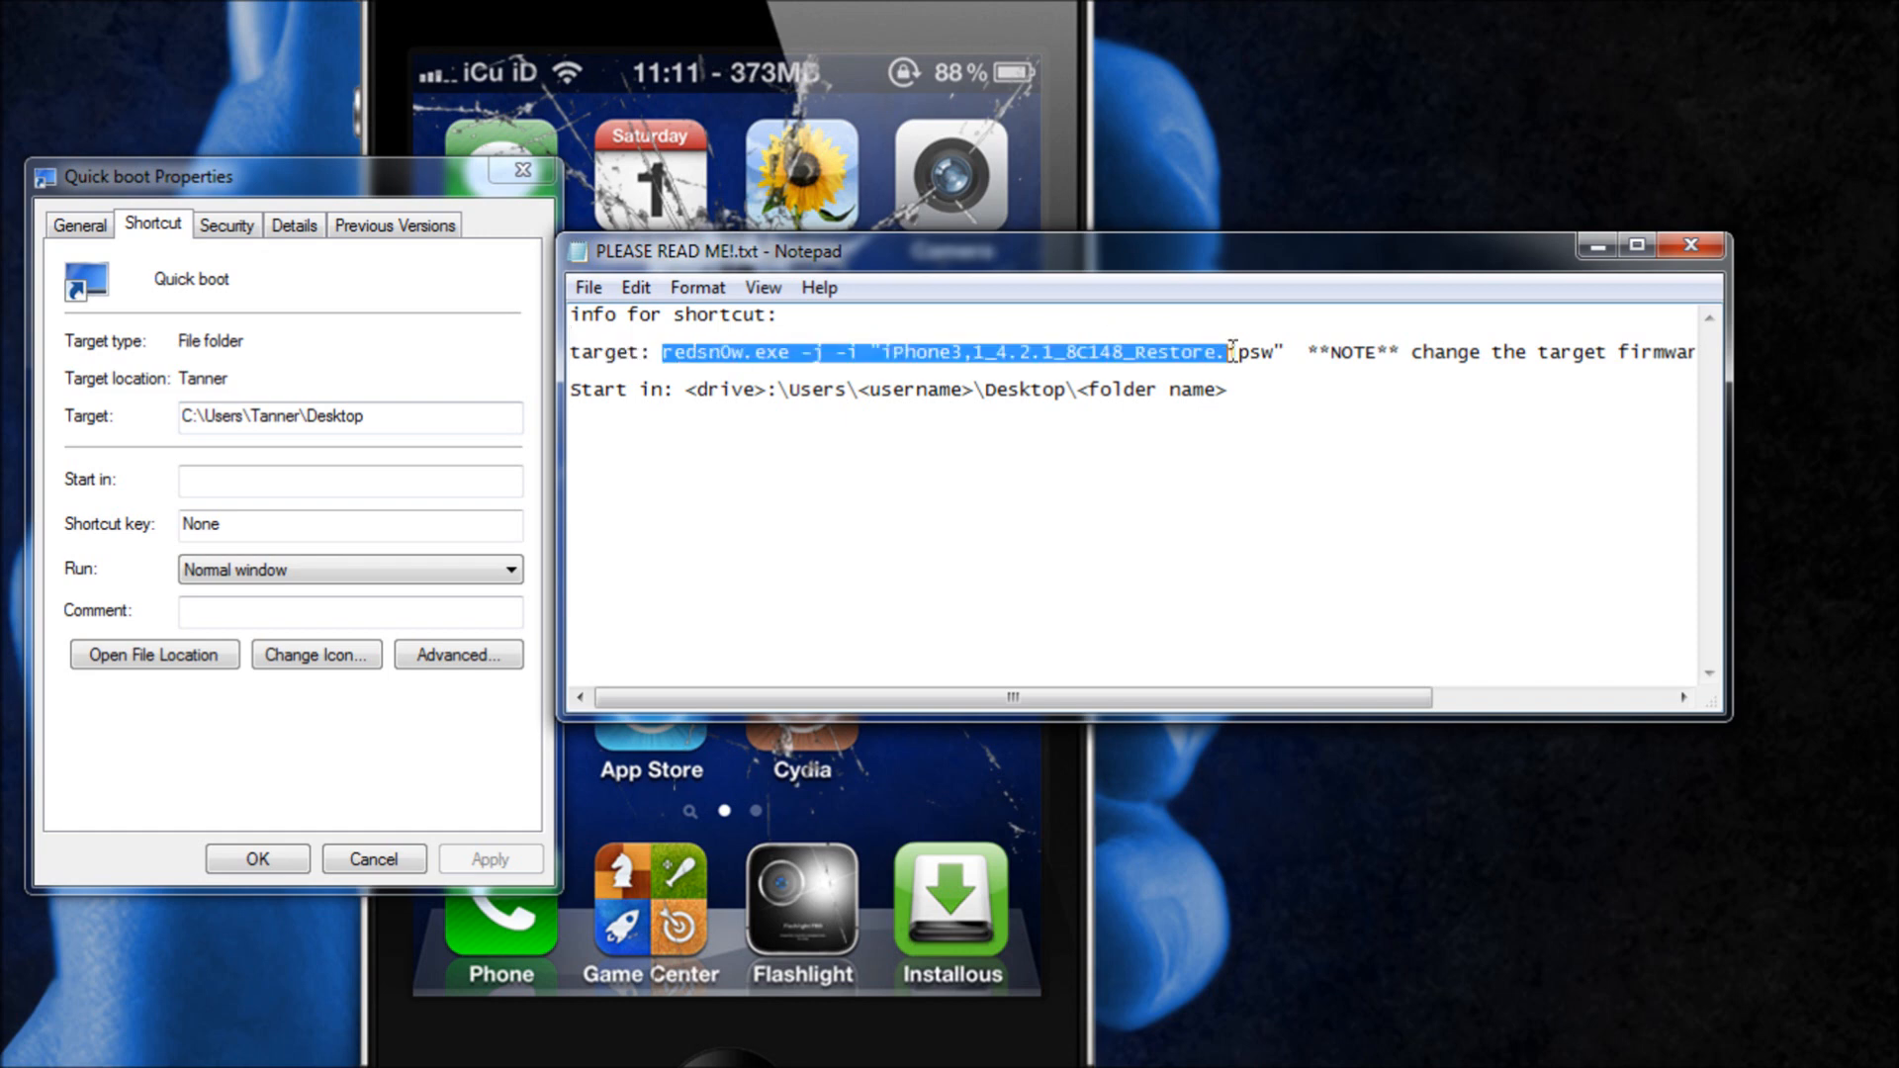
{"action": "right_click", "coordinate": [1253, 352]}
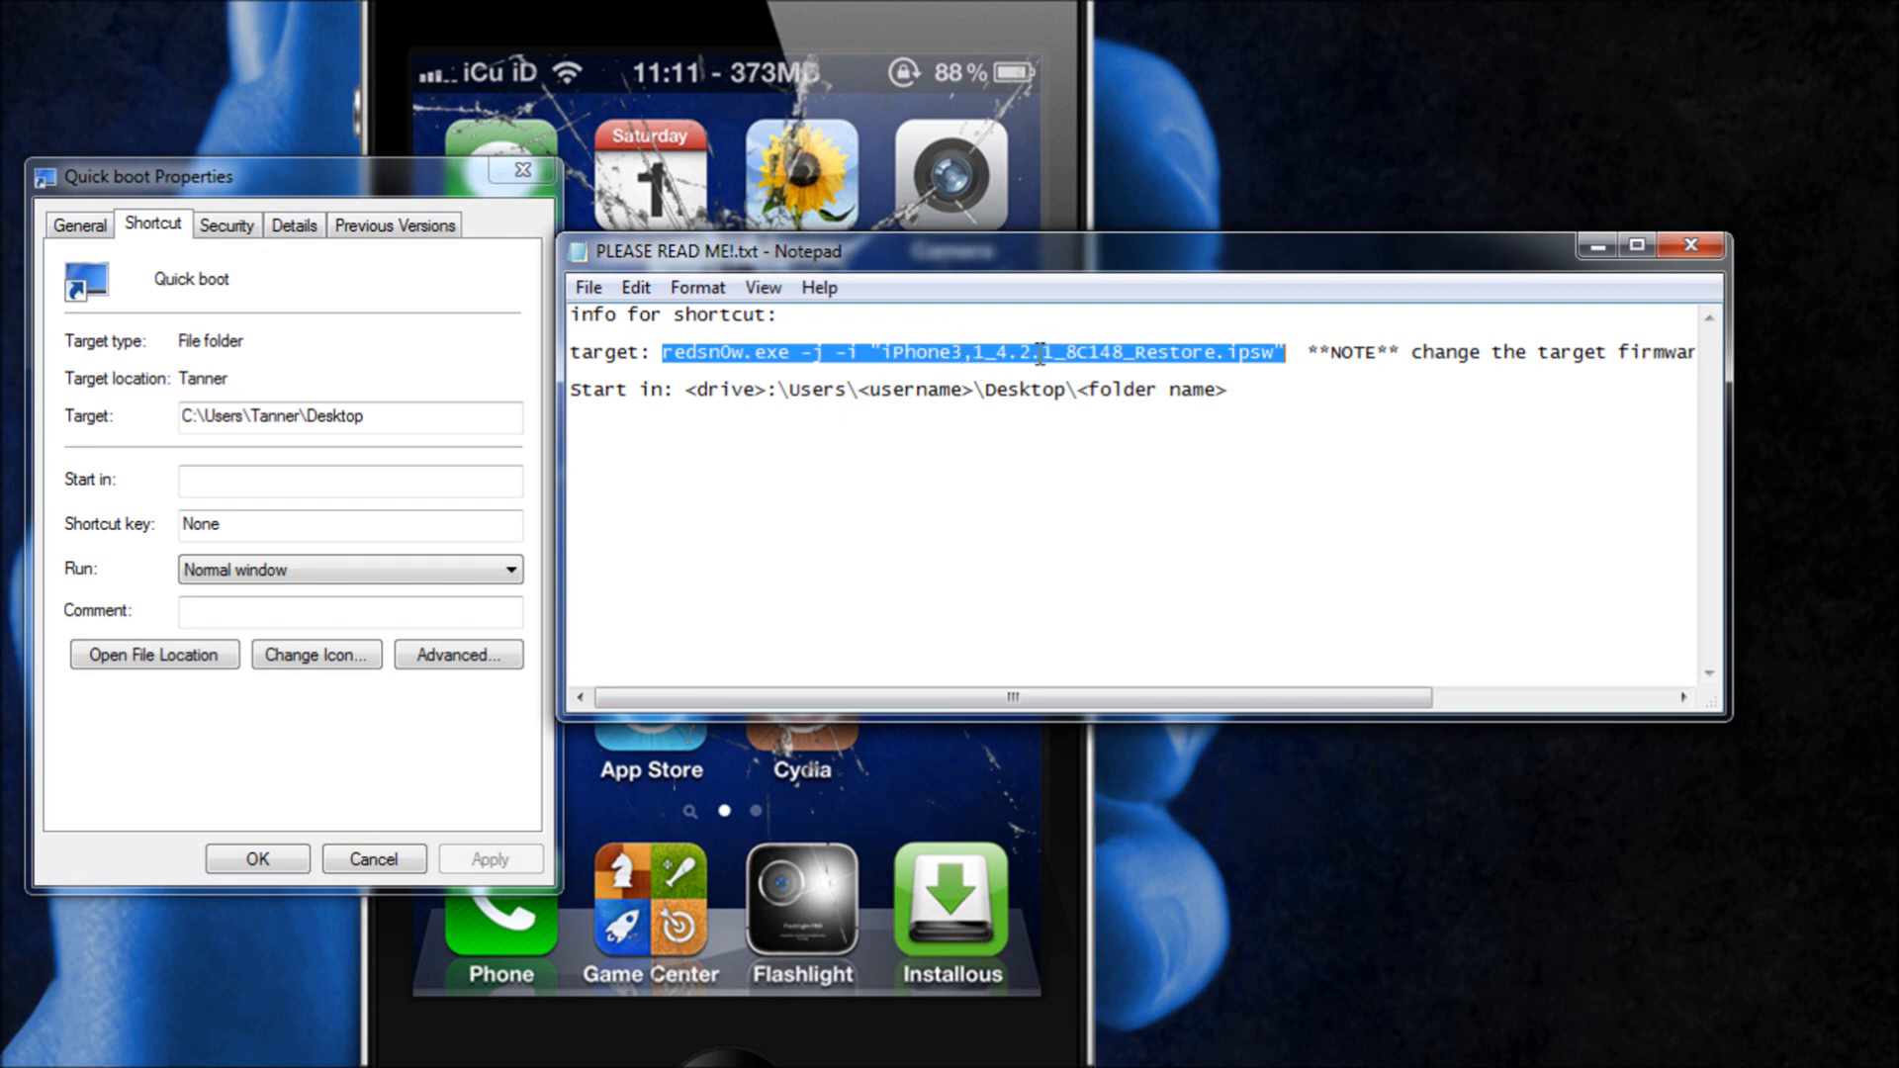
{"action": "mouse_move", "coordinate": [933, 368]}
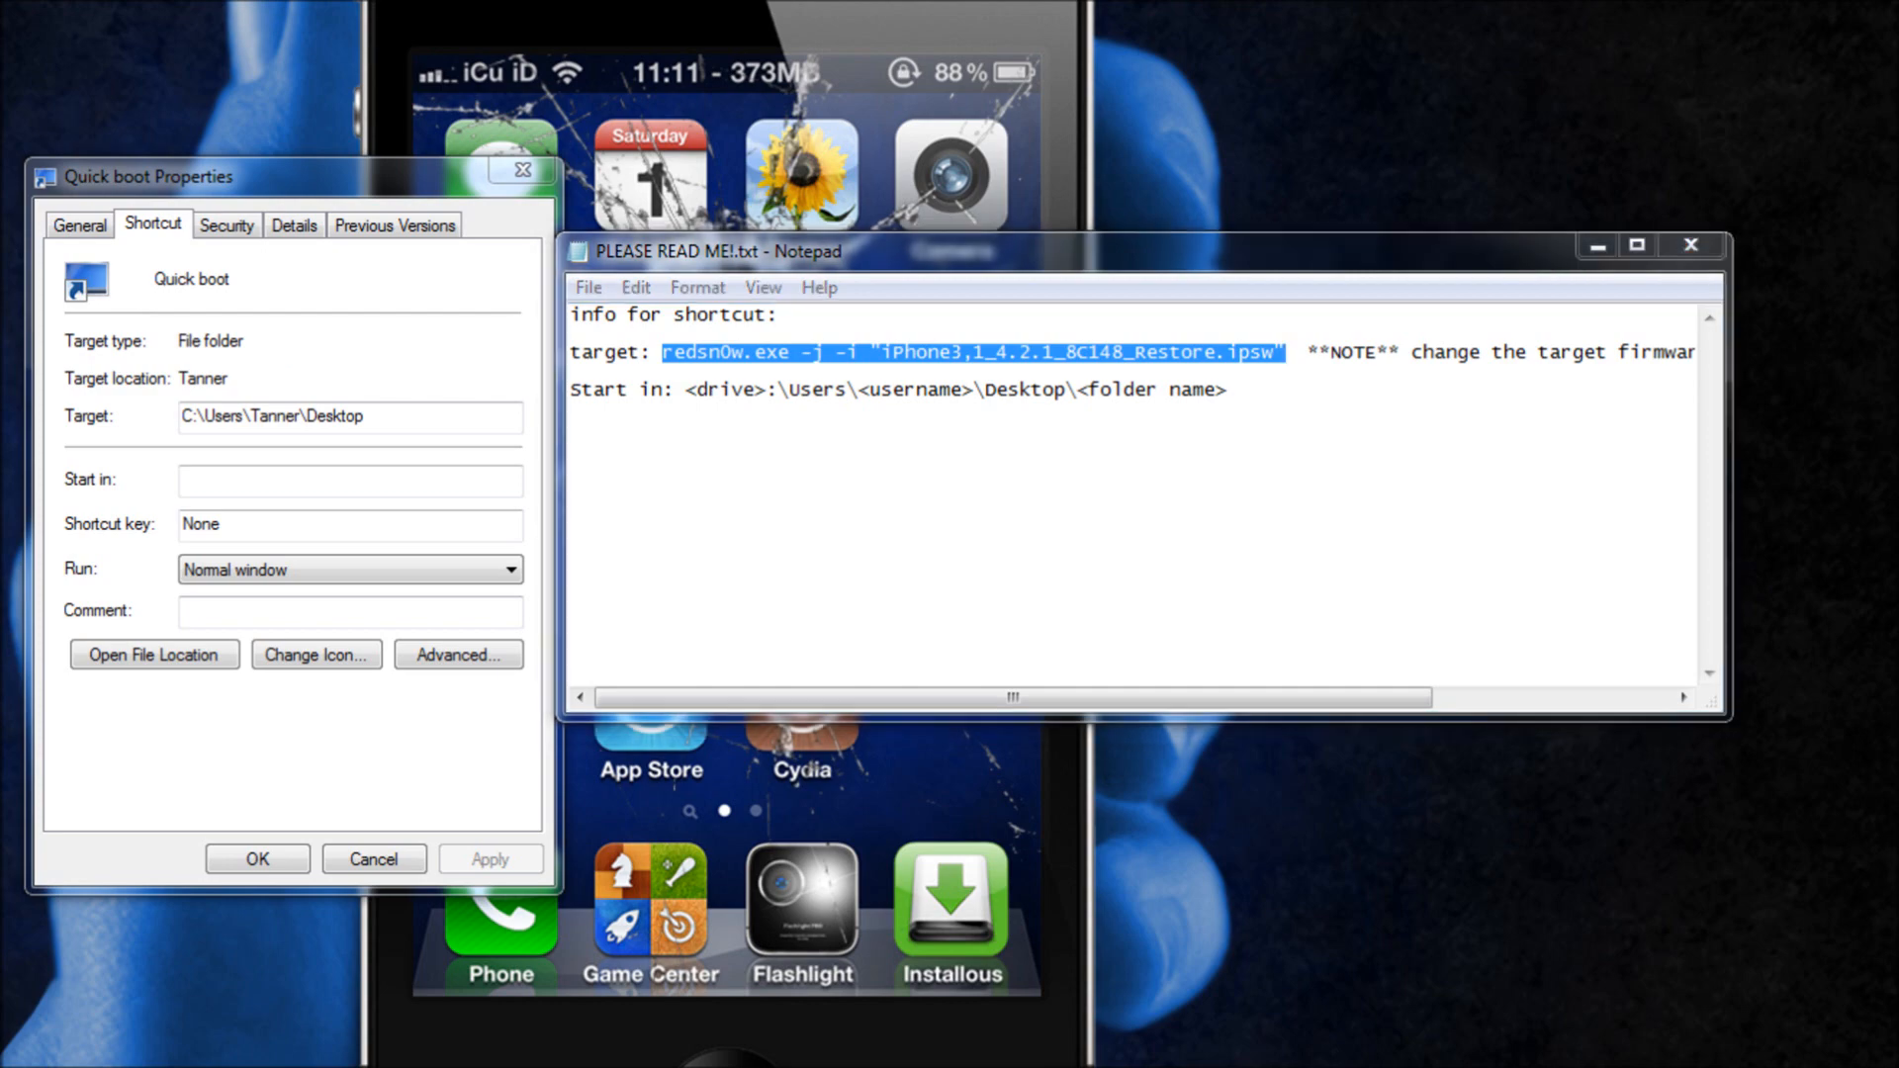
{"action": "left_click", "coordinate": [154, 654]}
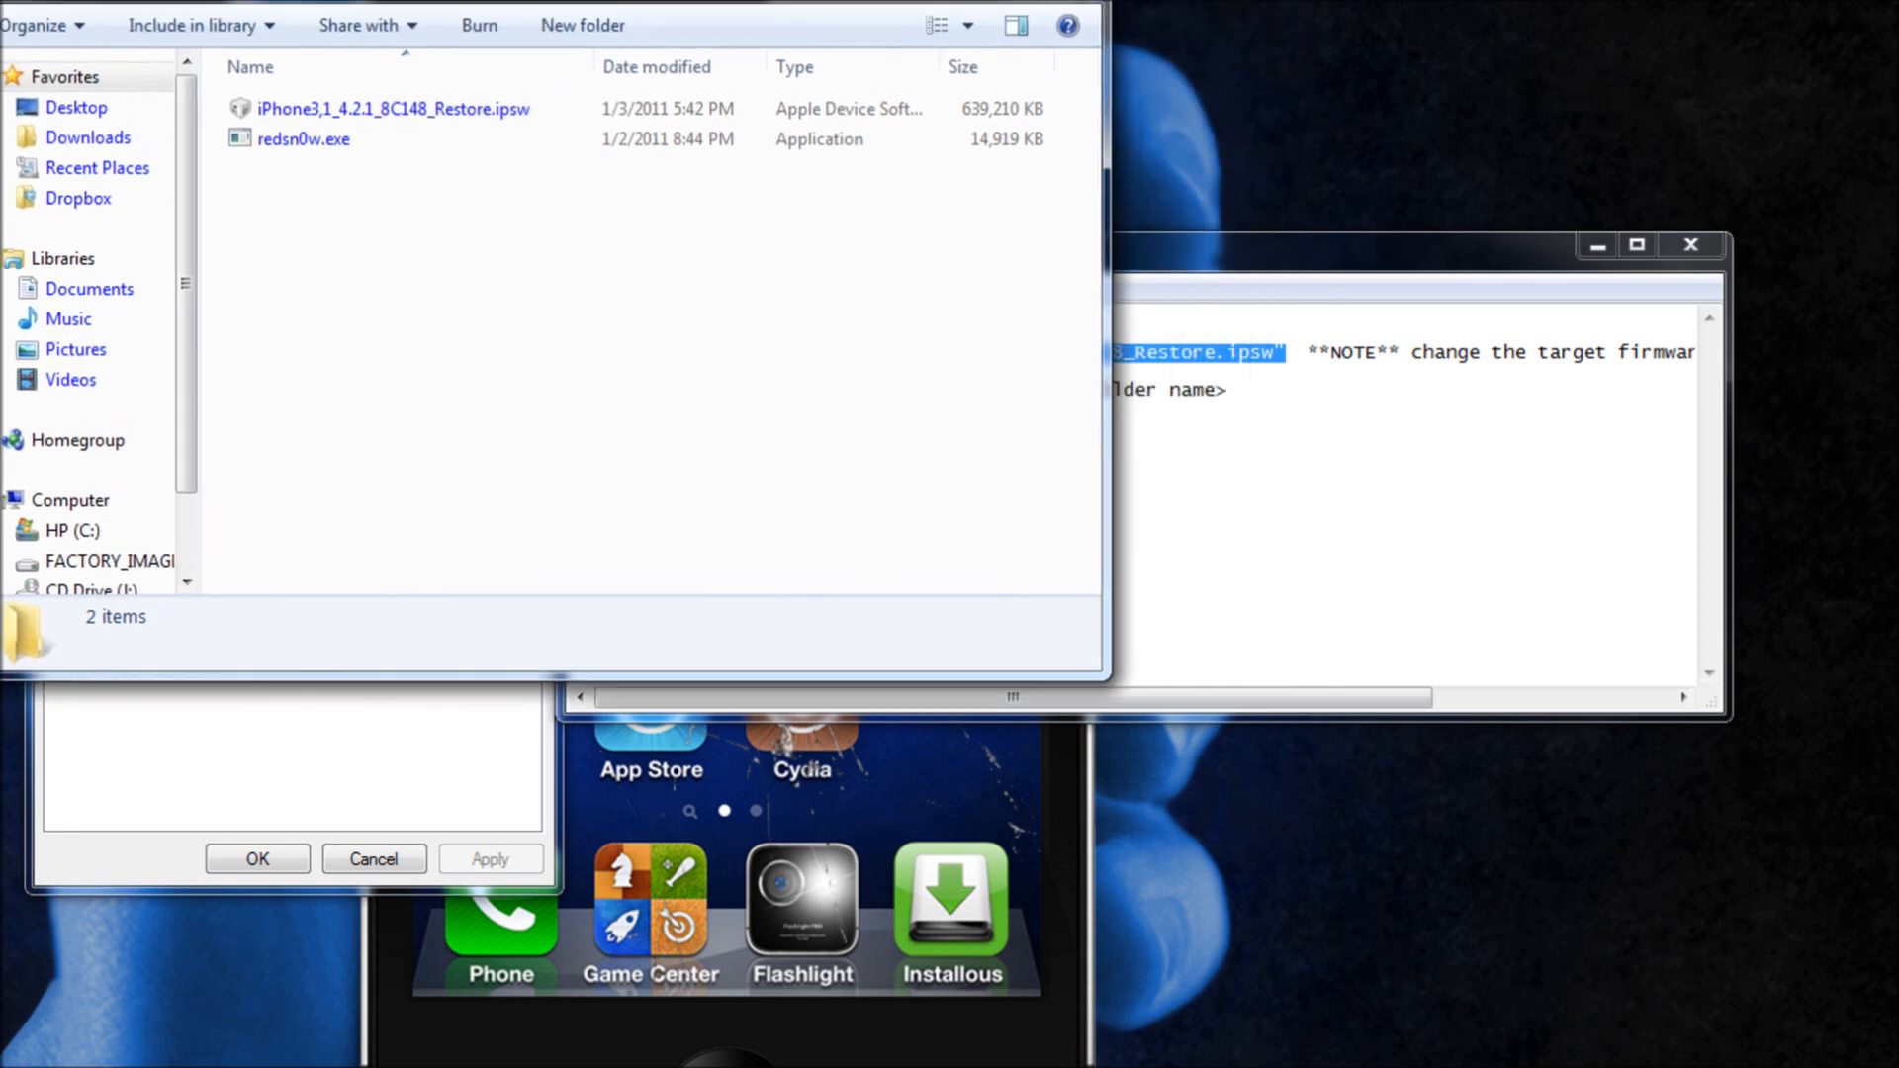
{"action": "left_click", "coordinate": [394, 108]}
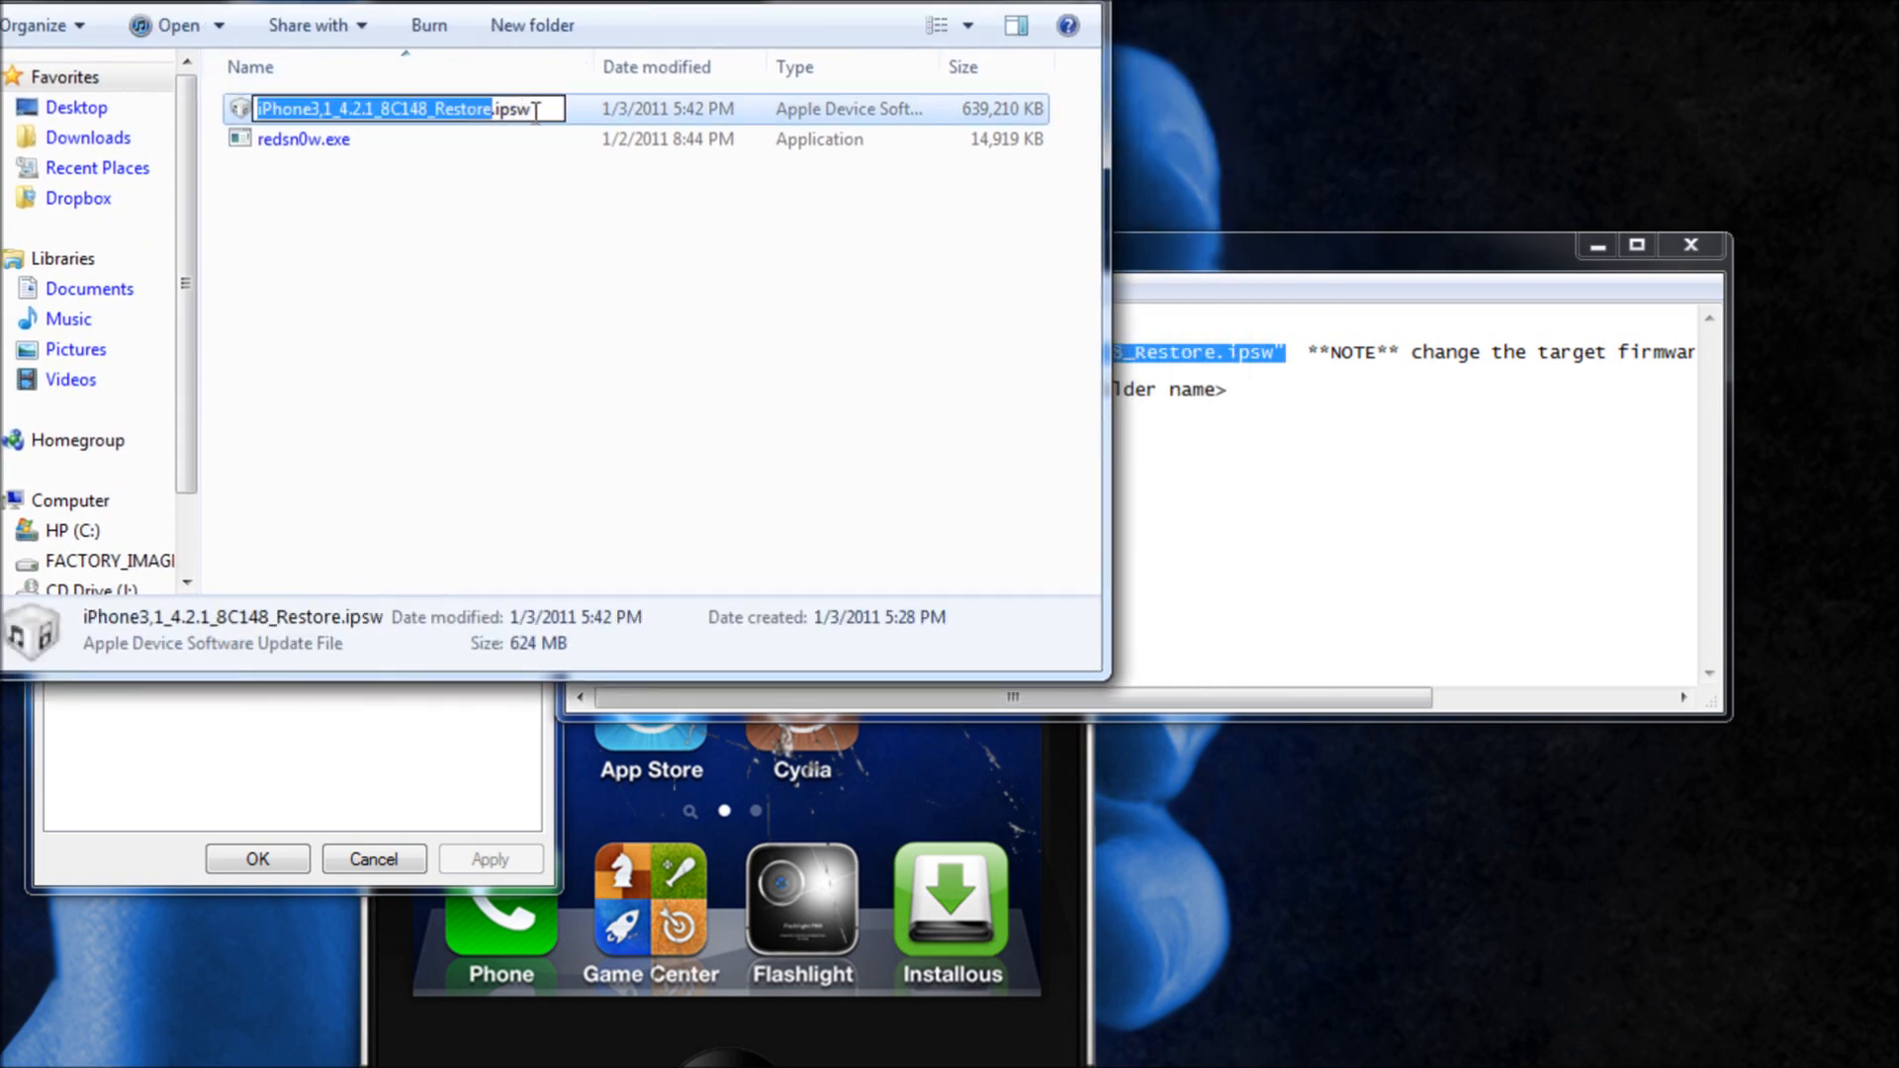
{"action": "right_click", "coordinate": [400, 109]}
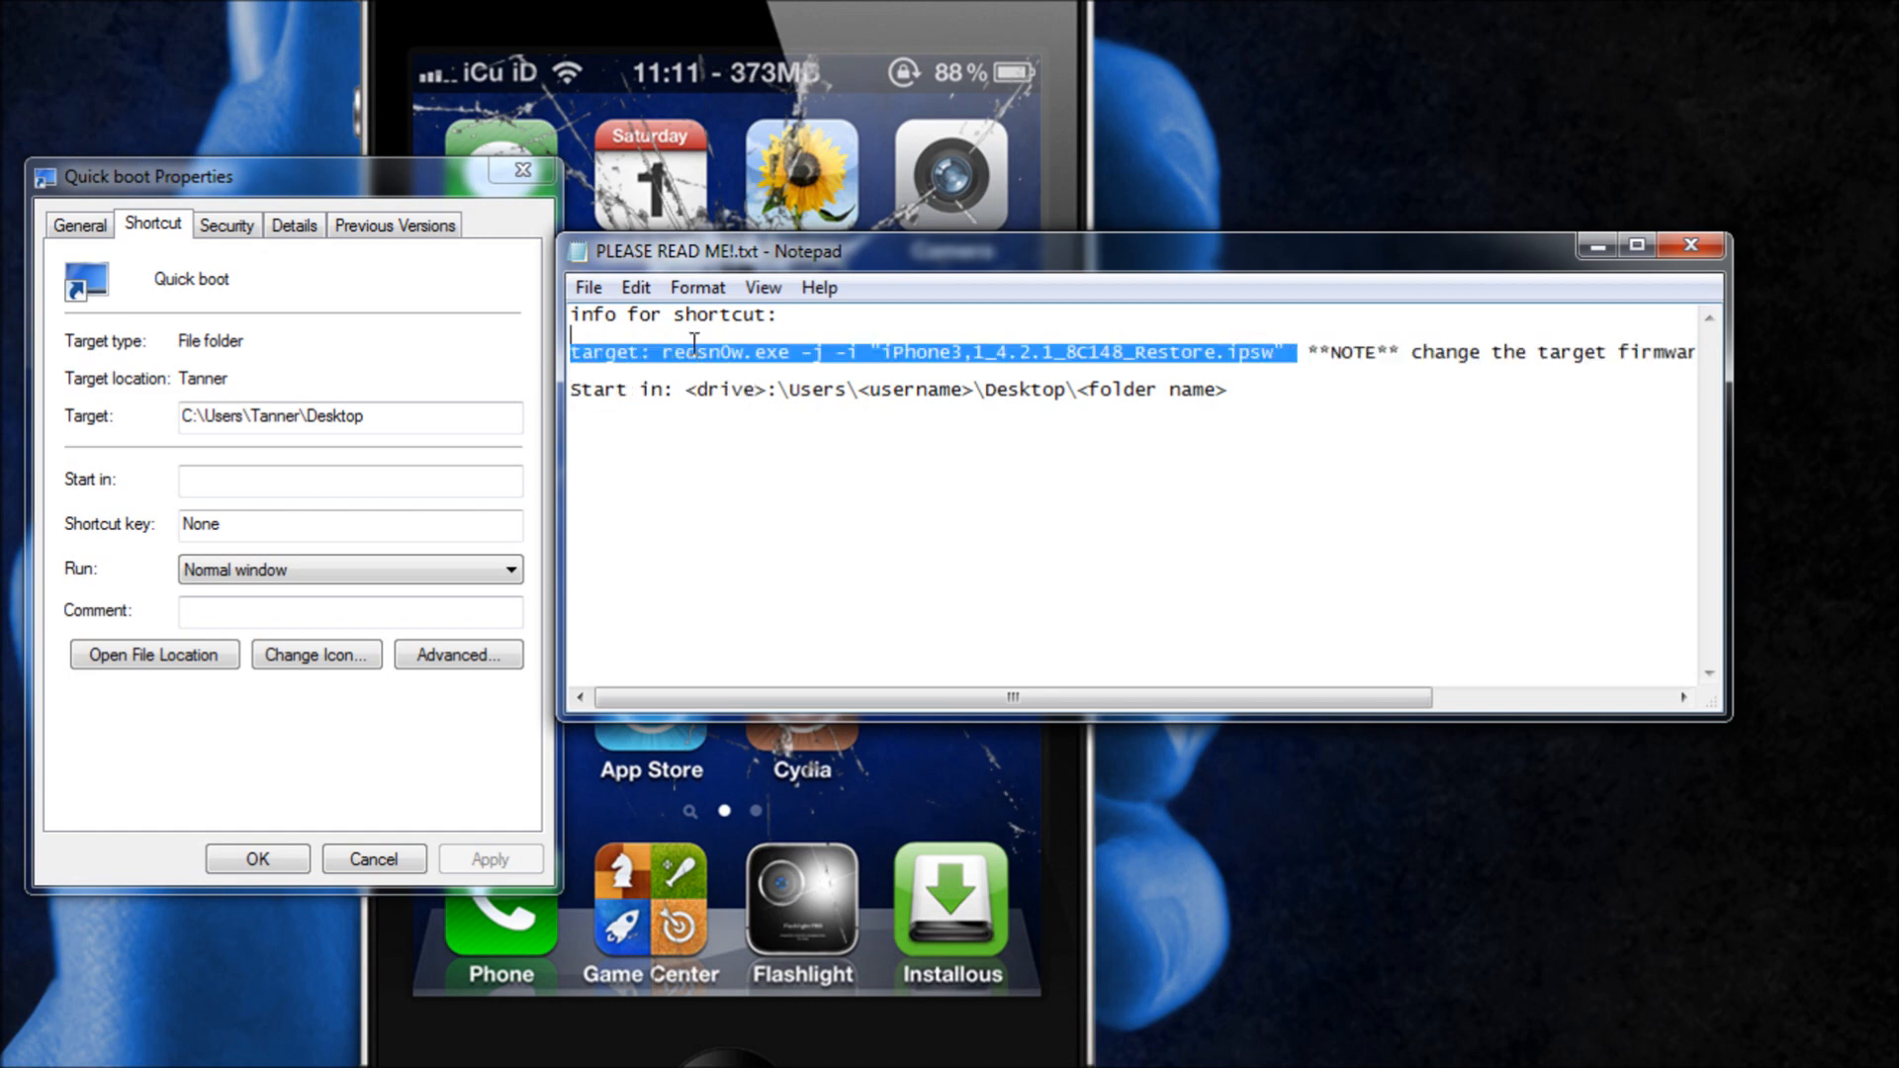
Copy the redsn0w -j -i command from Notepad into the shortcut's Target field
{"action": "right_click", "coordinate": [933, 352]}
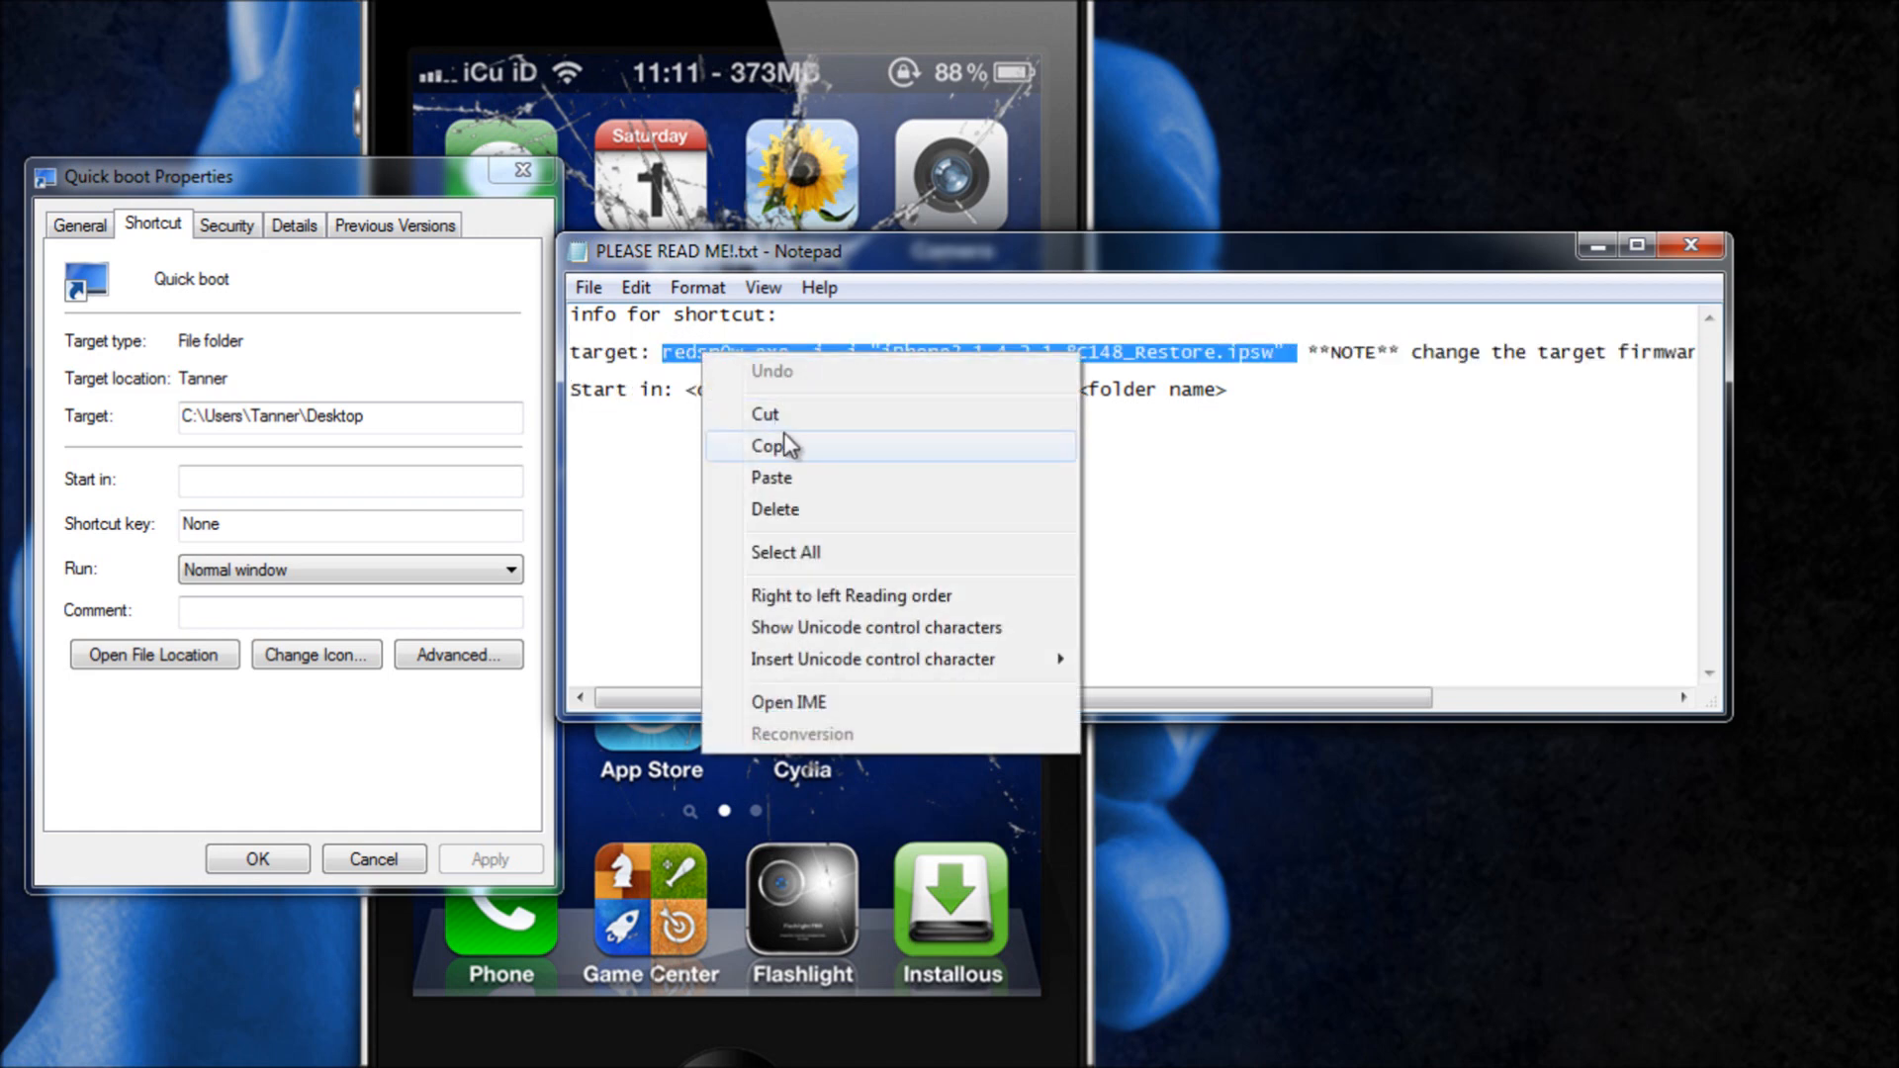
{"action": "left_click", "coordinate": [779, 444]}
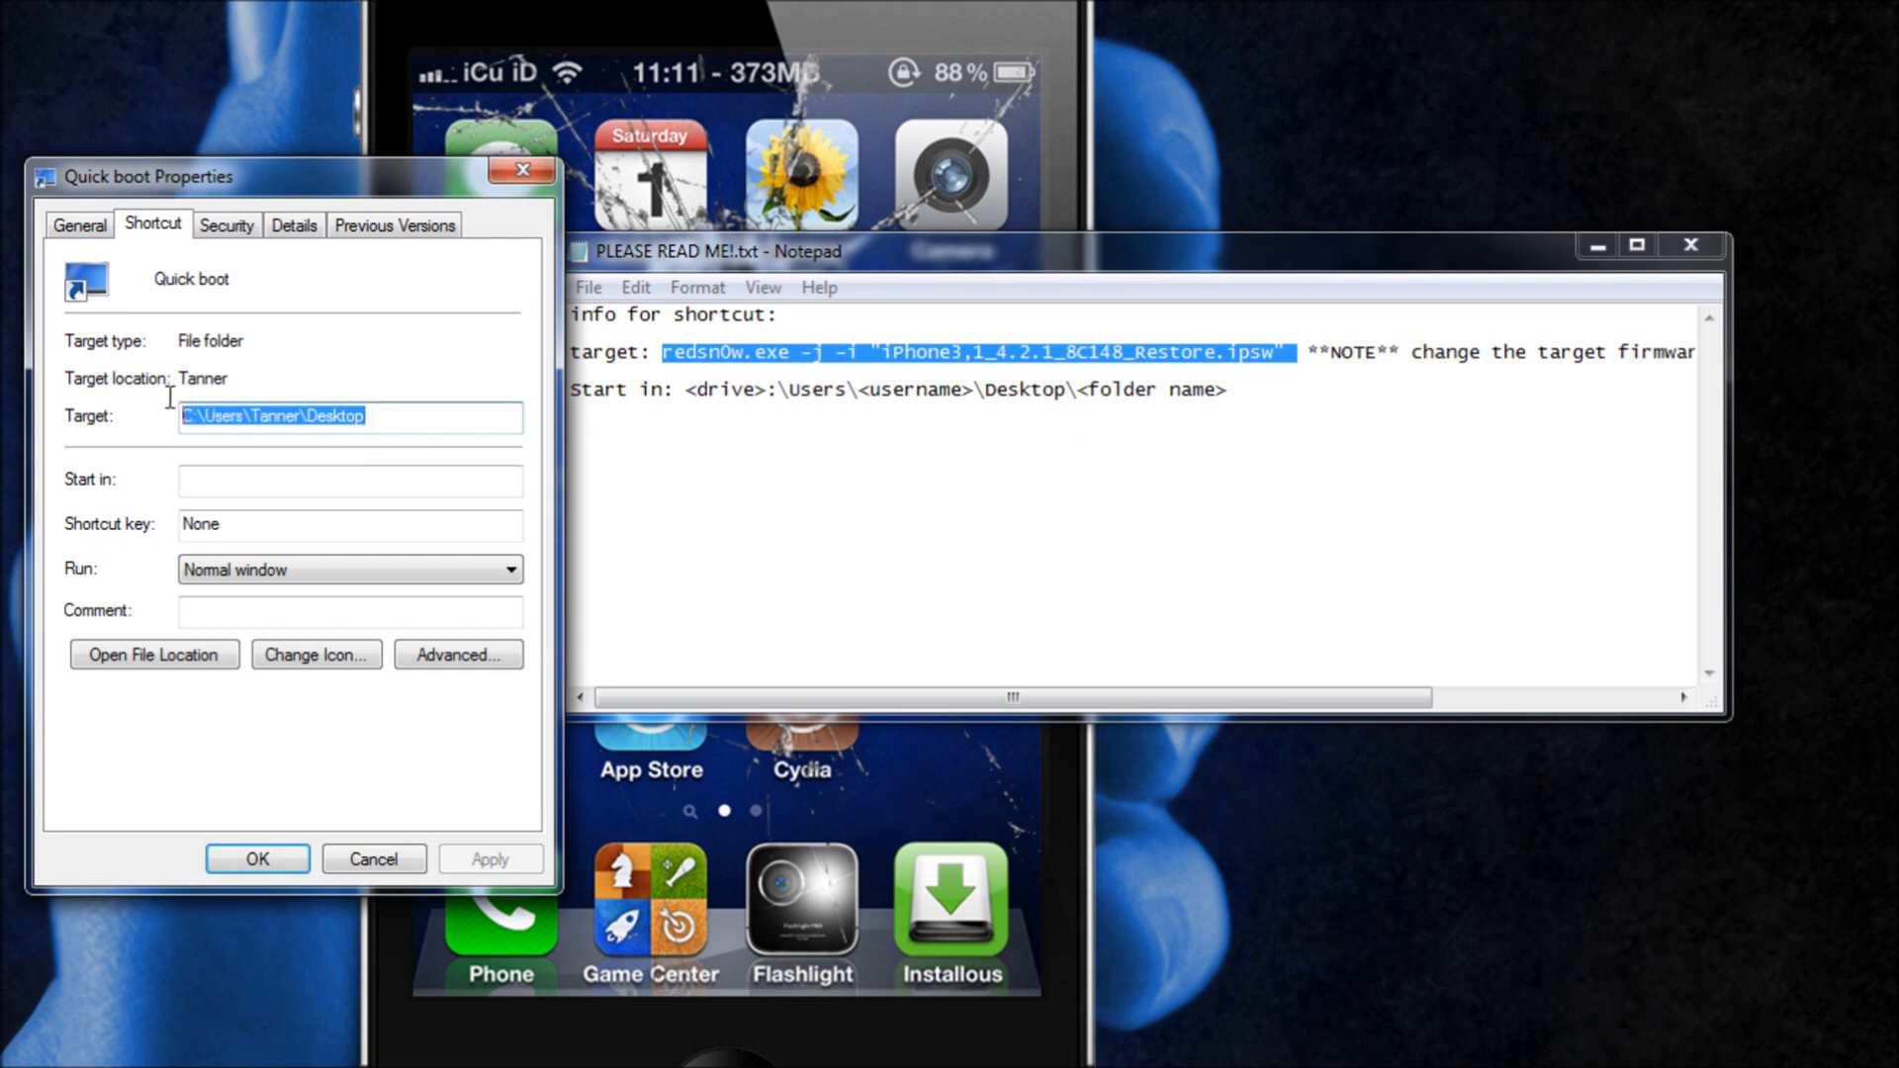
{"action": "key", "text": "Delete"}
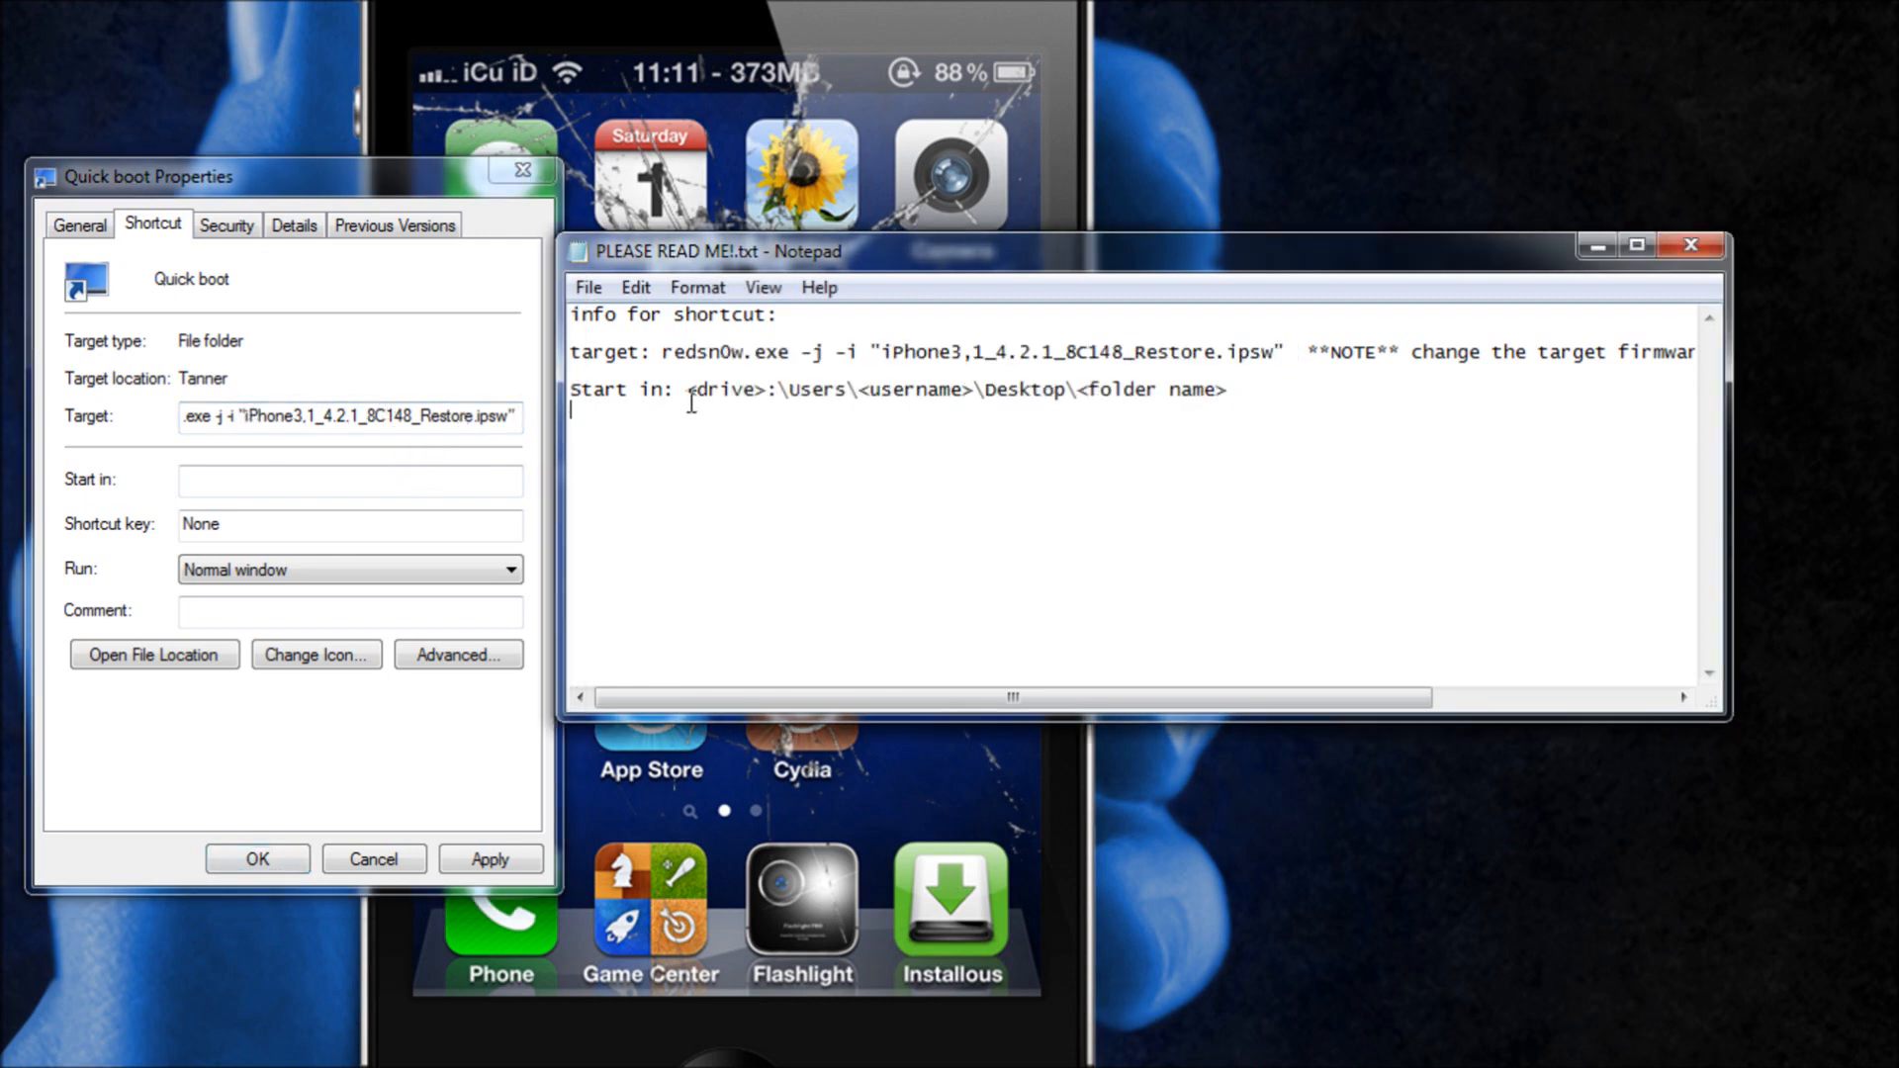
Paste the Start in template and edit it to C:\Users\Tanner\Desktop\folder
{"action": "right_click", "coordinate": [957, 389]}
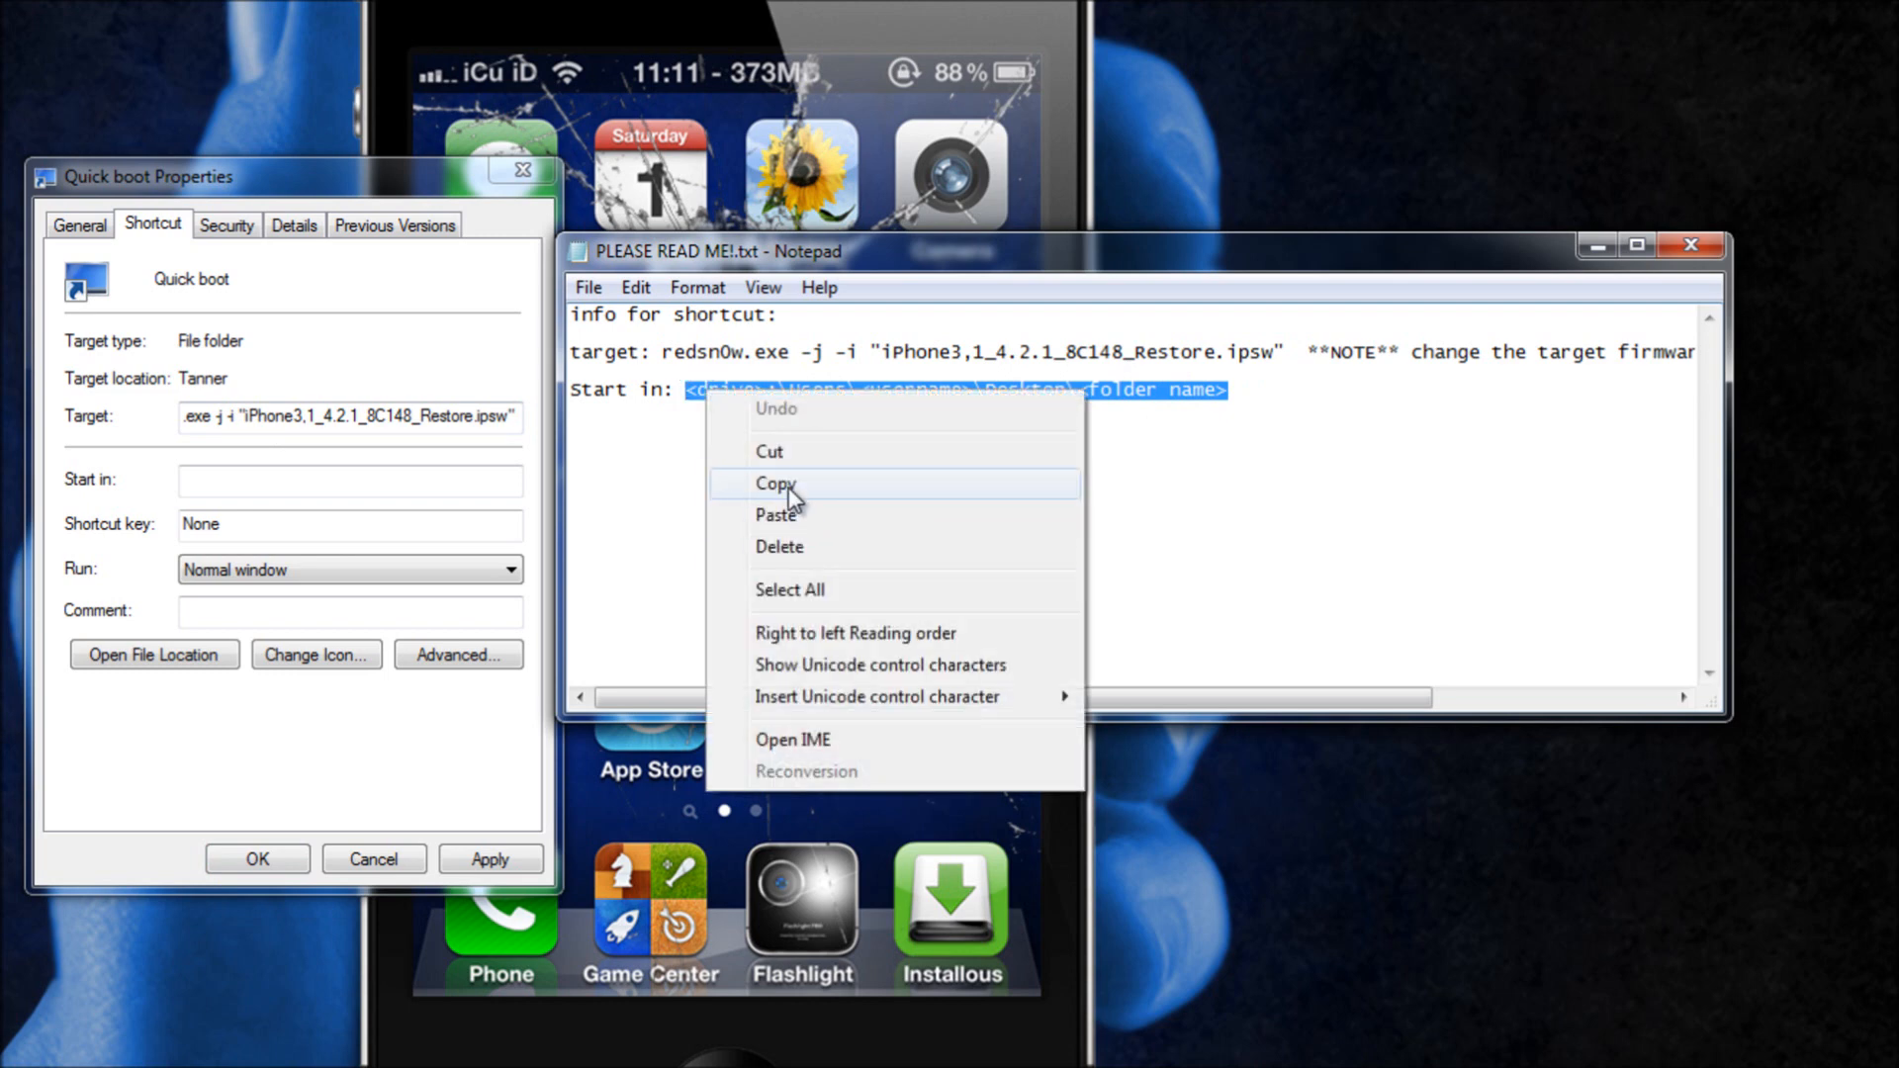
{"action": "left_click", "coordinate": [777, 484]}
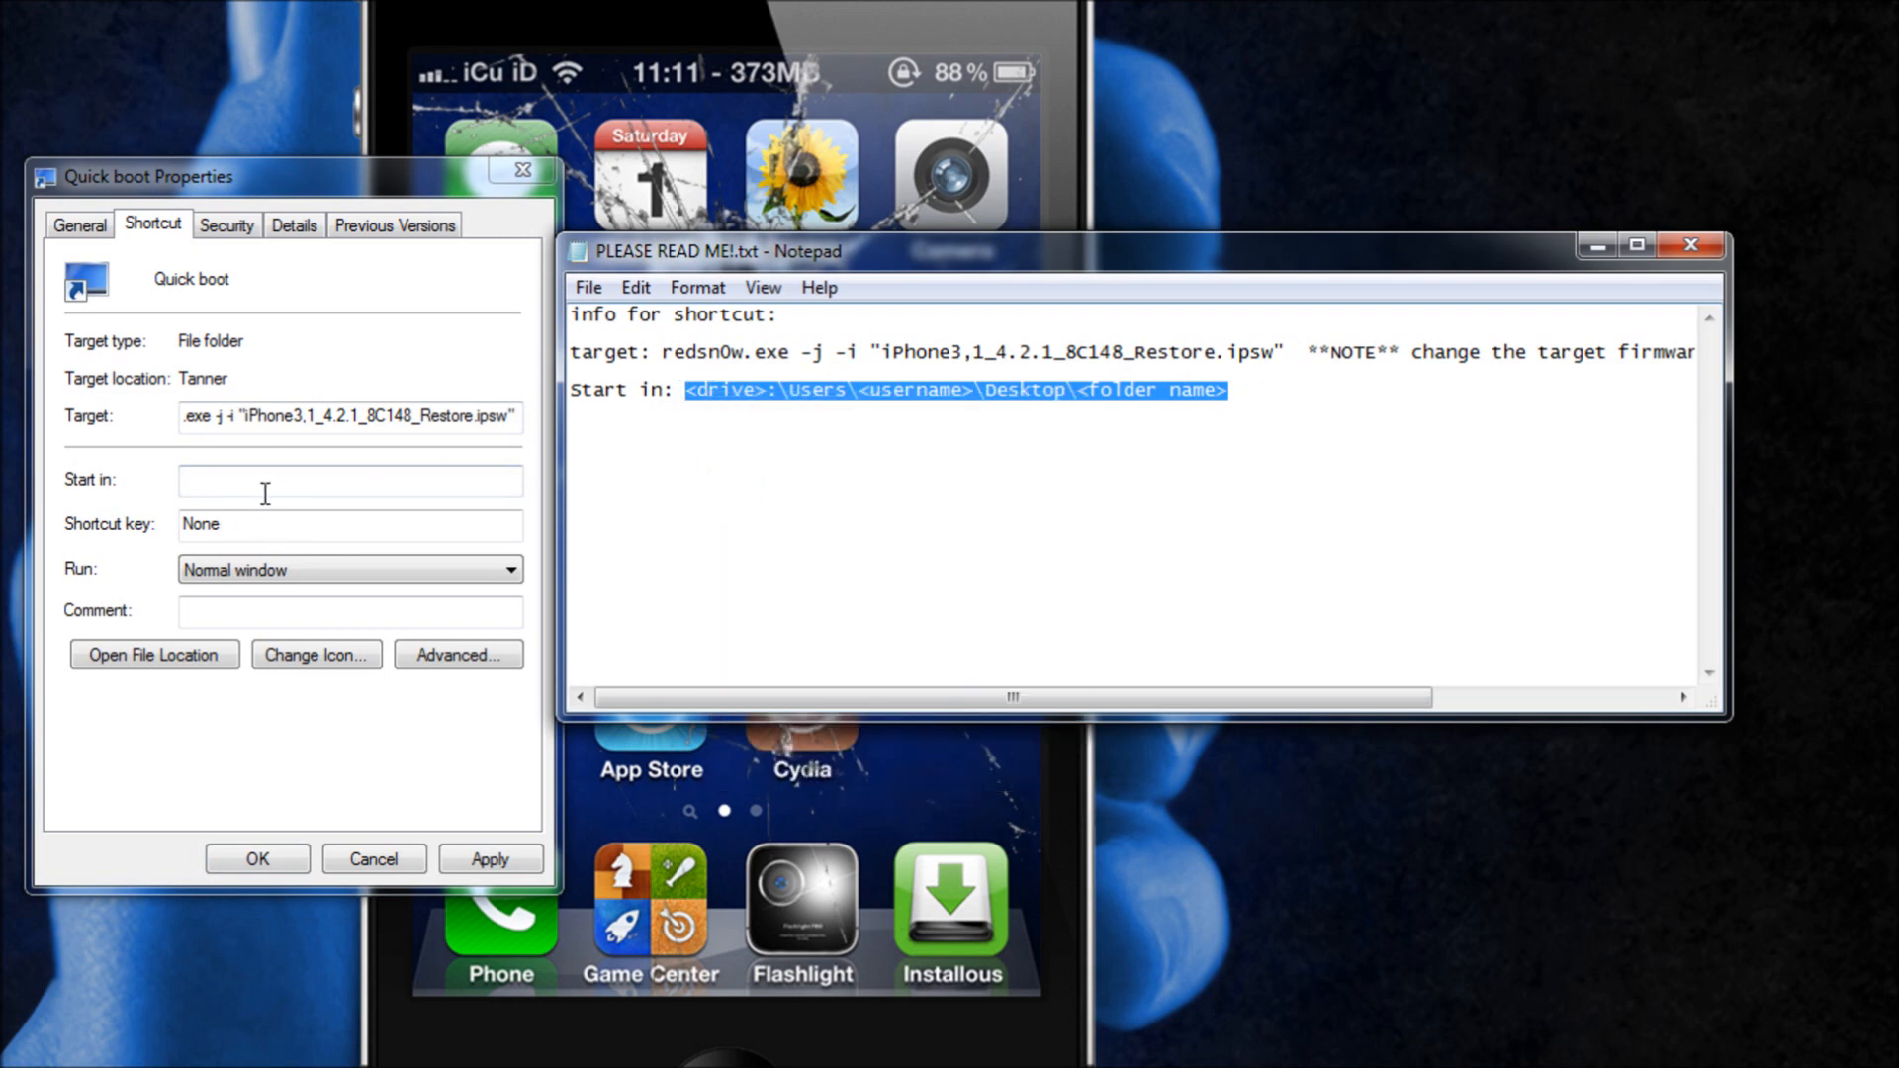
{"action": "type", "text": "<drive>:\\Users\\<username>\\Desktop\\<folder name>"}
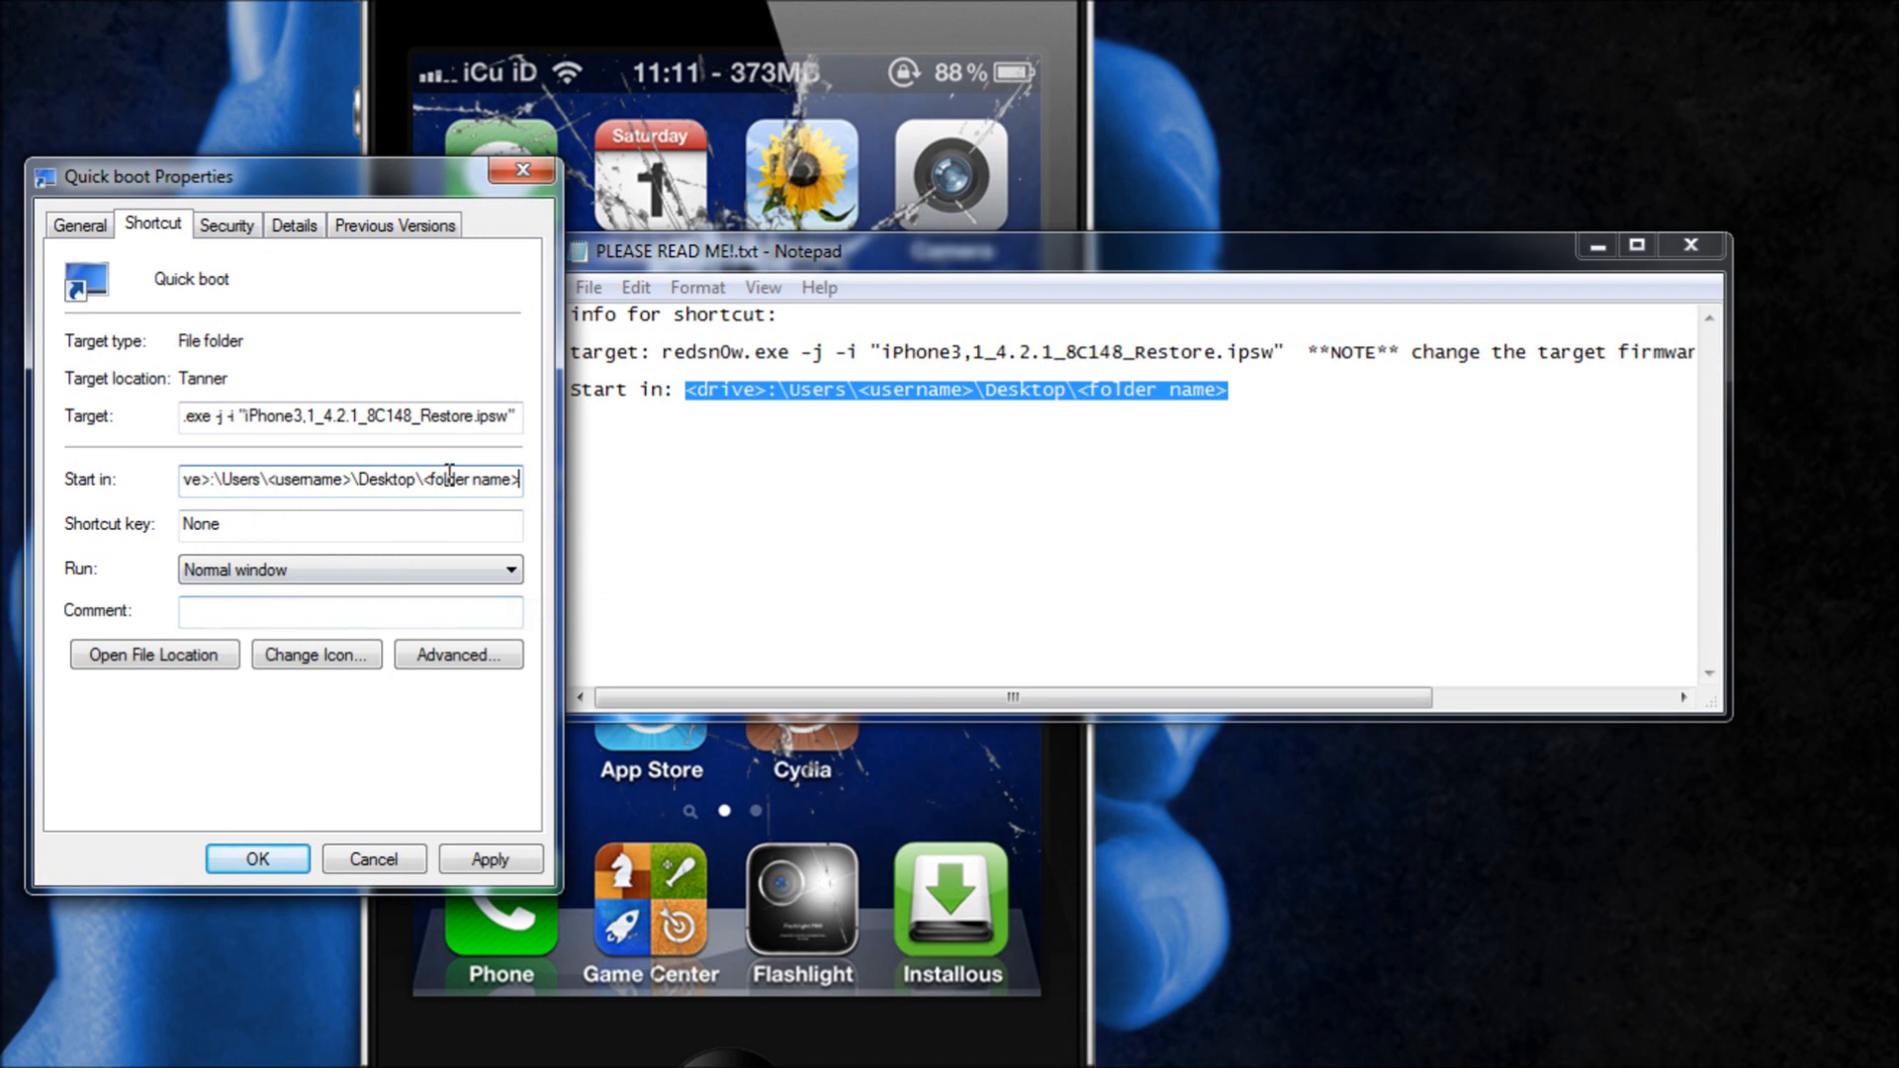
{"action": "mouse_move", "coordinate": [549, 555]}
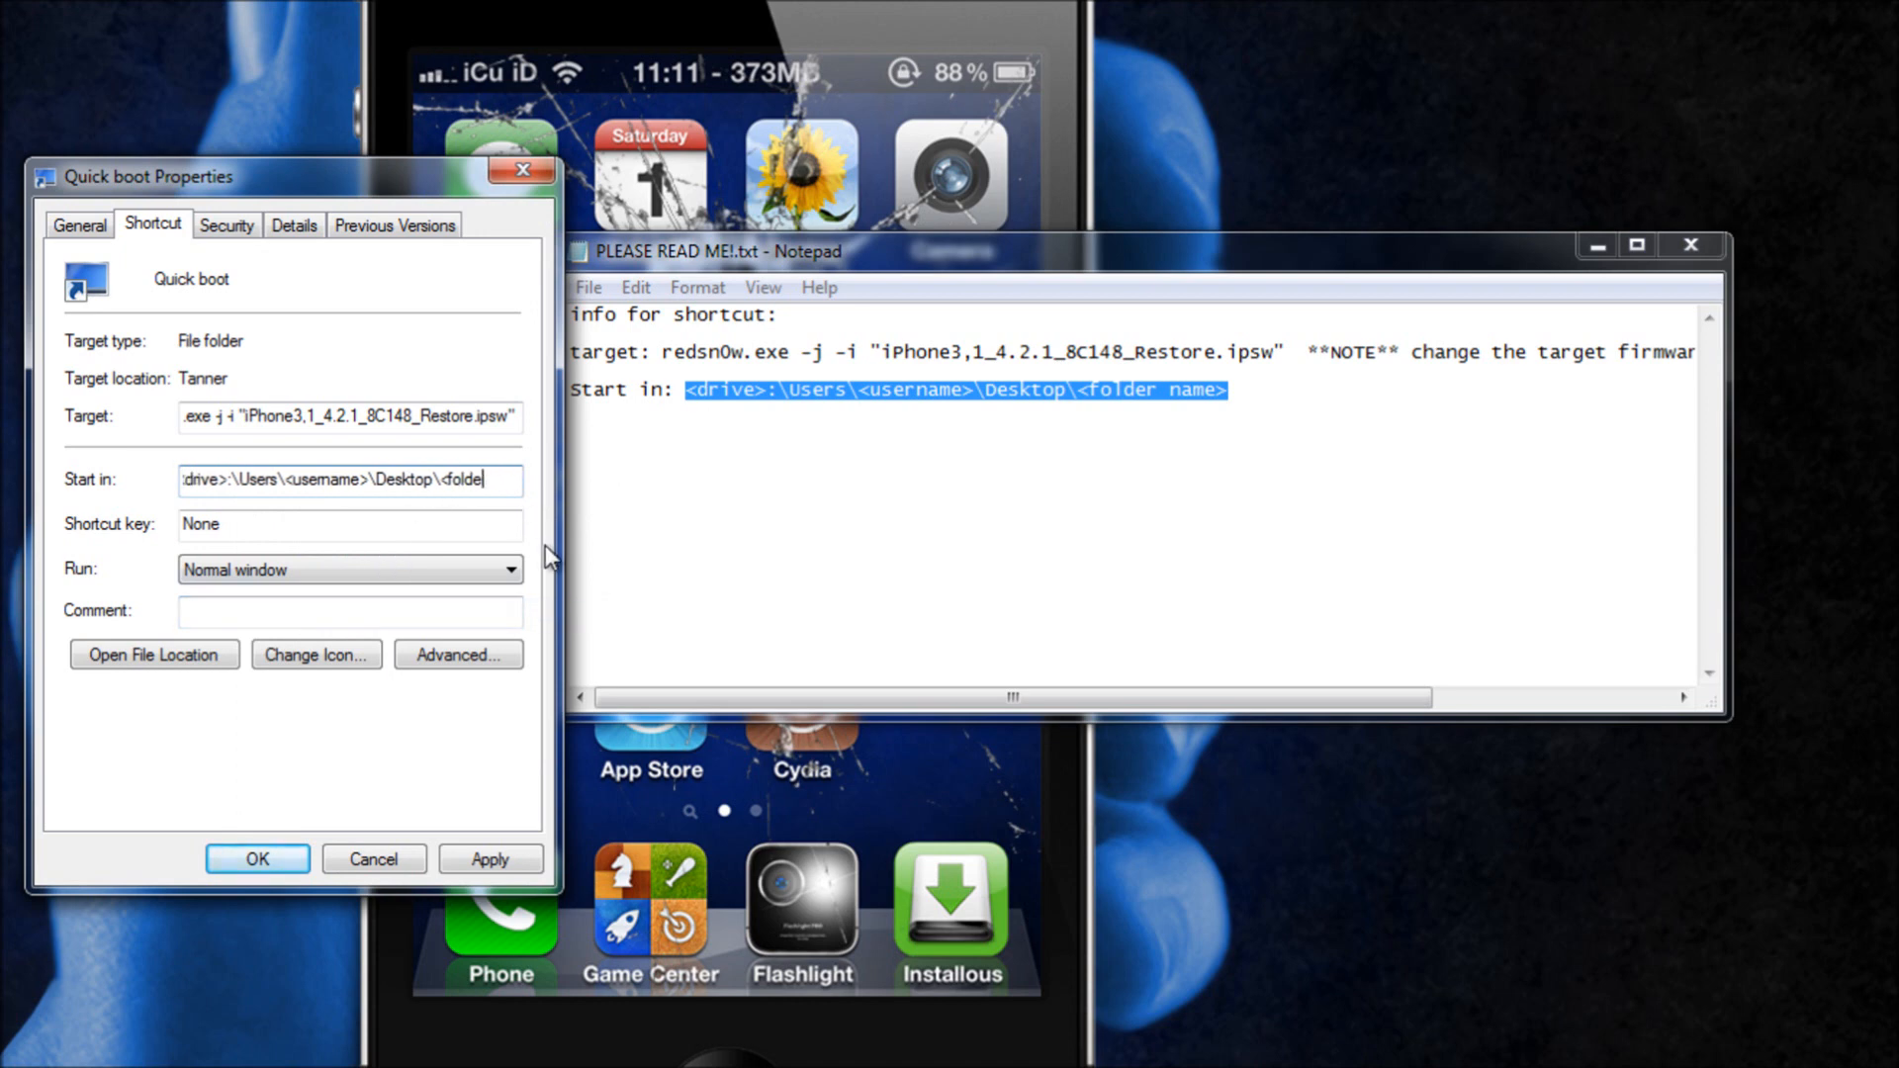
{"action": "key", "text": "BackSpace"}
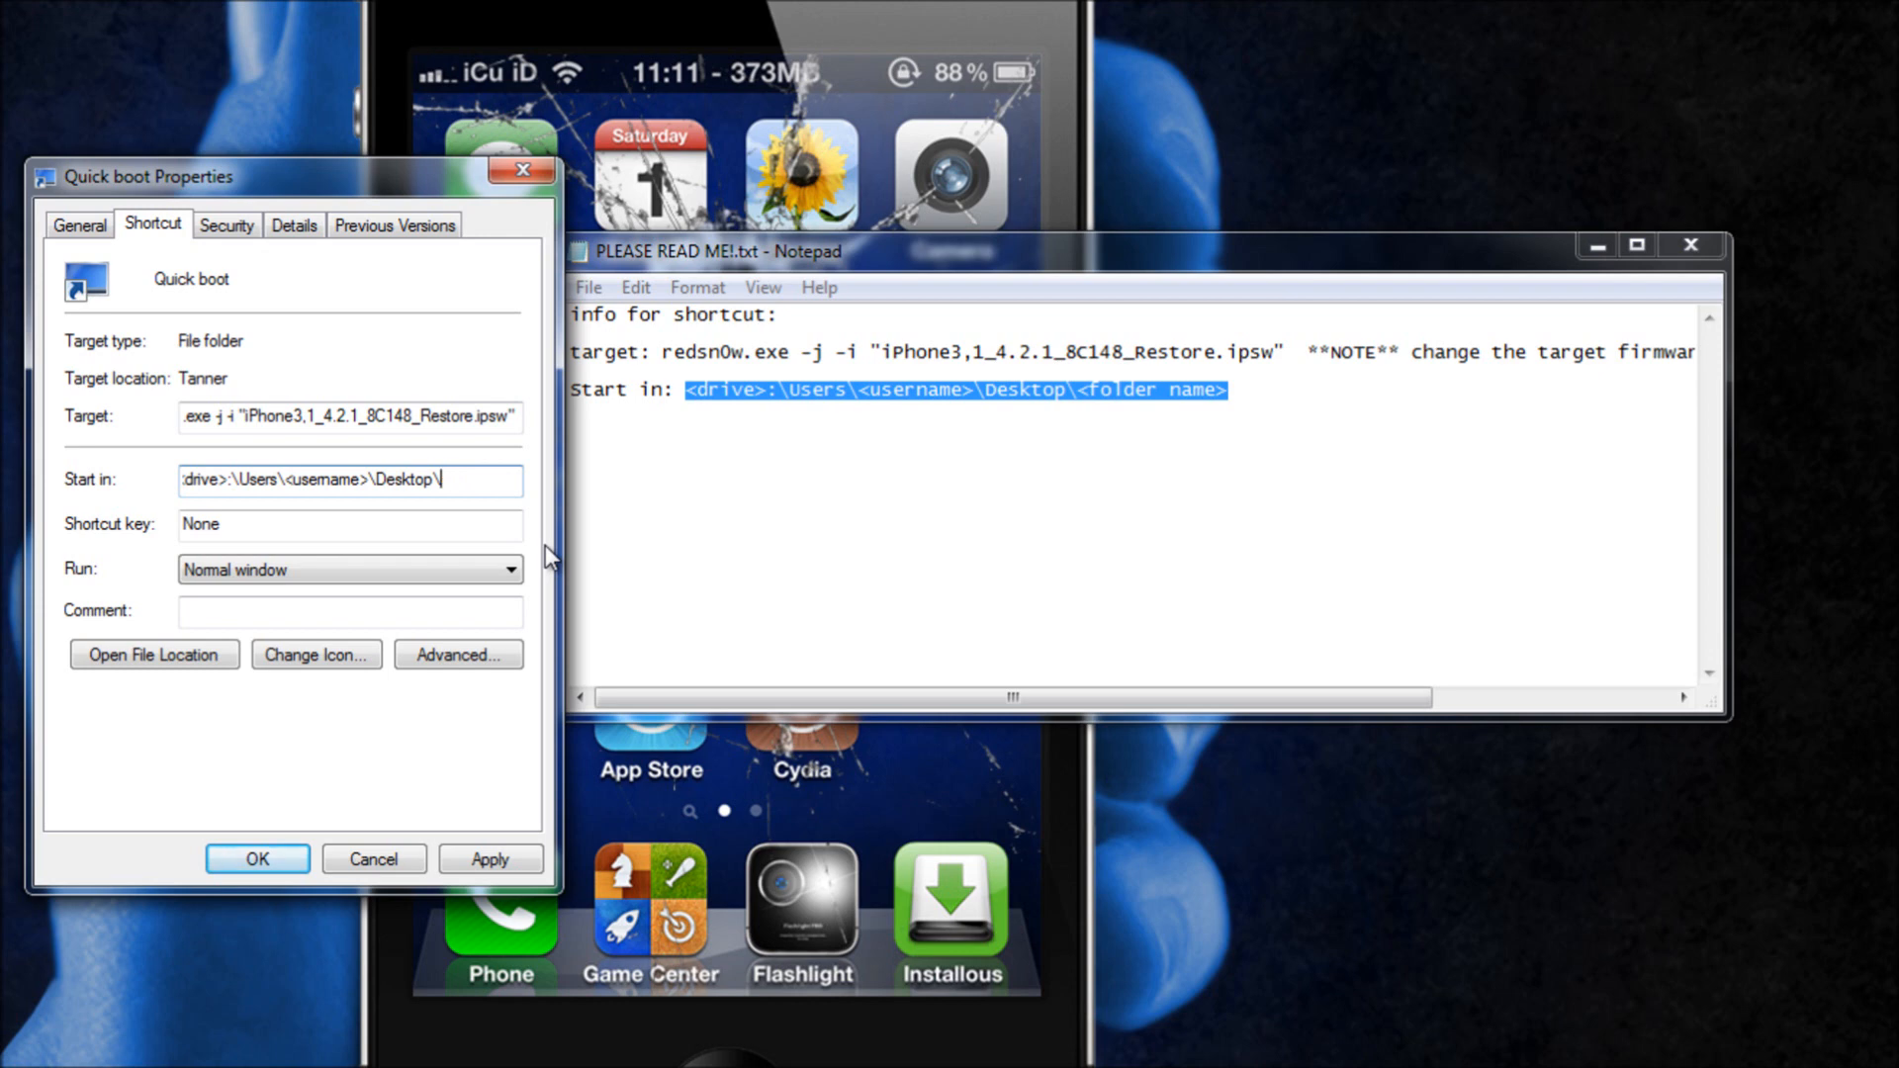
{"action": "type", "text": "folder"}
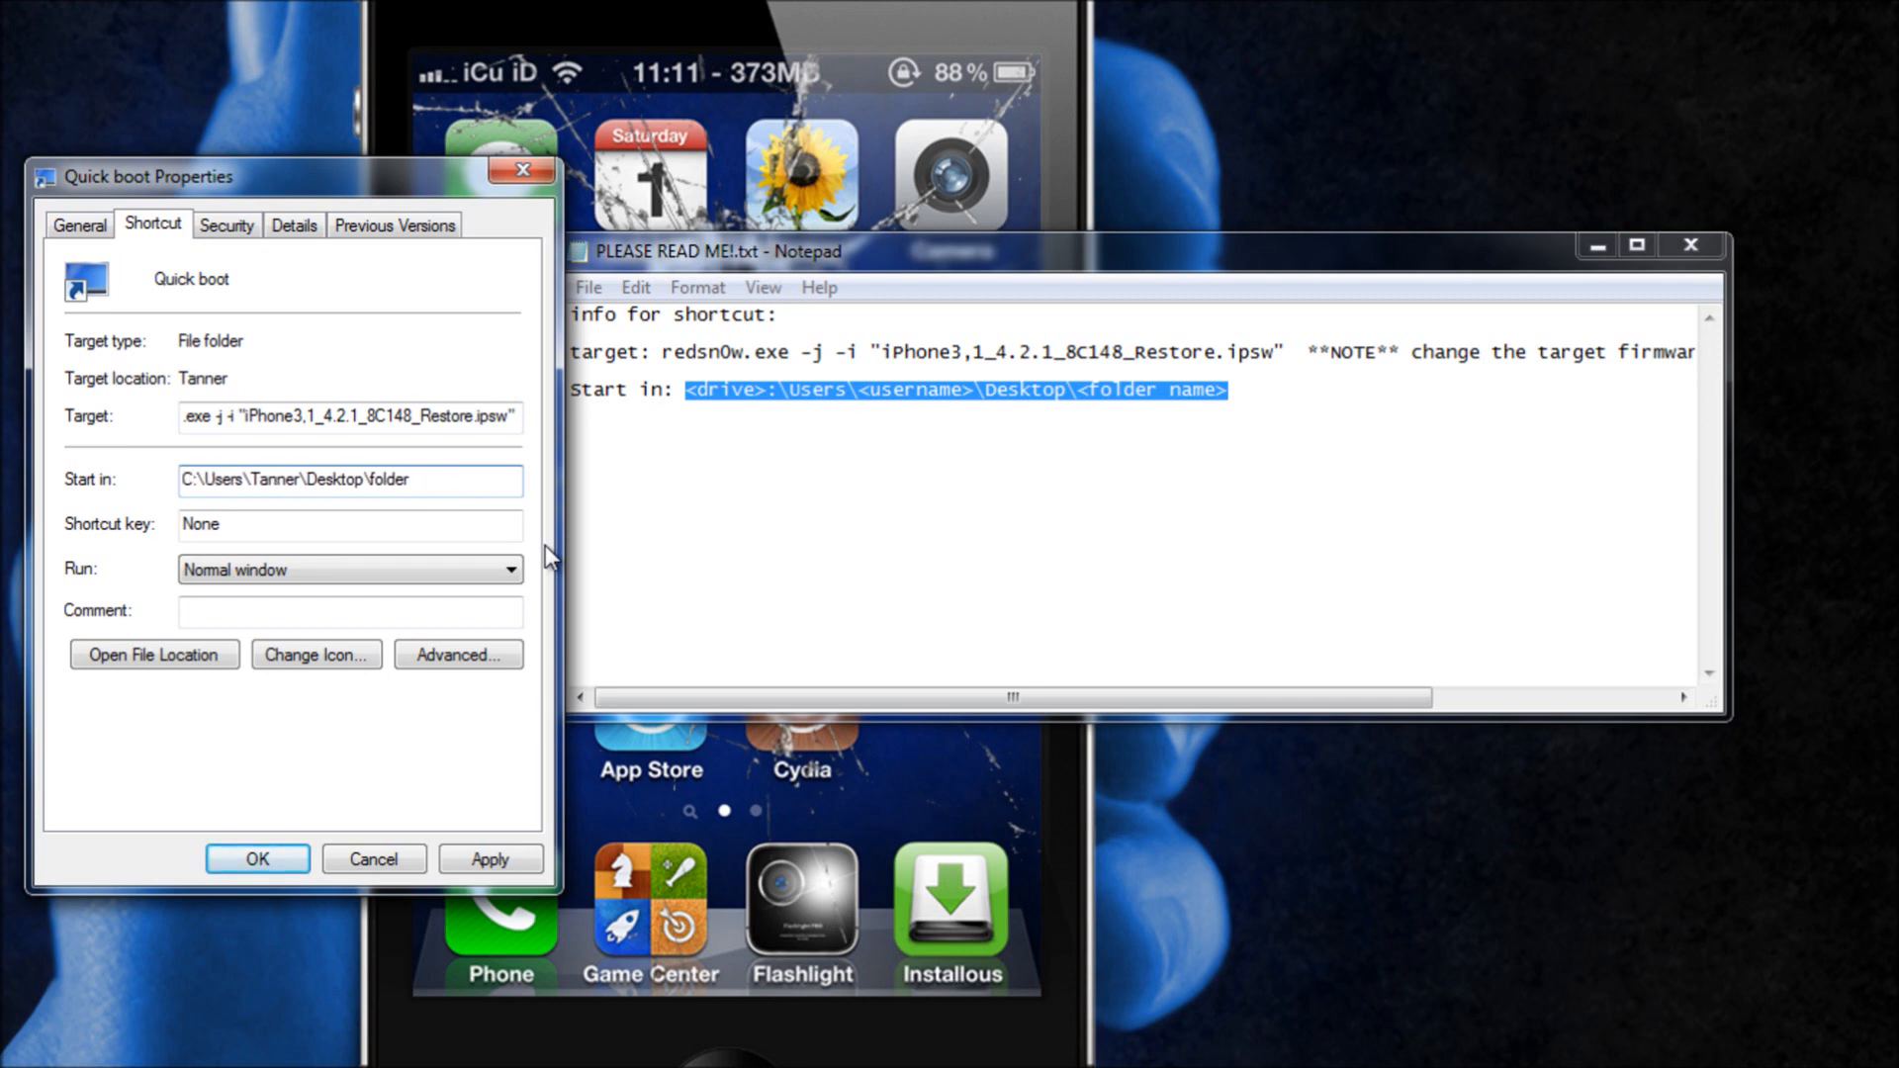
{"action": "mouse_move", "coordinate": [485, 855]}
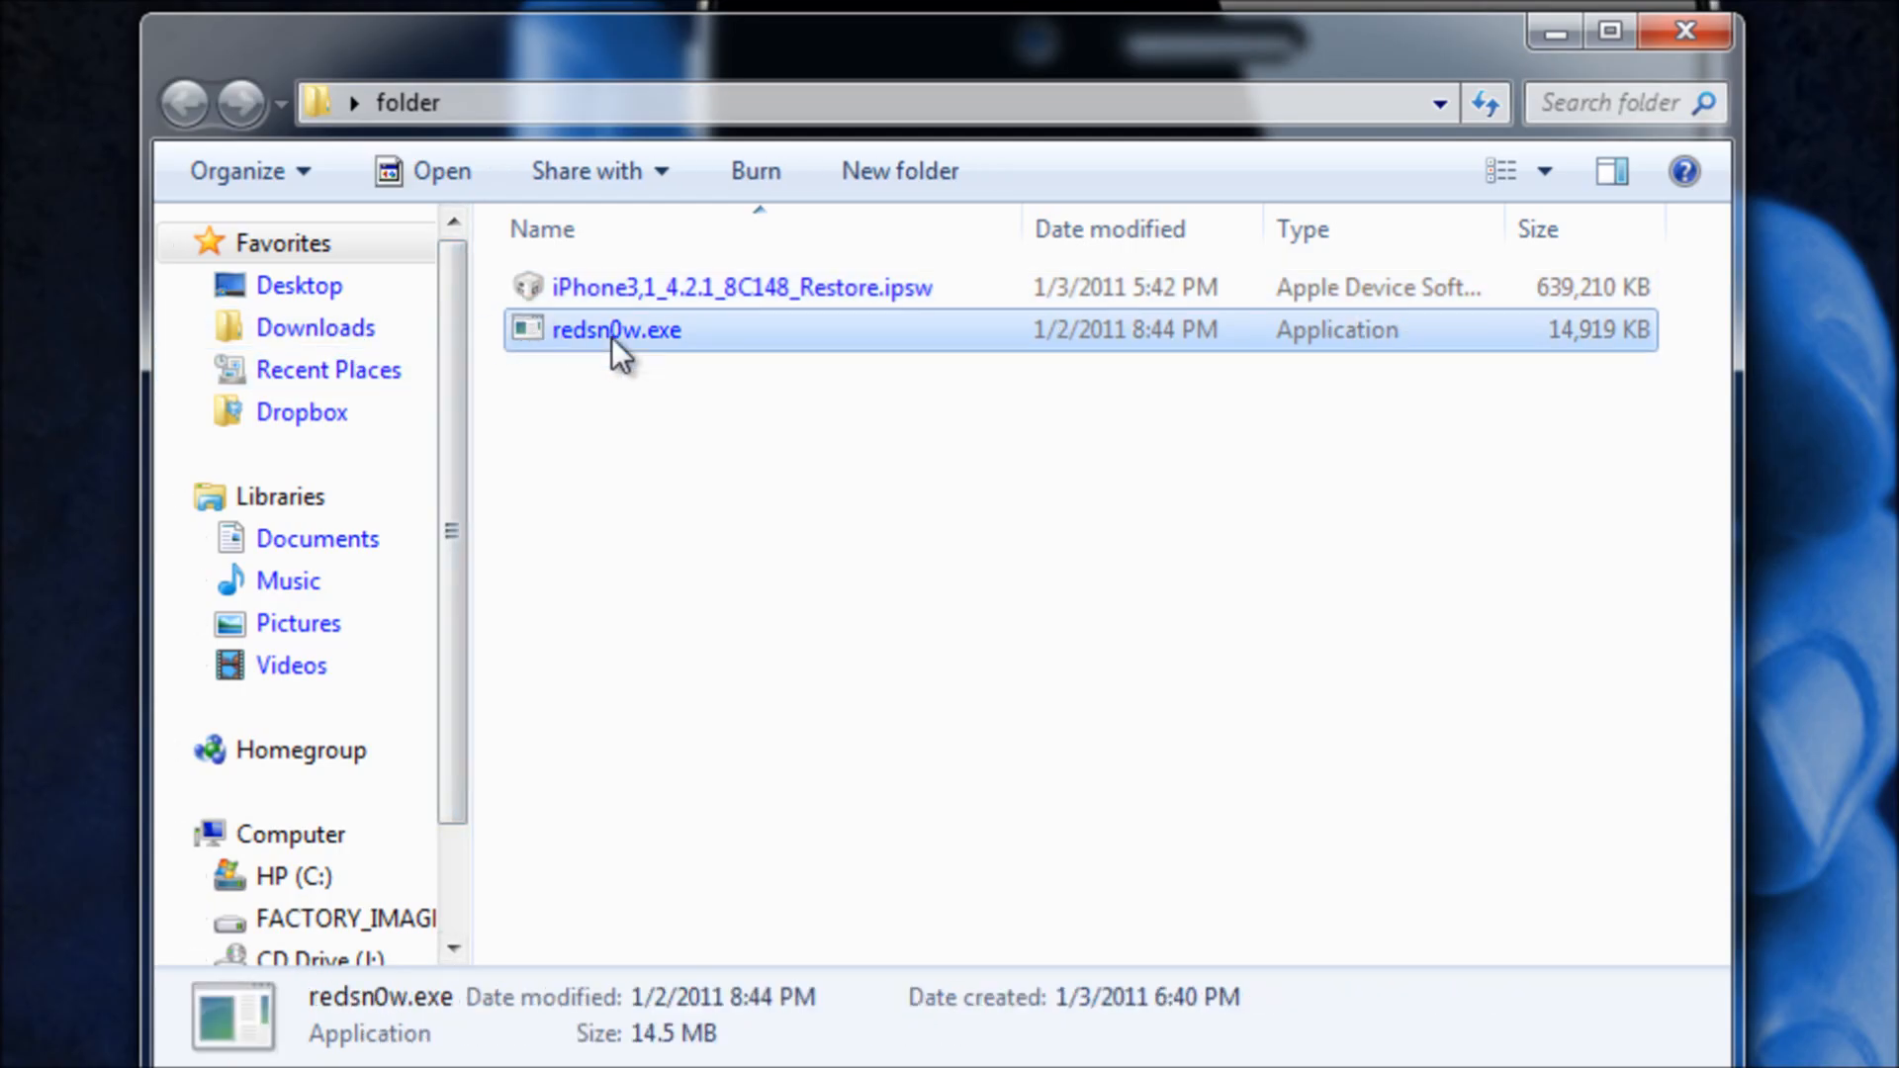
Enable Windows XP (Service Pack 2) compatibility mode in redsn0w.exe's Properties and close it
{"action": "right_click", "coordinate": [616, 329]}
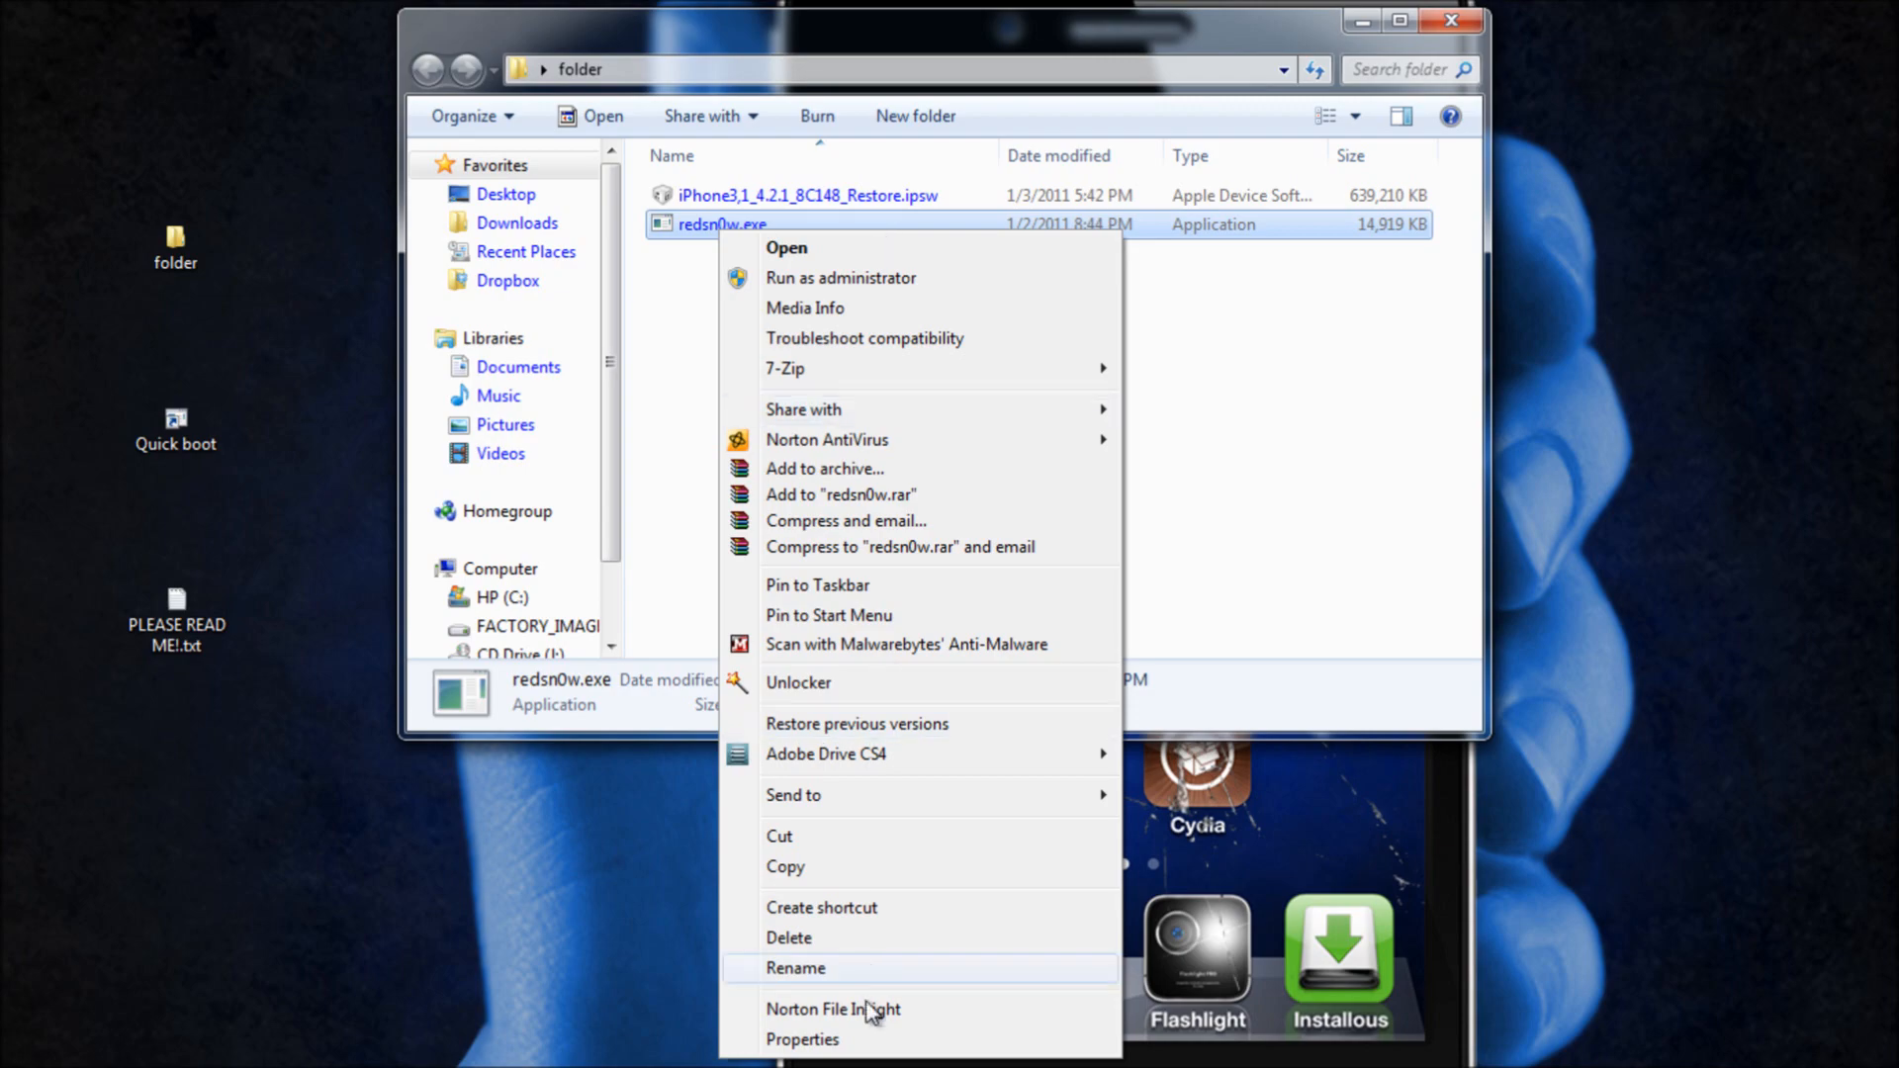
{"action": "left_click", "coordinate": [803, 1040]}
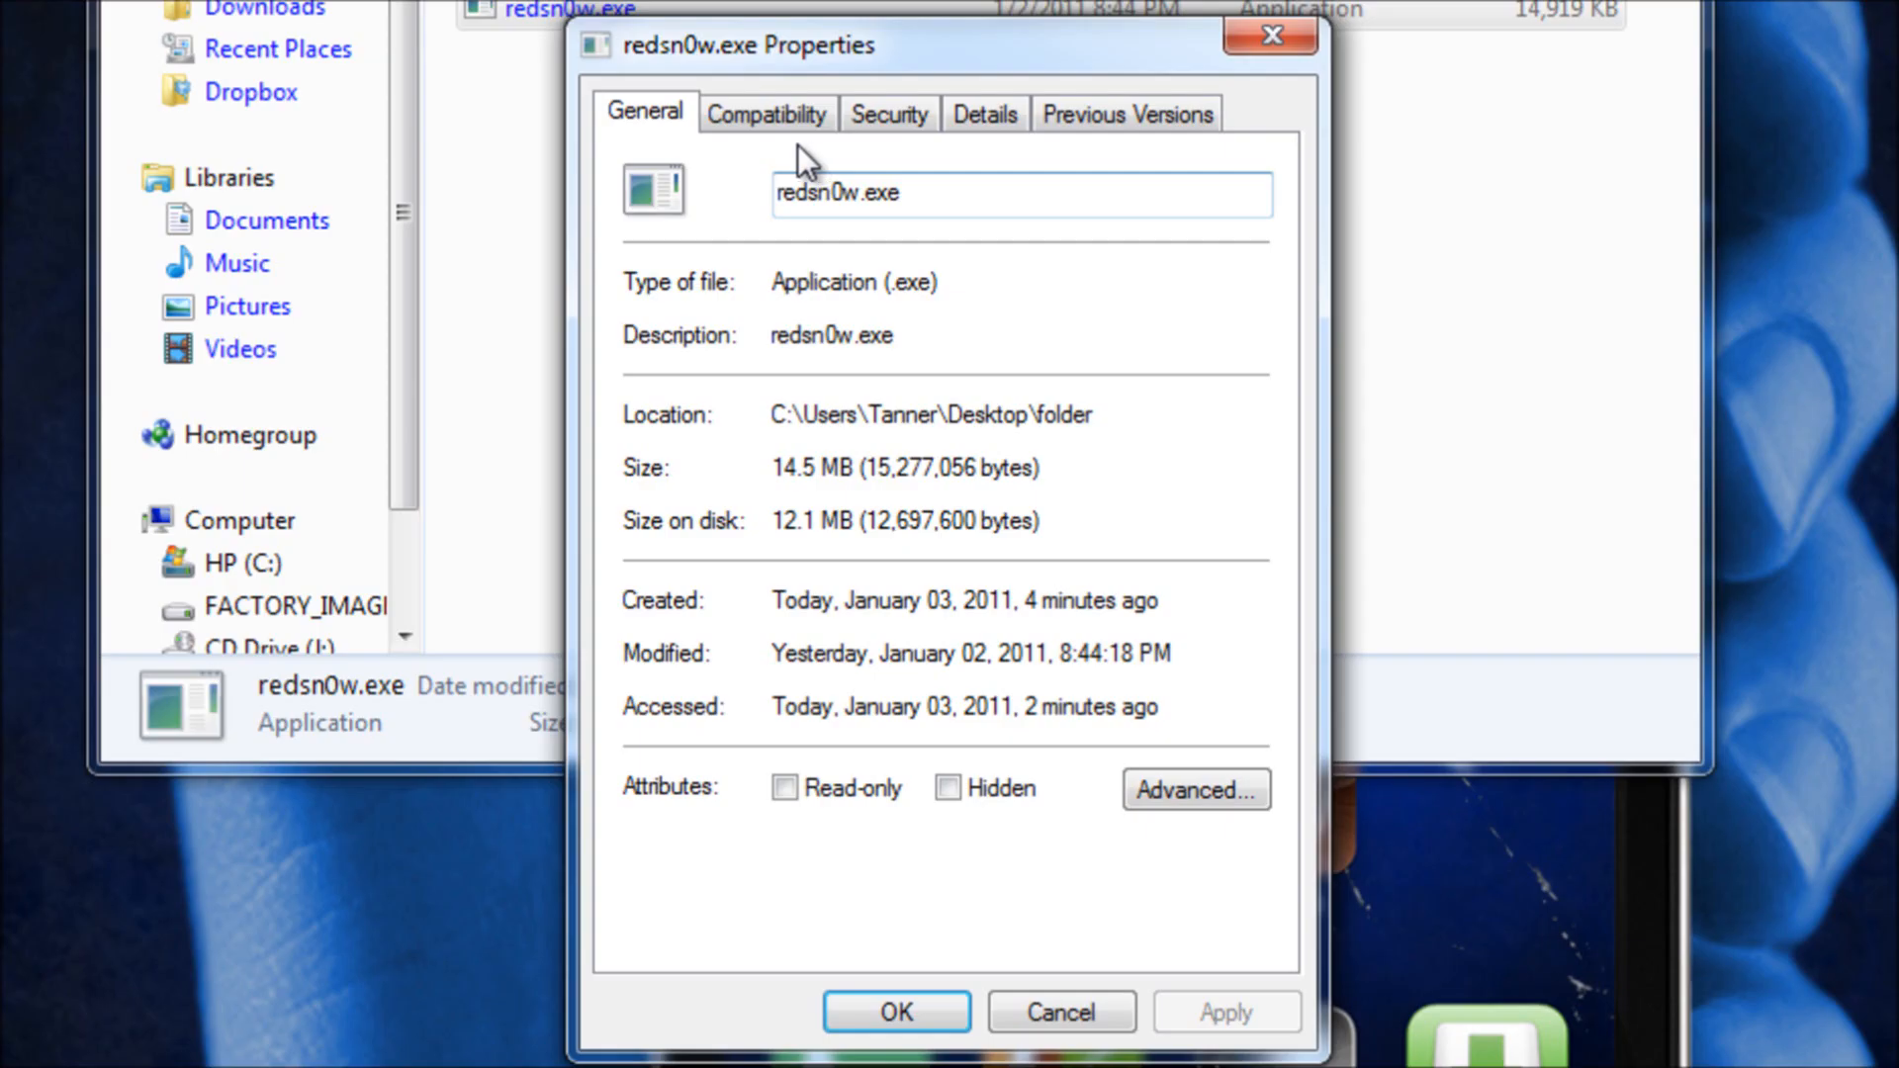
{"action": "left_click", "coordinate": [766, 113]}
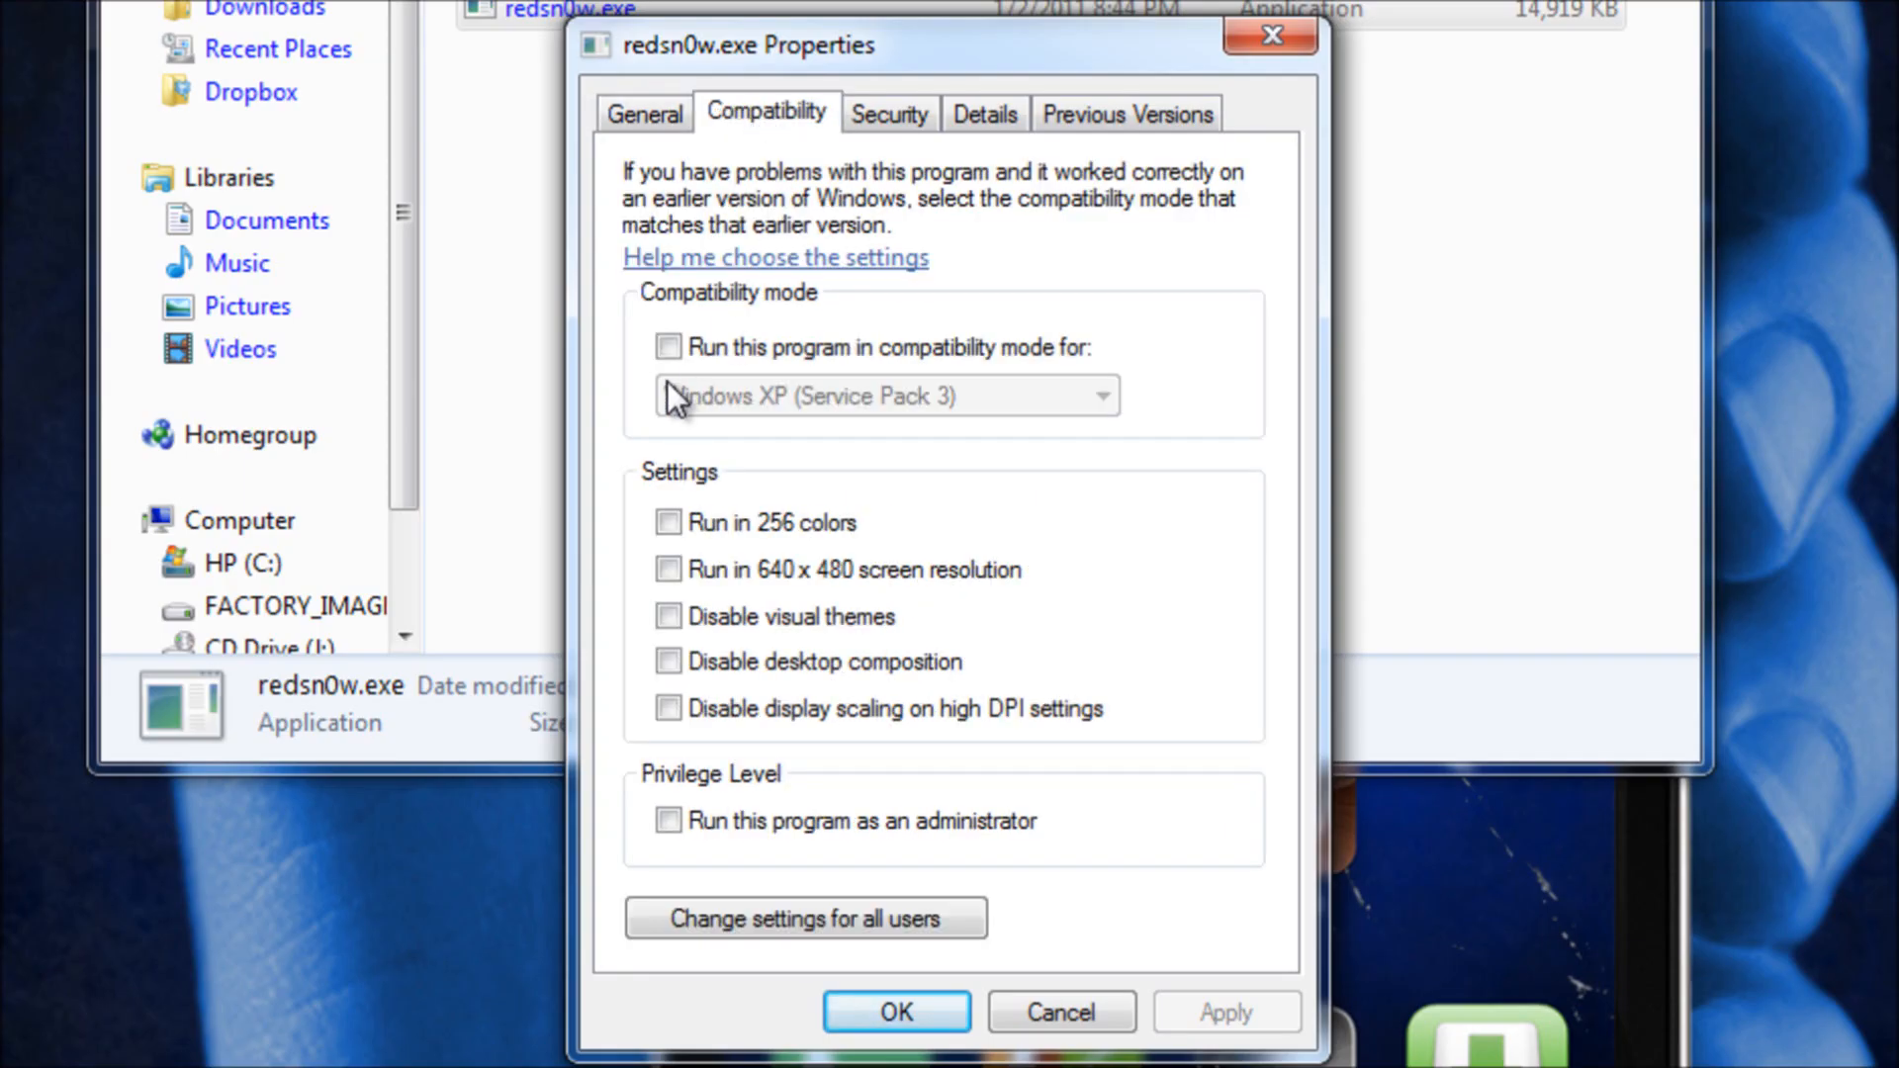
{"action": "left_click", "coordinate": [669, 347]}
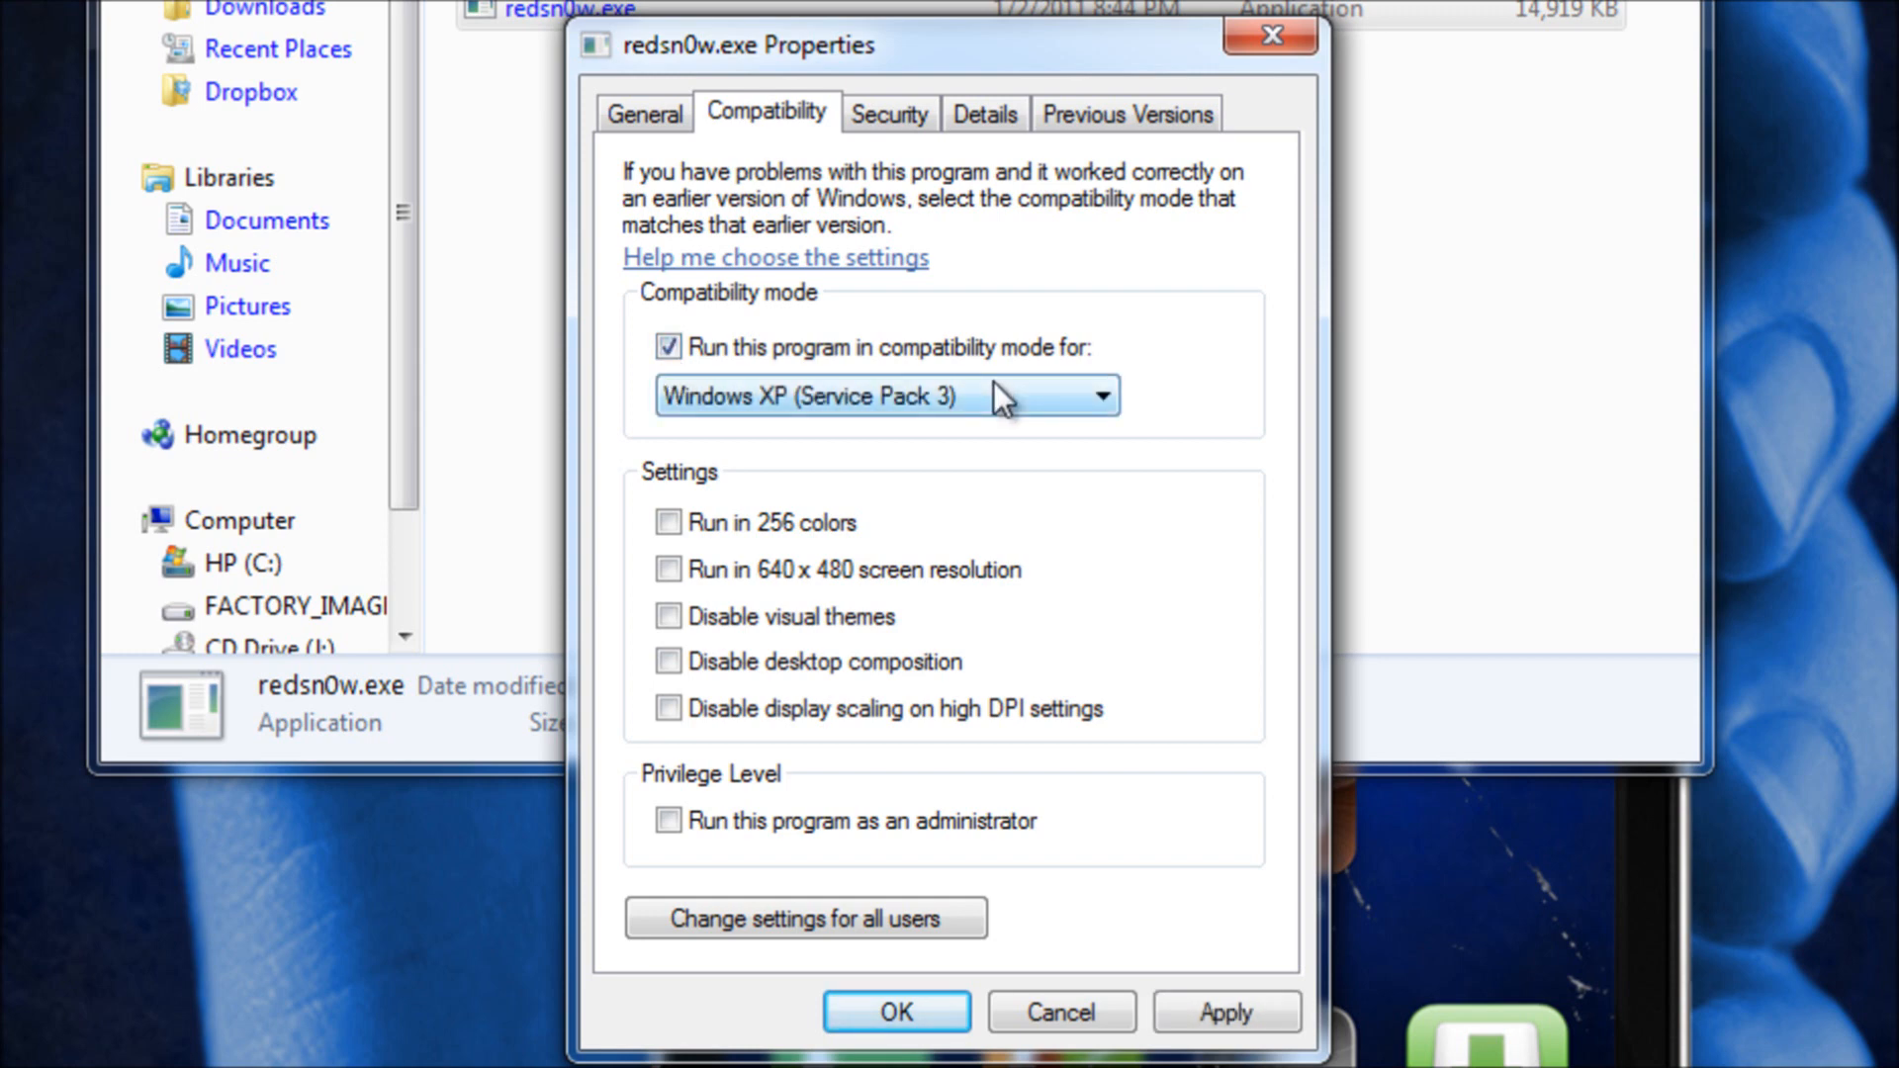
{"action": "left_click", "coordinate": [1097, 396]}
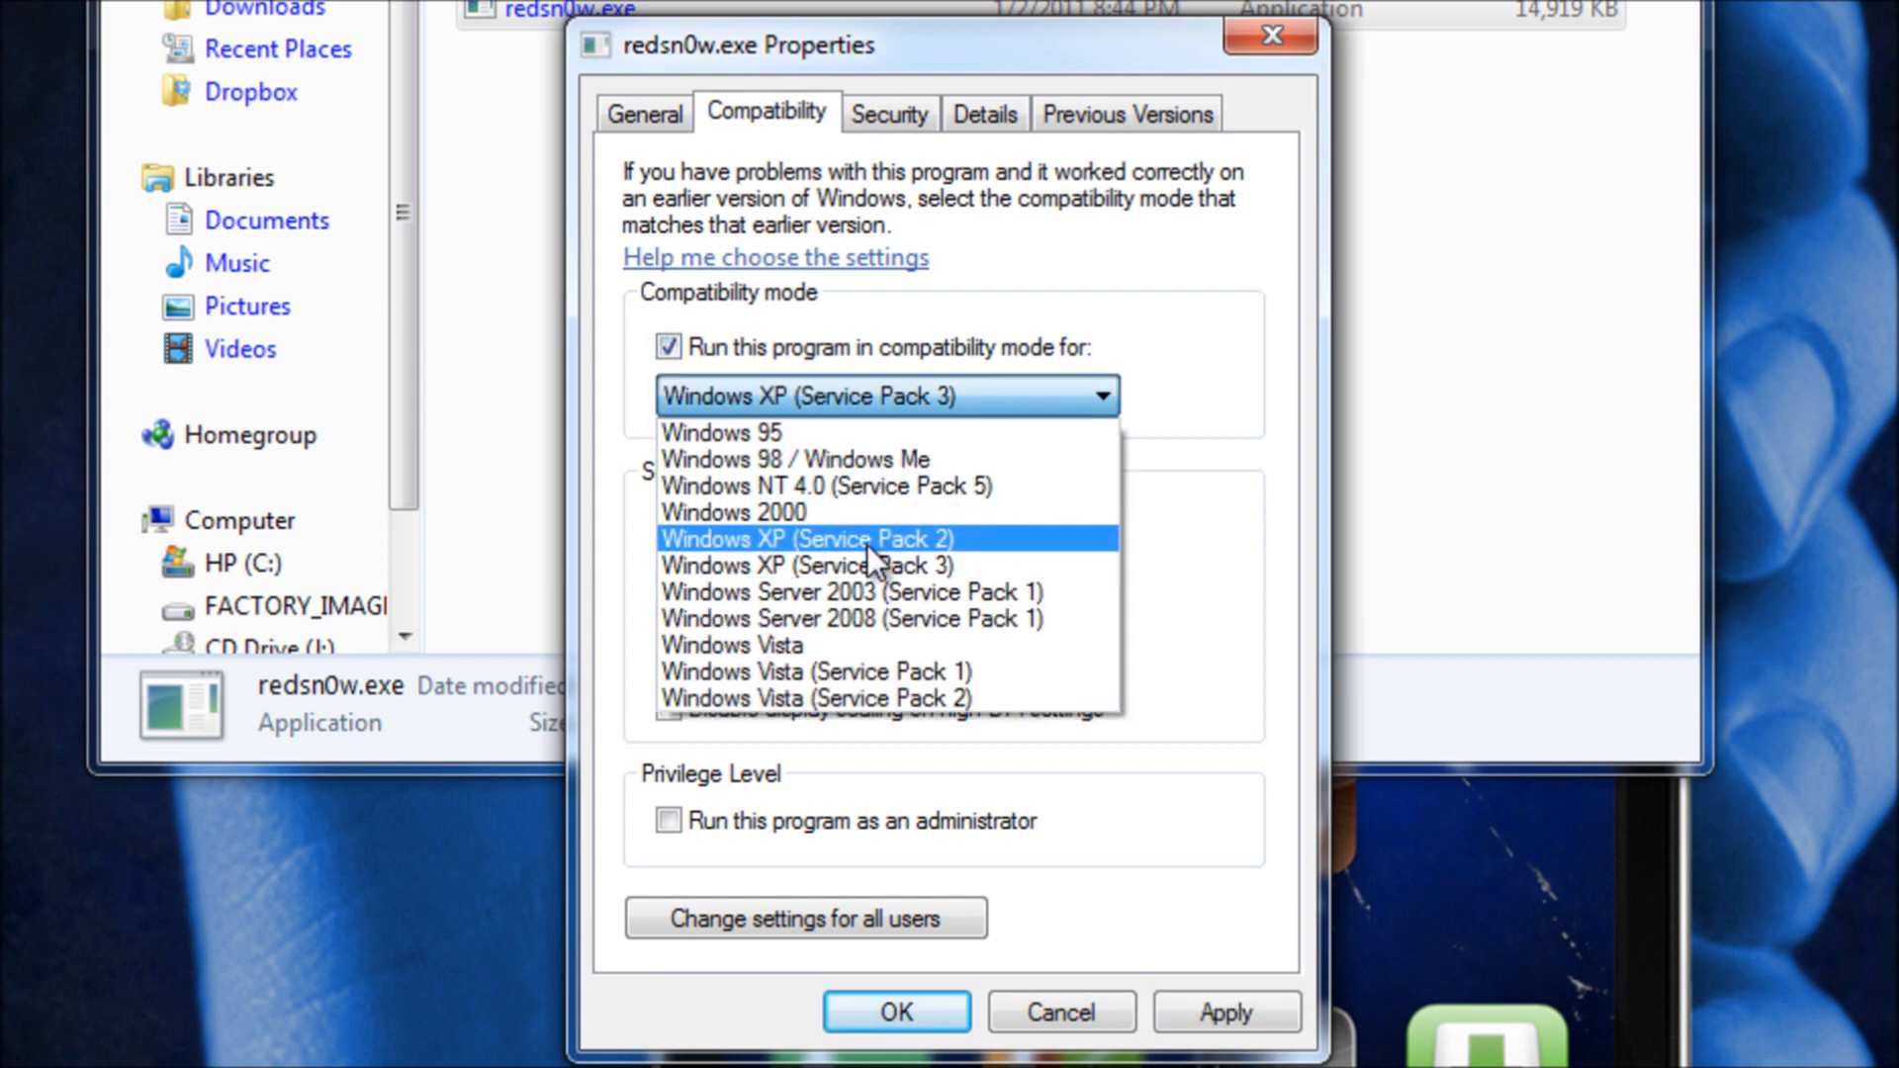
{"action": "left_click", "coordinate": [809, 539]}
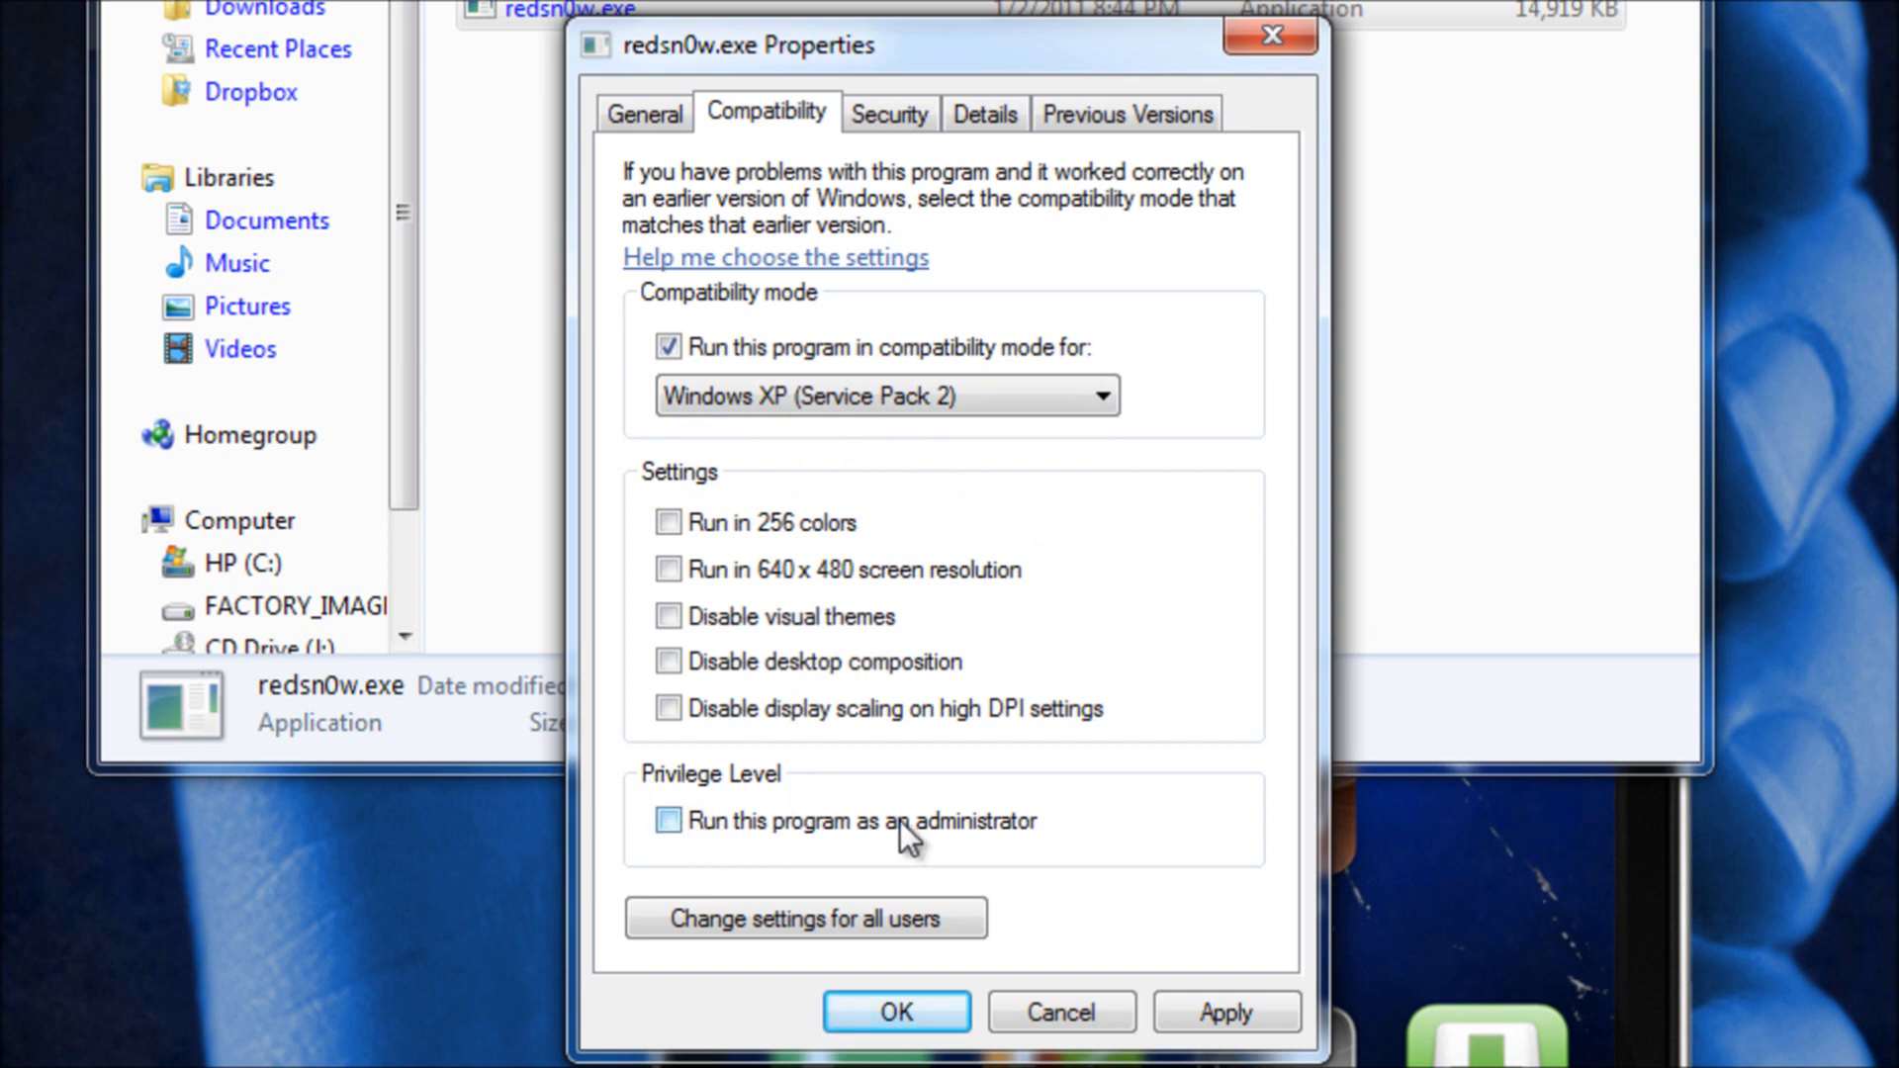
{"action": "left_click", "coordinate": [668, 821]}
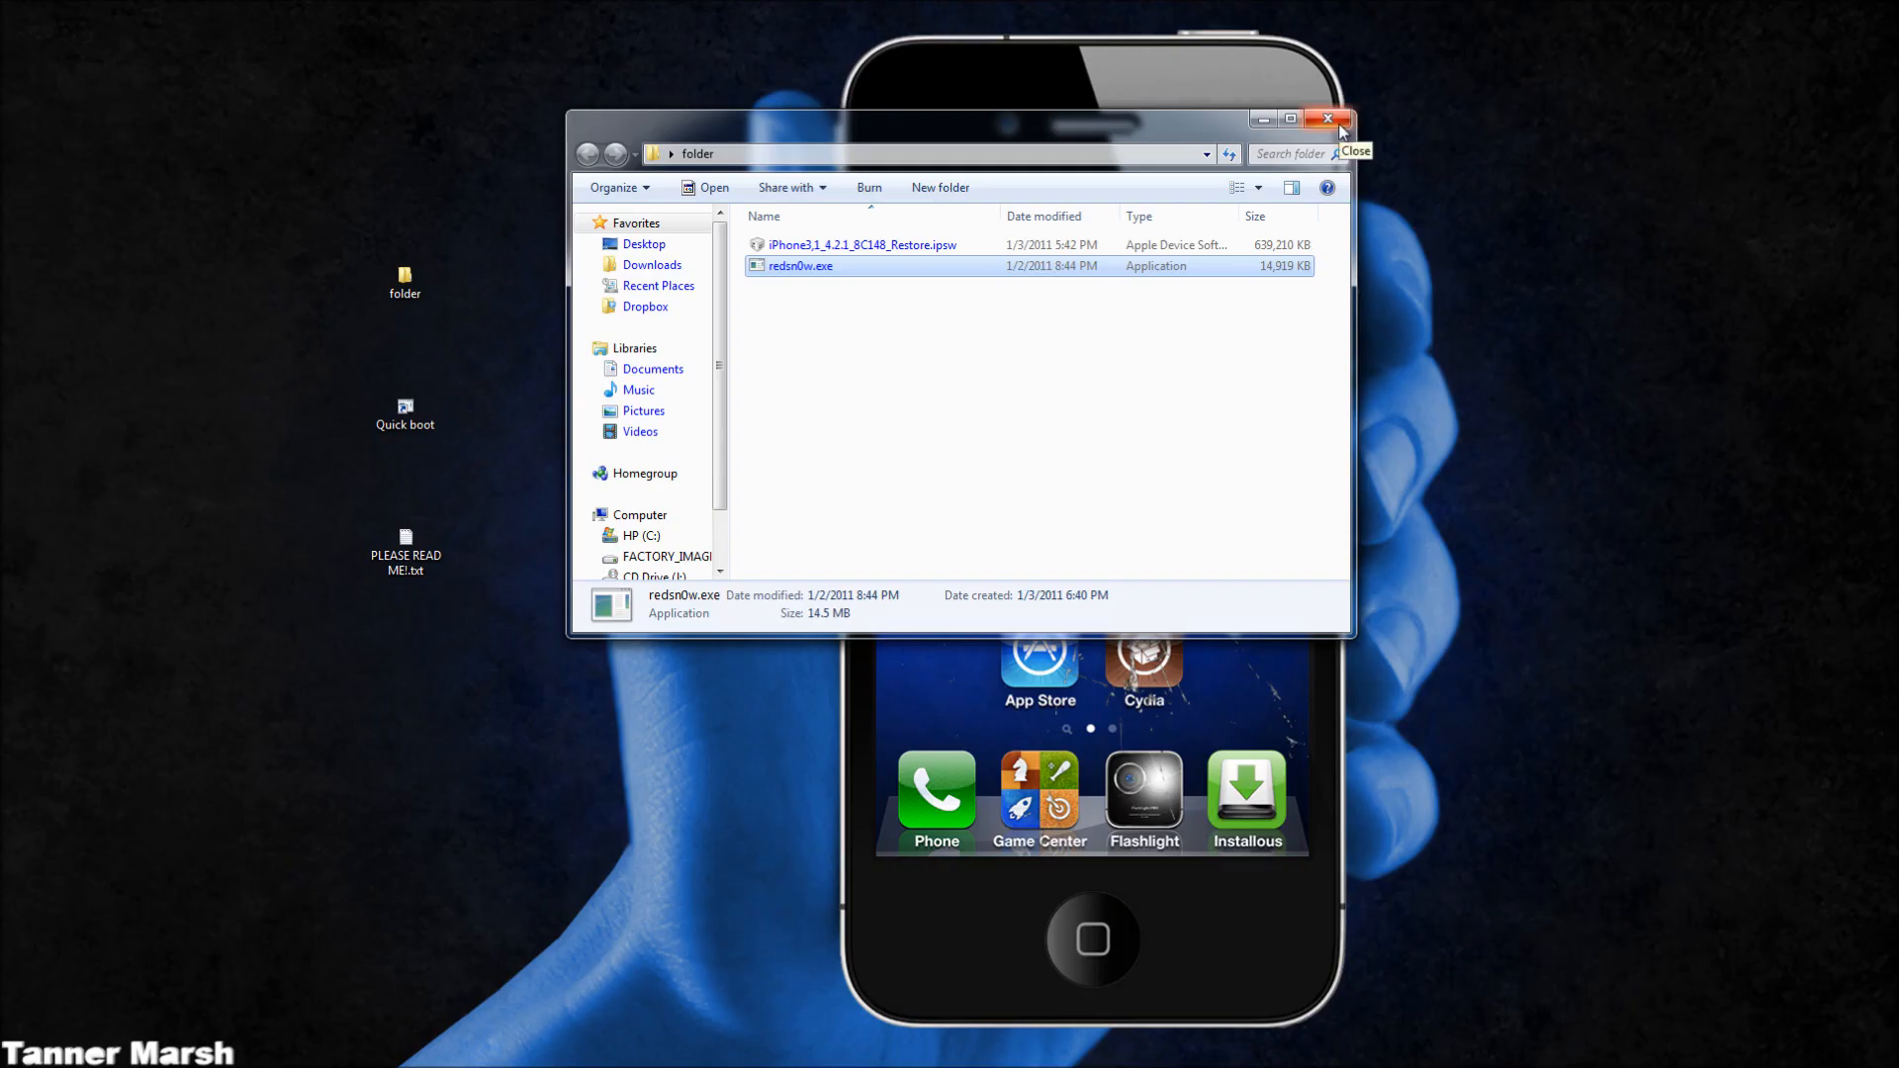
{"action": "left_click", "coordinate": [1341, 118]}
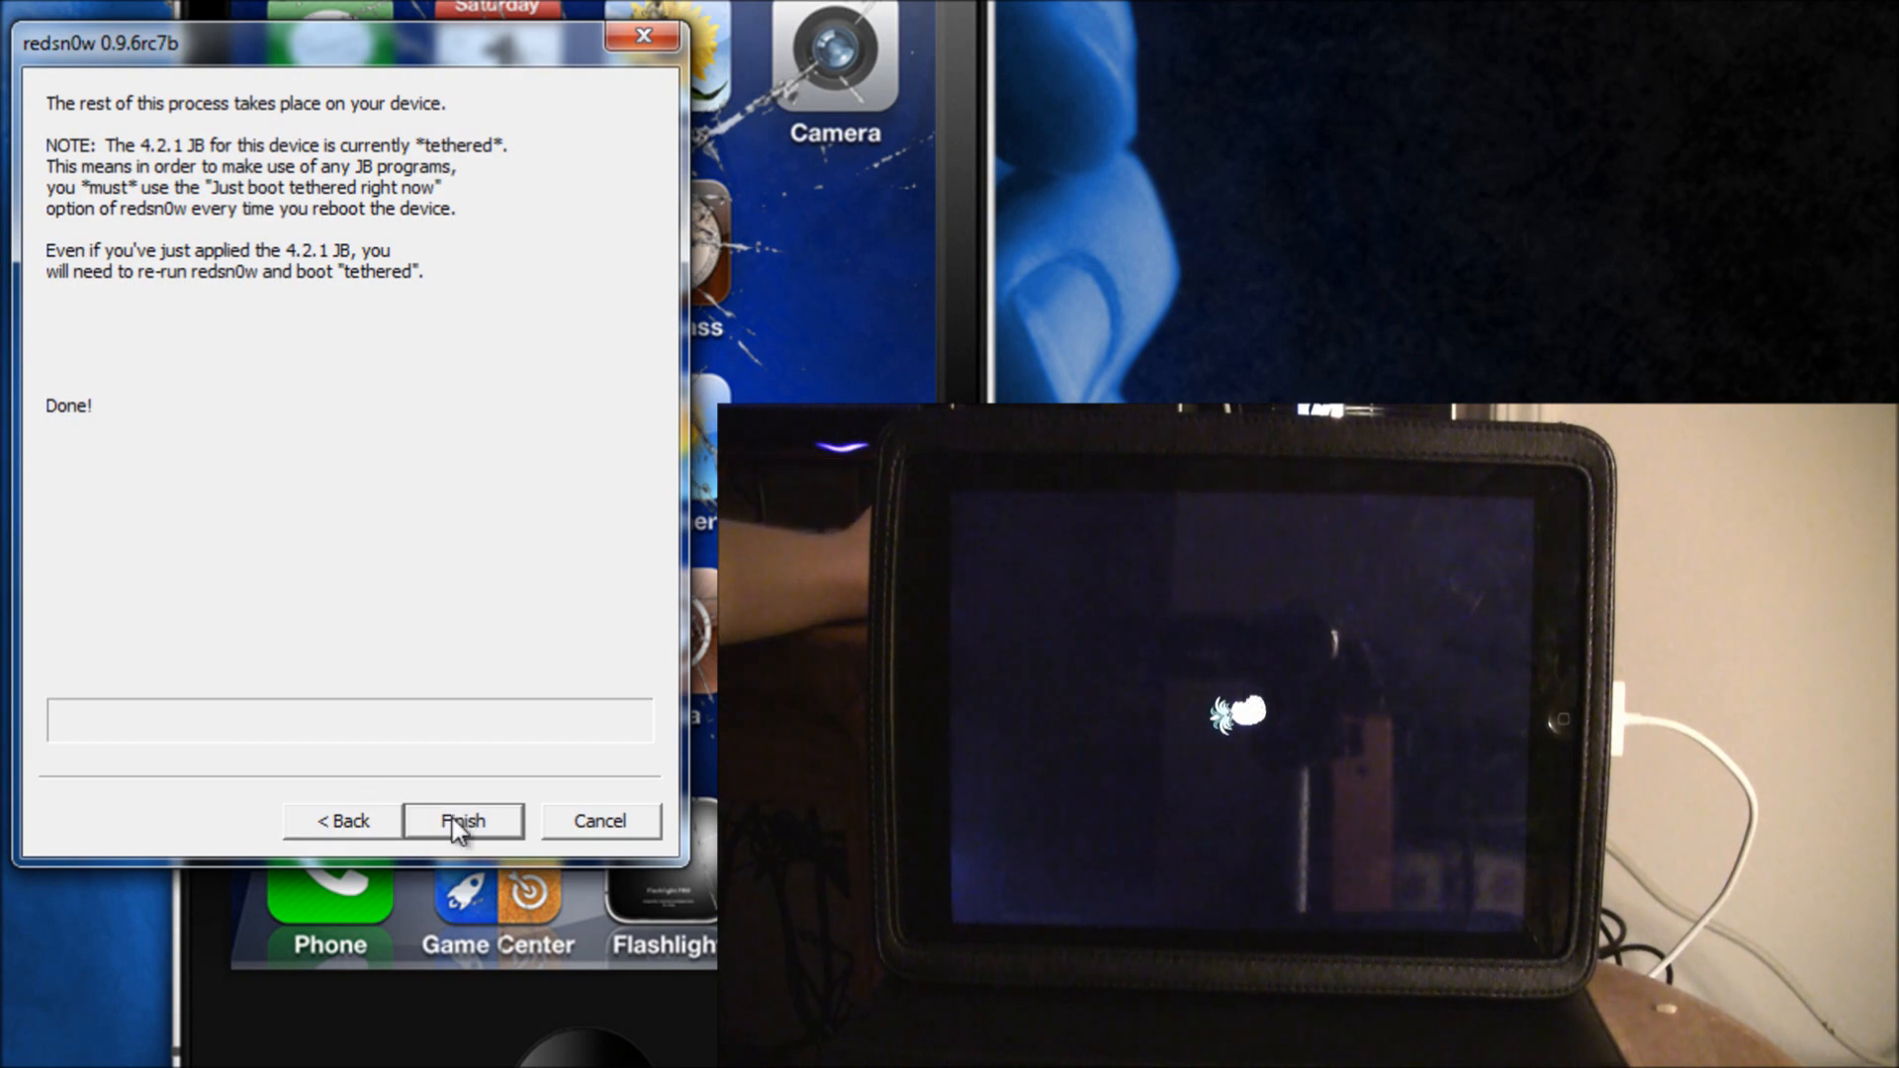
Finish redsn0w once it reports Done, leaving the iPad on its pineapple boot logo
{"action": "left_click", "coordinate": [462, 821]}
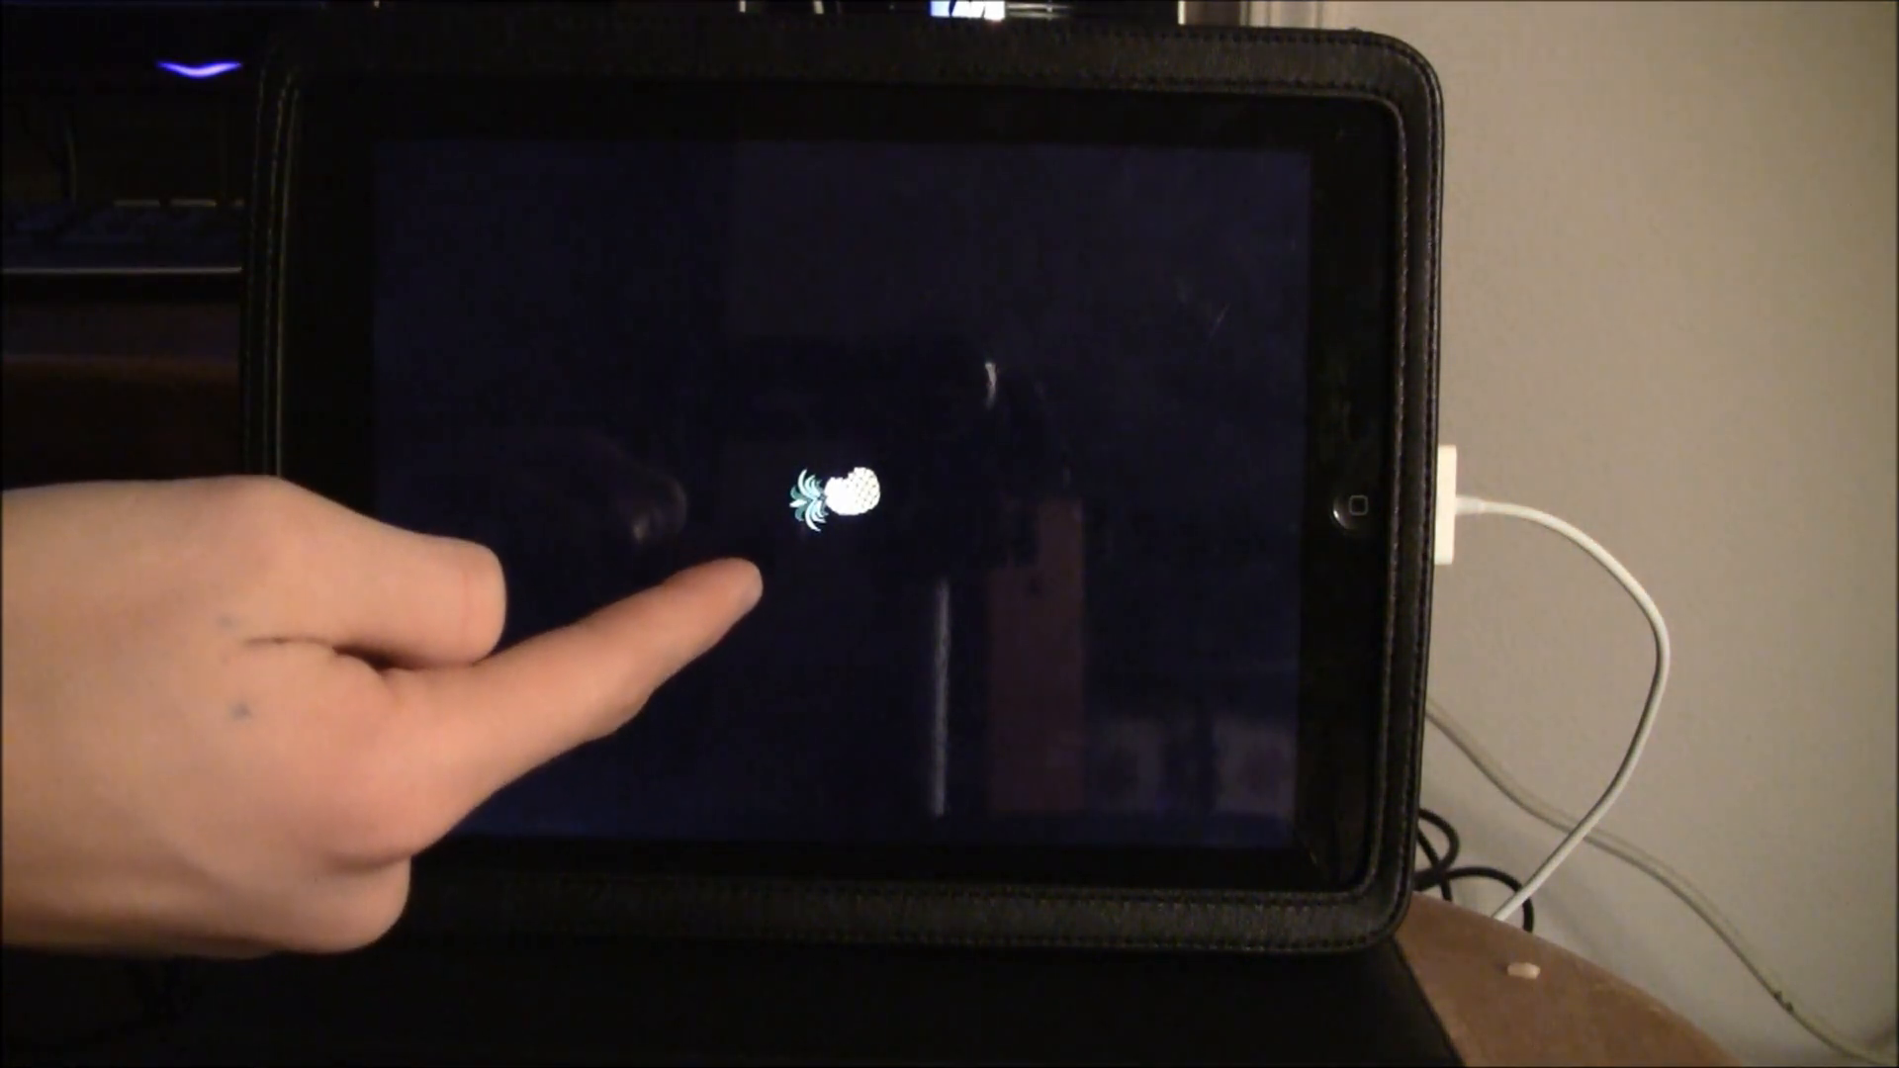